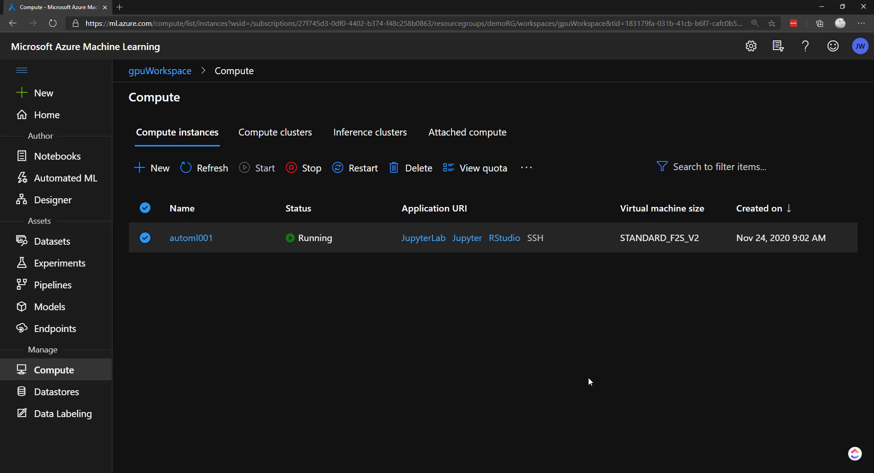
mouse_move(467, 366)
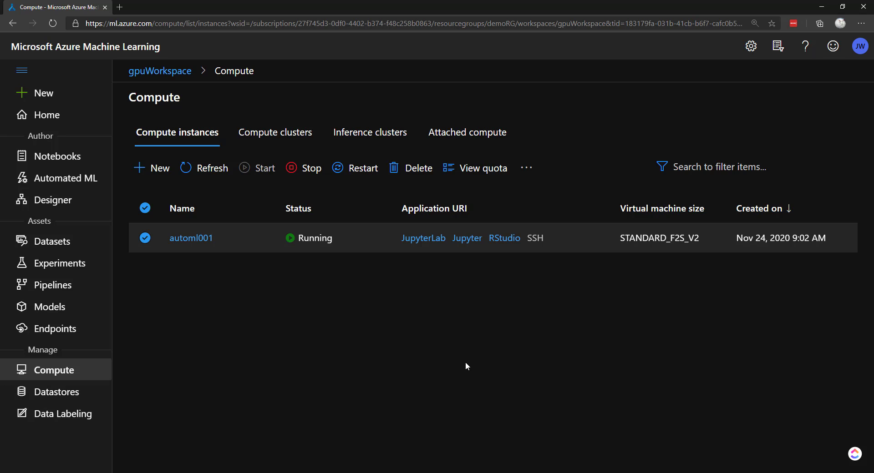
mouse_move(415, 303)
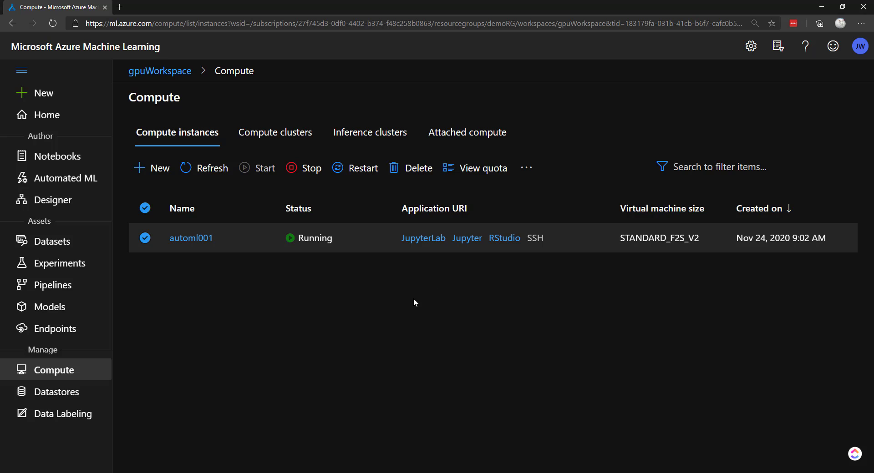
mouse_move(443, 289)
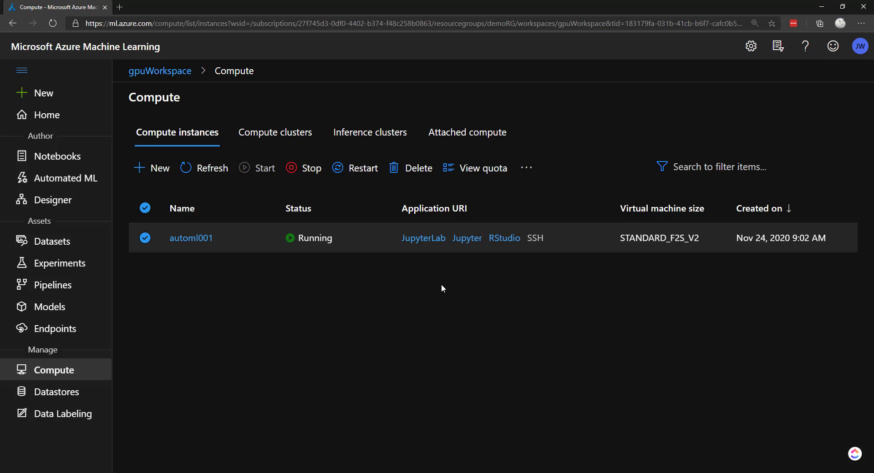
mouse_move(420, 309)
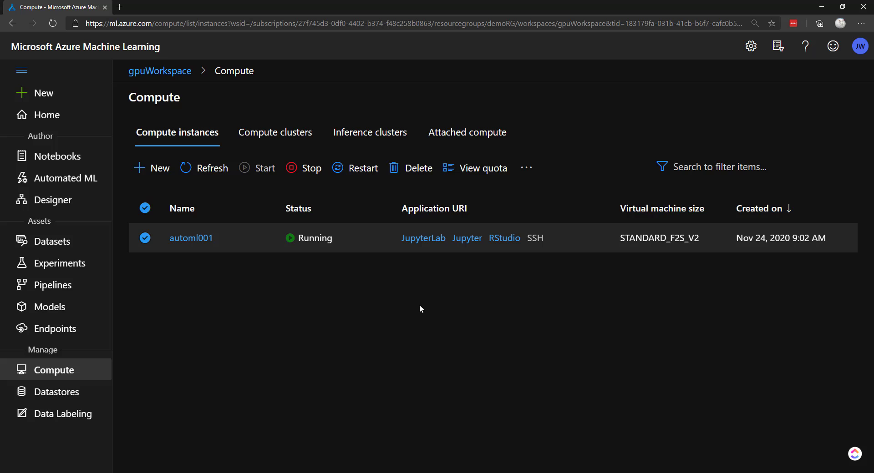
mouse_move(424, 290)
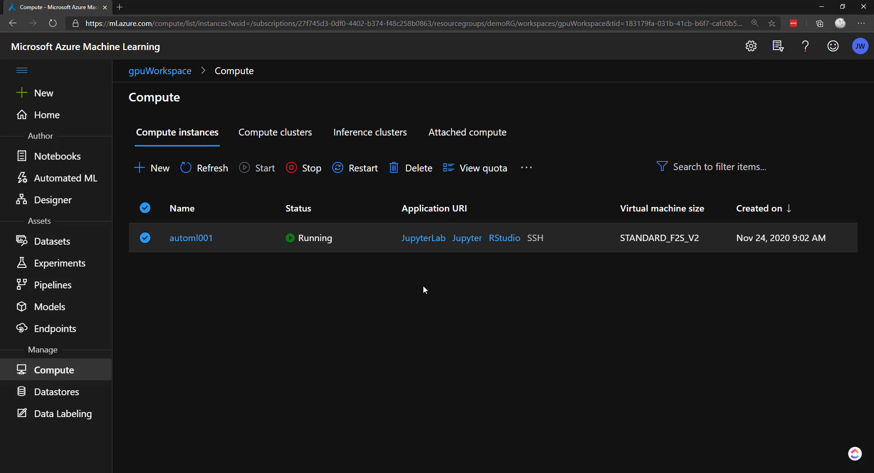
mouse_move(308, 307)
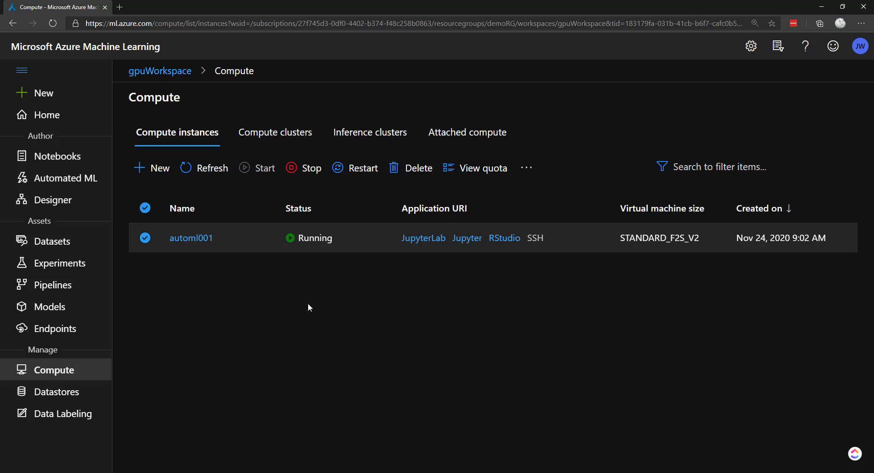
mouse_move(460, 310)
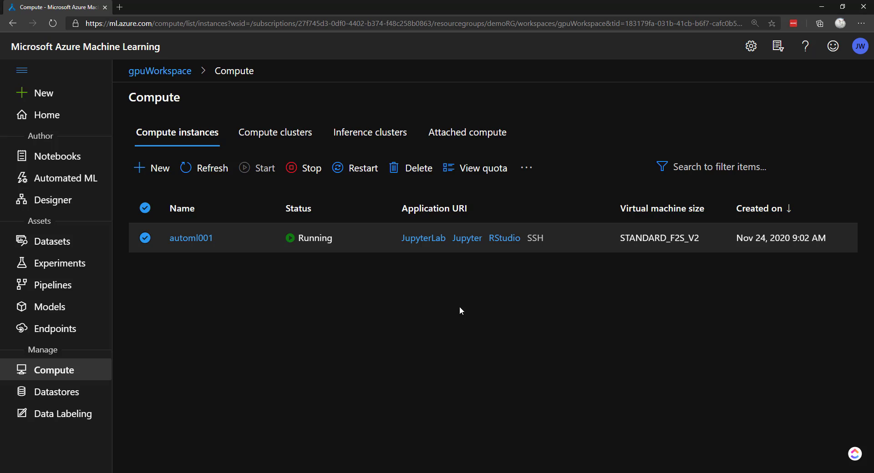
mouse_move(428, 294)
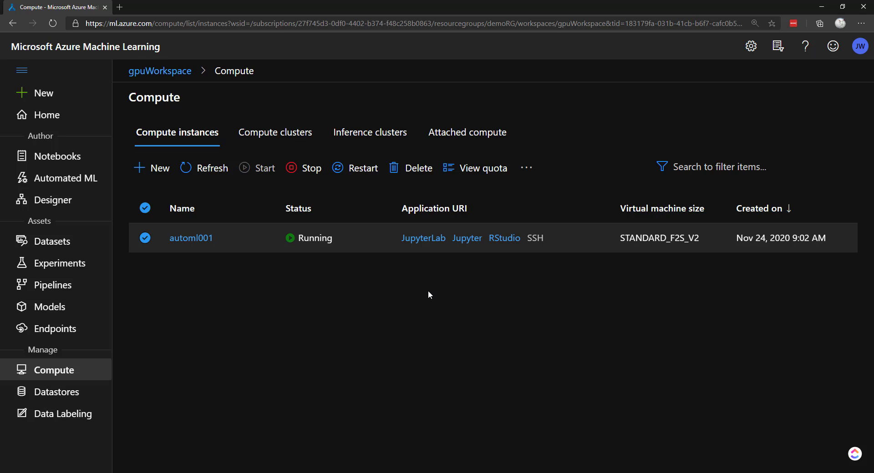
mouse_move(278, 292)
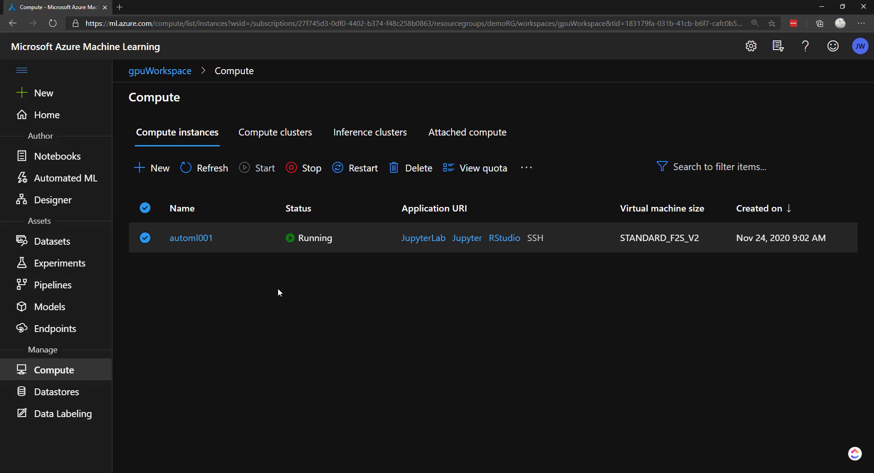
mouse_move(467, 132)
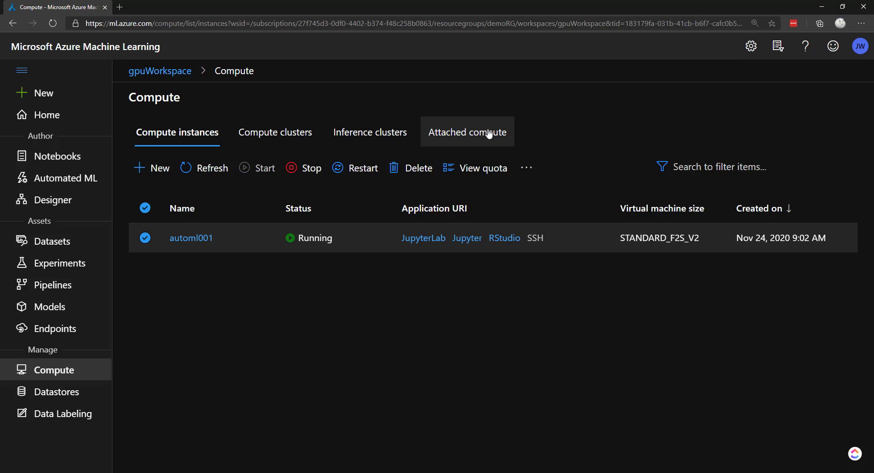
mouse_move(200, 294)
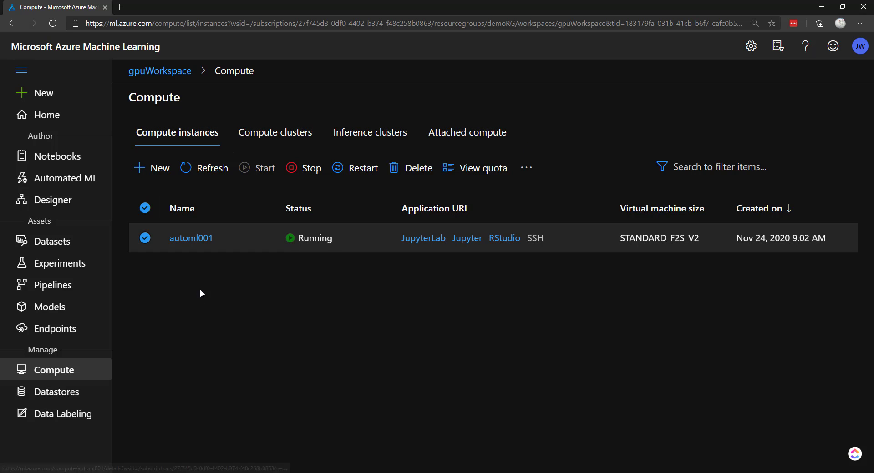
mouse_move(423, 238)
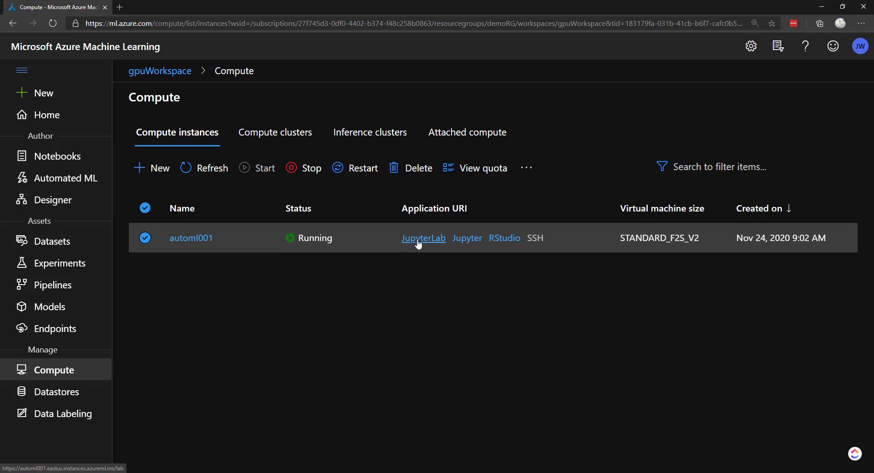
Step: Open automl001 in JupyterLab and start a new Python 3.6 - AzureML notebook, then return to the studio
left_click(423, 238)
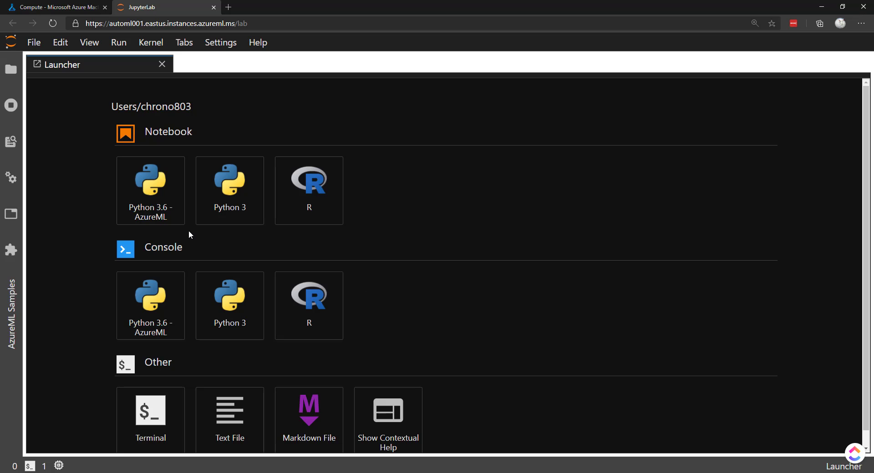
left_click(150, 190)
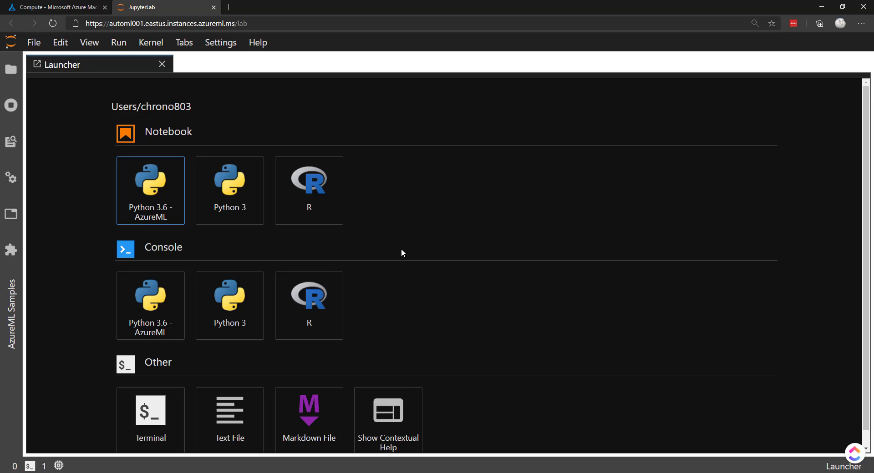
left_click(150, 191)
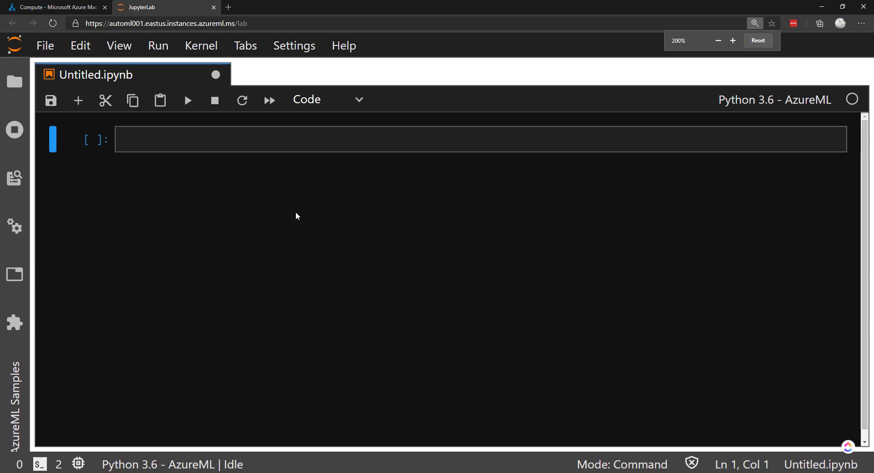
left_click(56, 8)
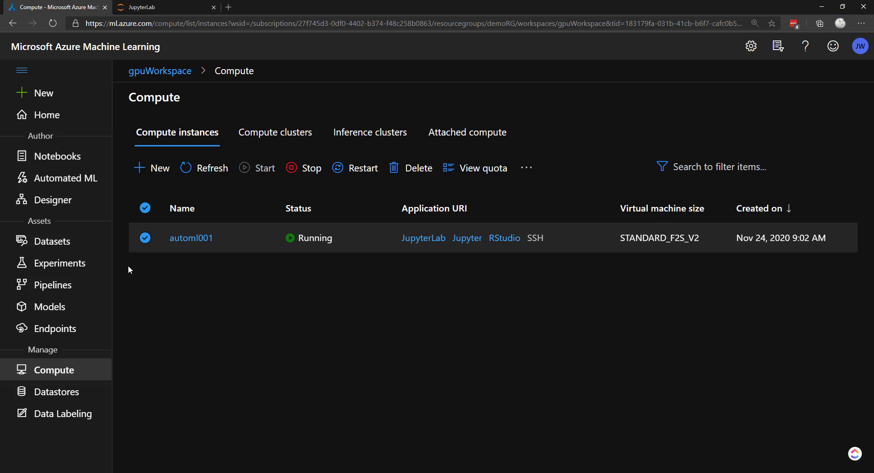
Step: Open the registered Iris dataset and scroll through its preview of measurements and classes
left_click(53, 240)
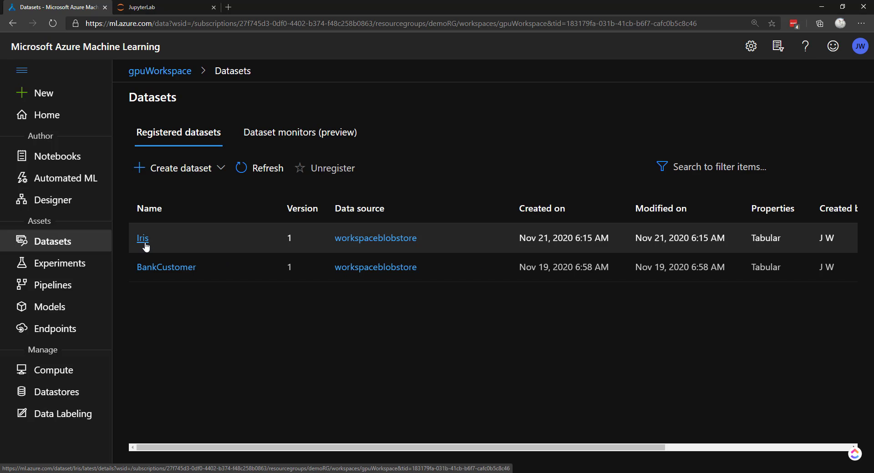
mouse_move(221, 232)
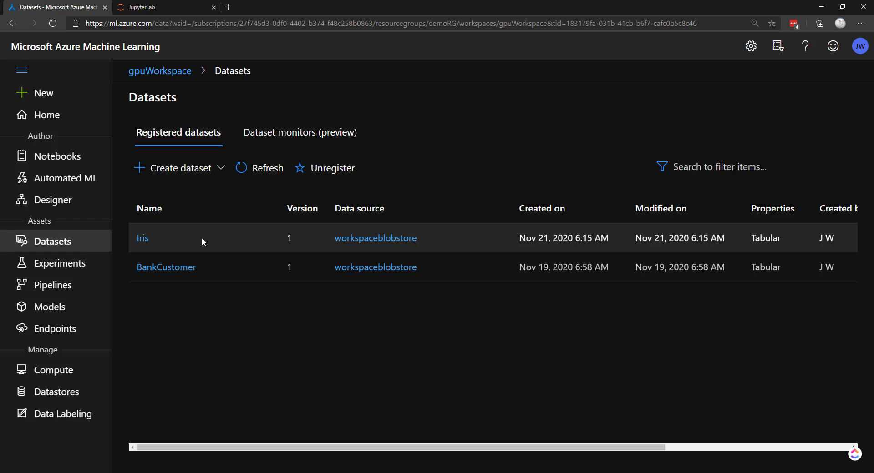
mouse_move(107, 222)
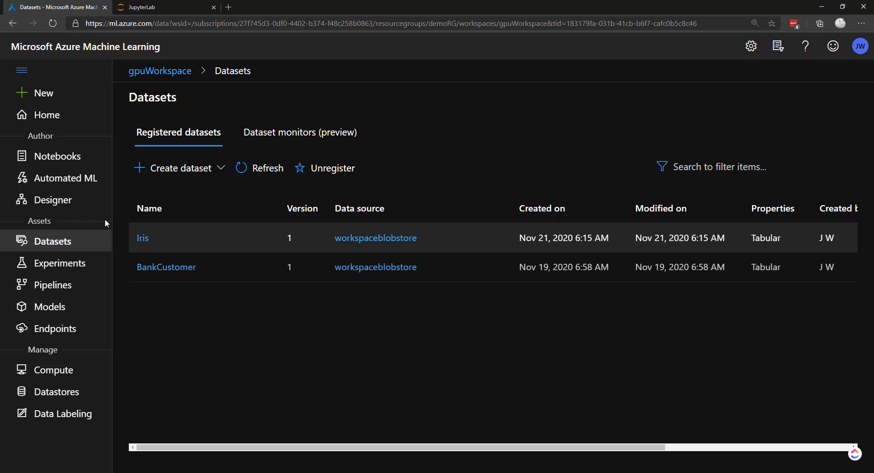
mouse_move(177, 257)
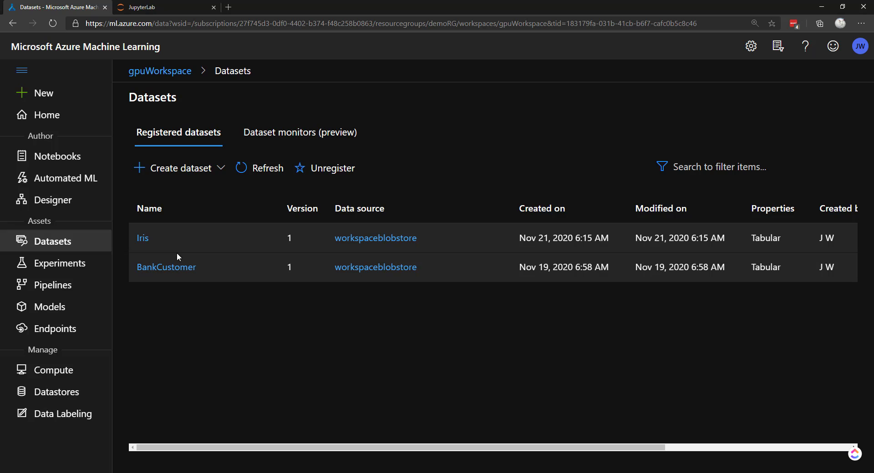
left_click(141, 238)
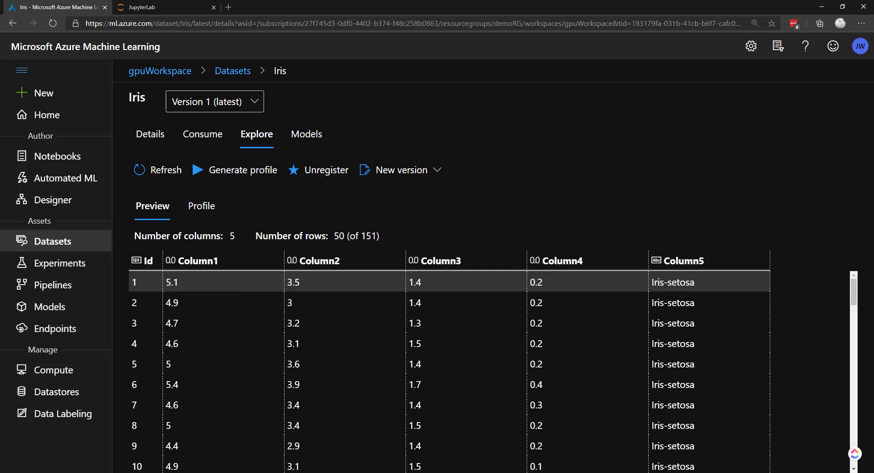
scroll("down", 3)
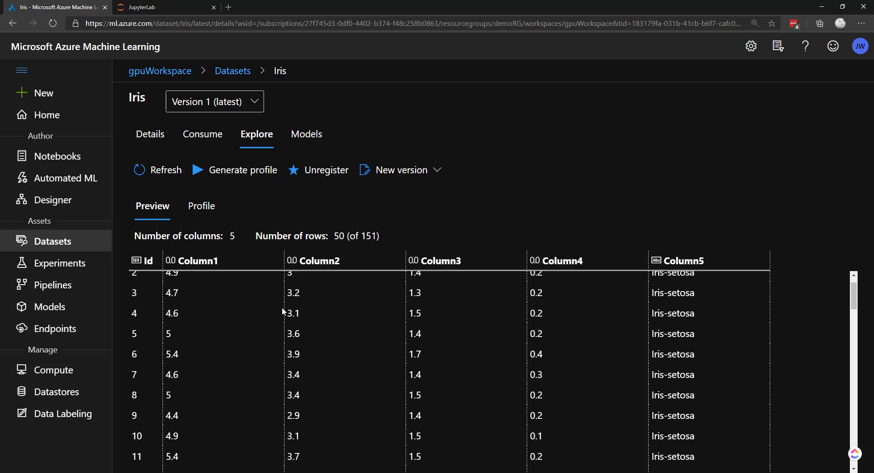
scroll("up", 3)
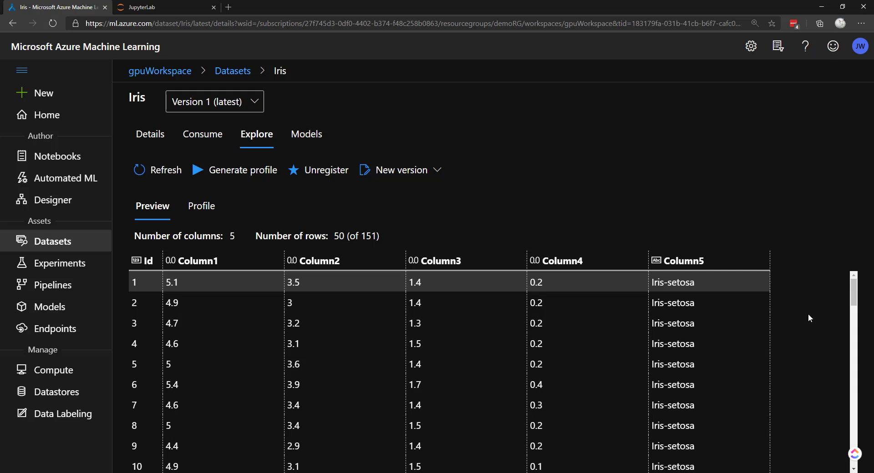
mouse_move(283, 289)
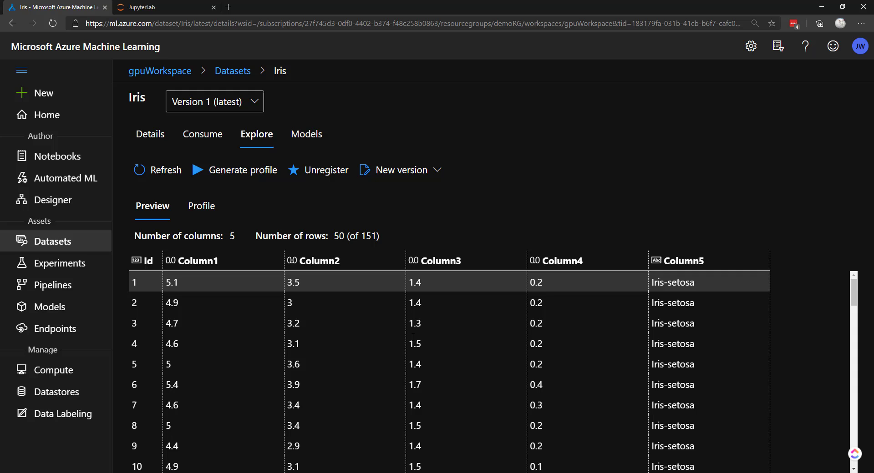
mouse_move(752, 375)
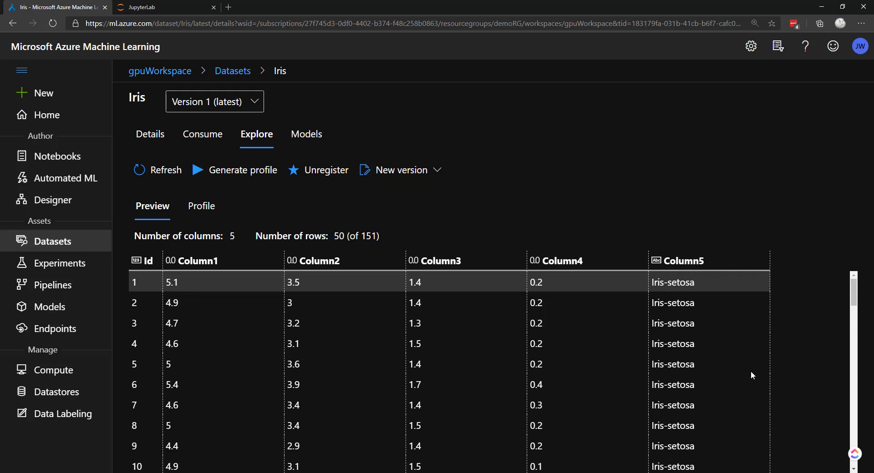
mouse_move(730, 309)
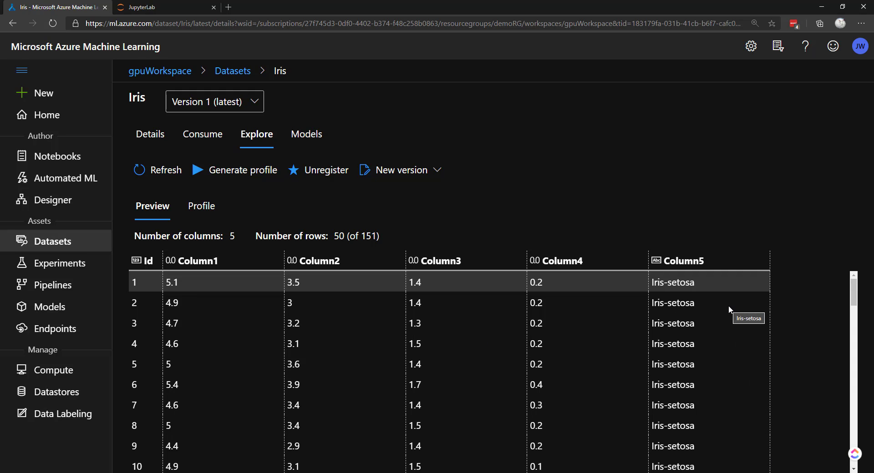
left_click(162, 8)
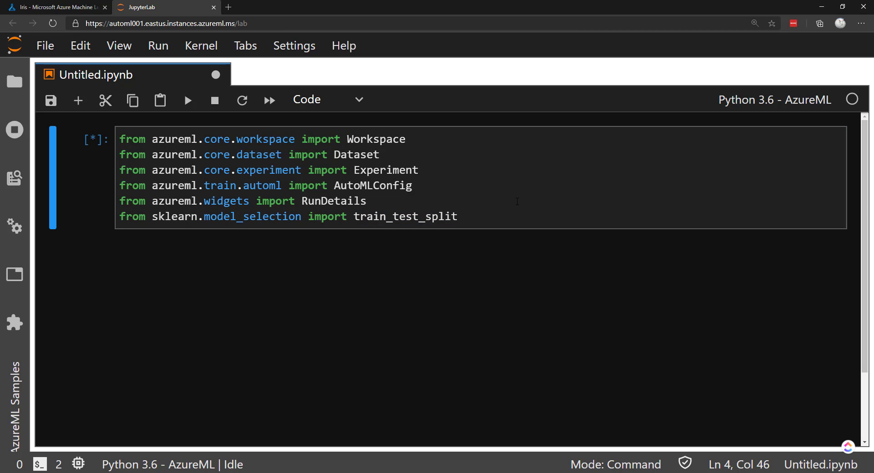
Step: Run ws = Workspace.from_config() to connect the notebook to the workspace
type("w")
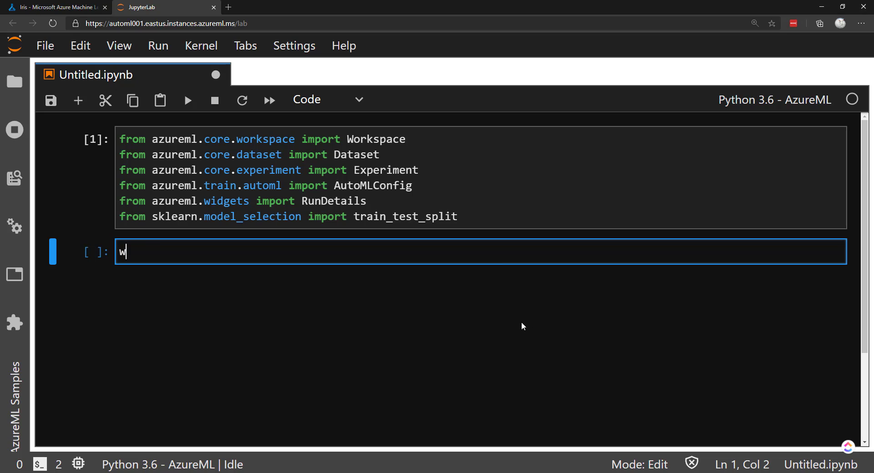
type("s =")
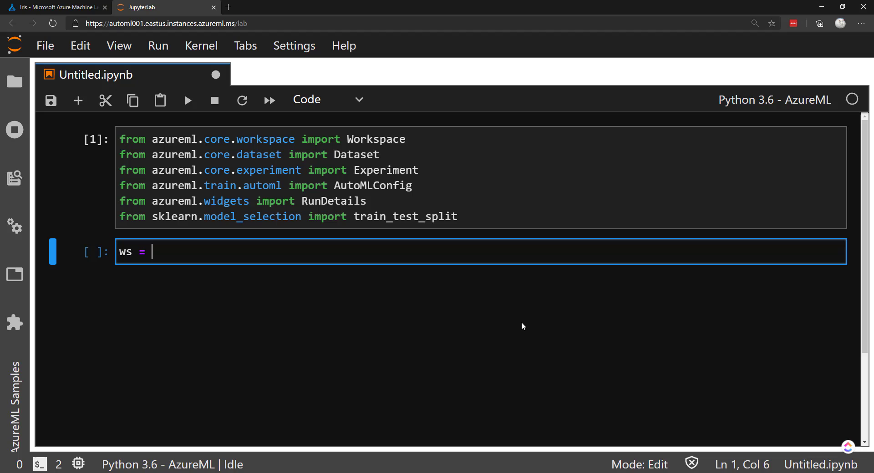
type("Worksp")
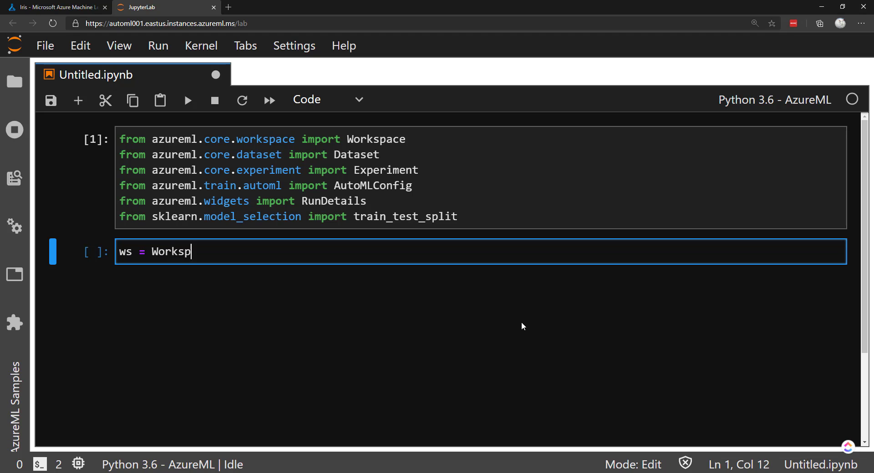
type("ace.from_co")
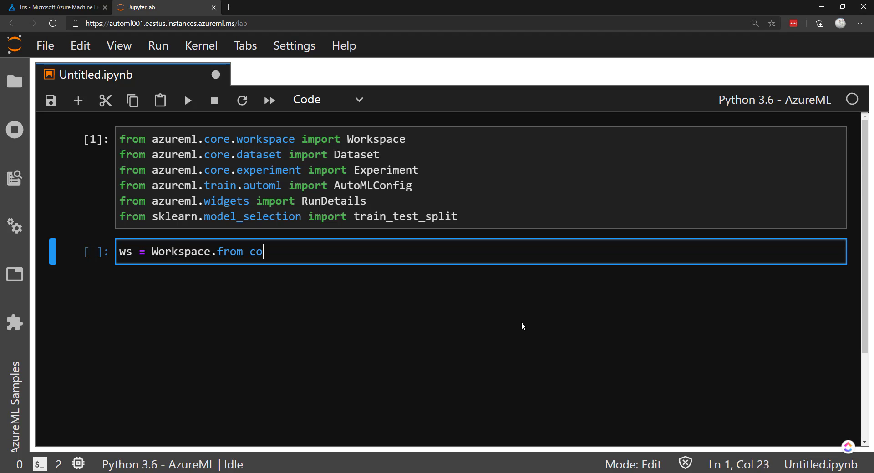
key("shift+enter")
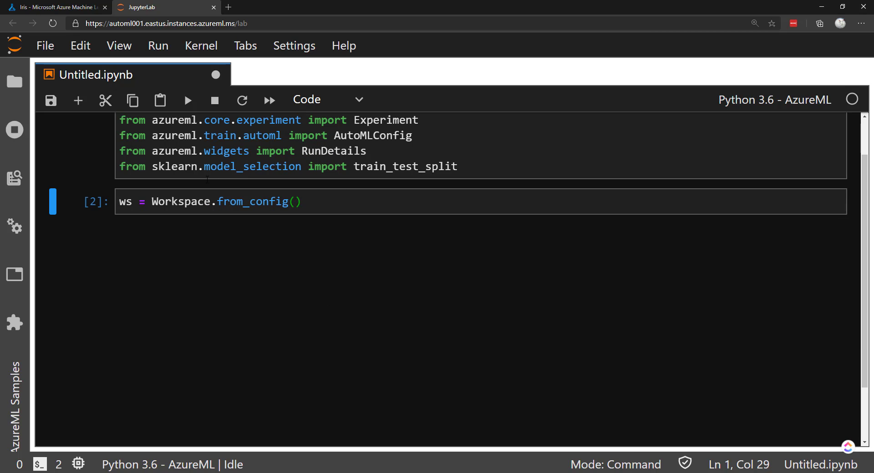
Step: List workspace datasets with ws.datasets, then fetch Iris into iris_ds via Dataset.get_by_name
left_click(78, 100)
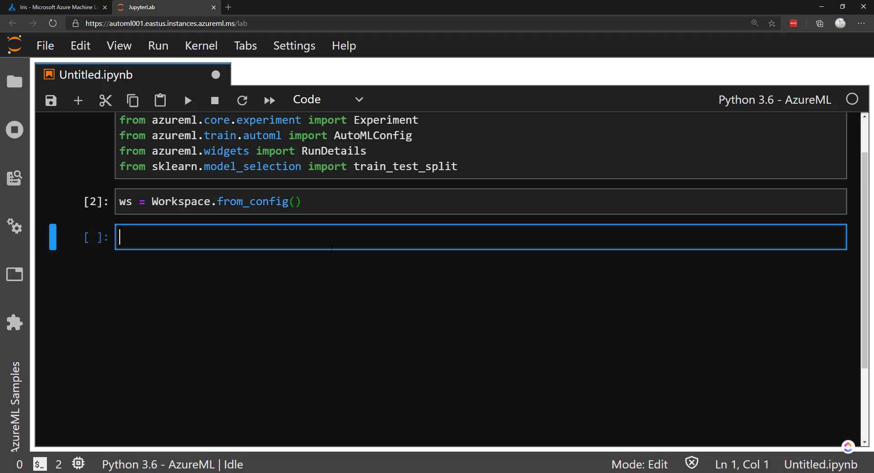
mouse_move(452, 280)
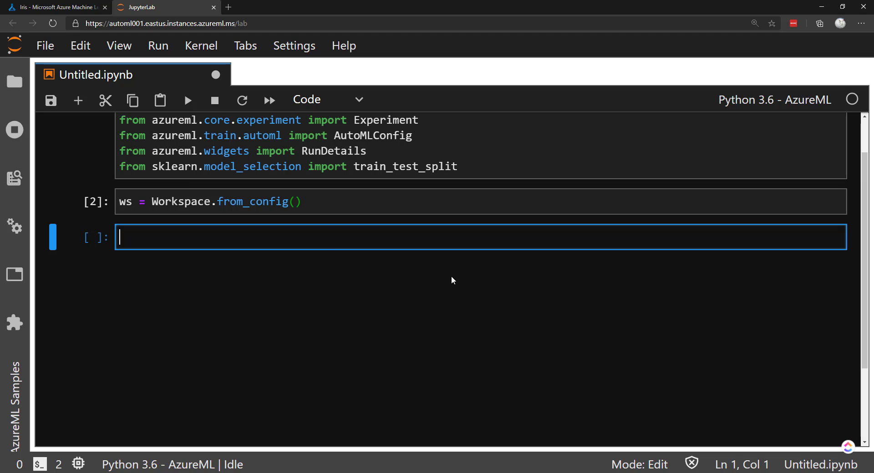
type("ws.datasets")
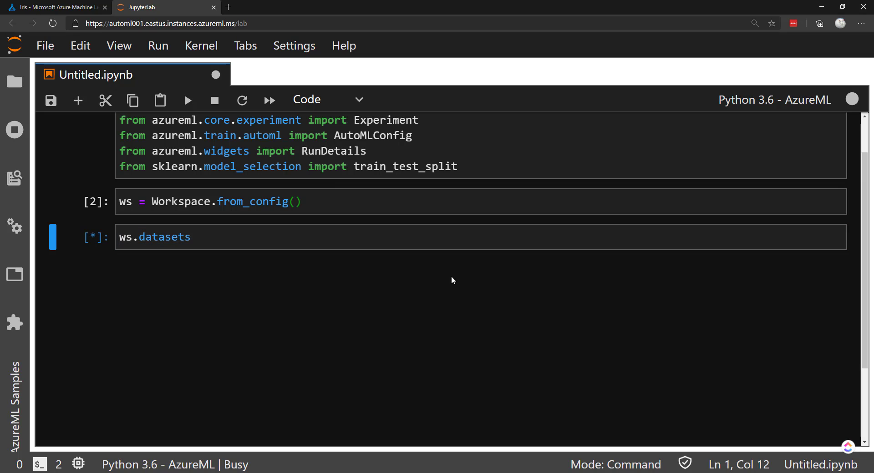
mouse_move(189, 307)
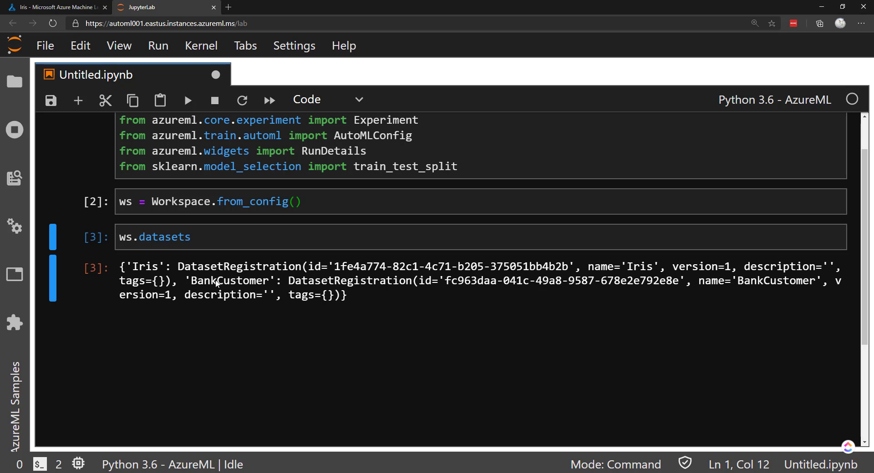
mouse_move(414, 302)
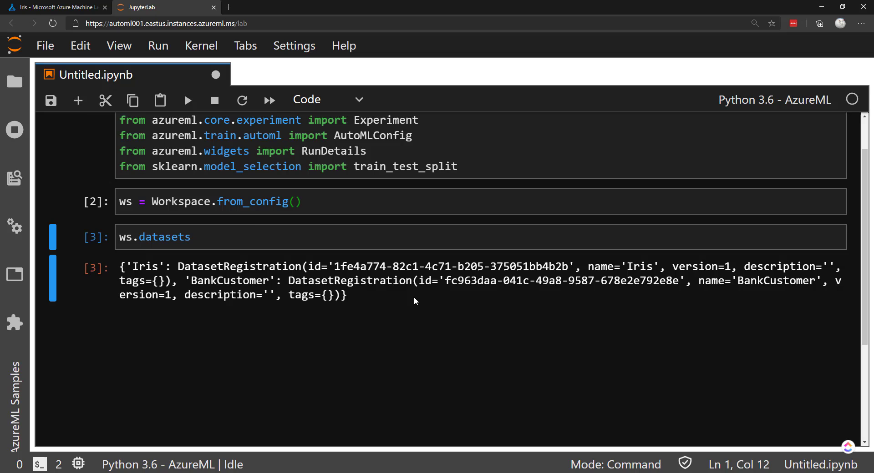
type("iris")
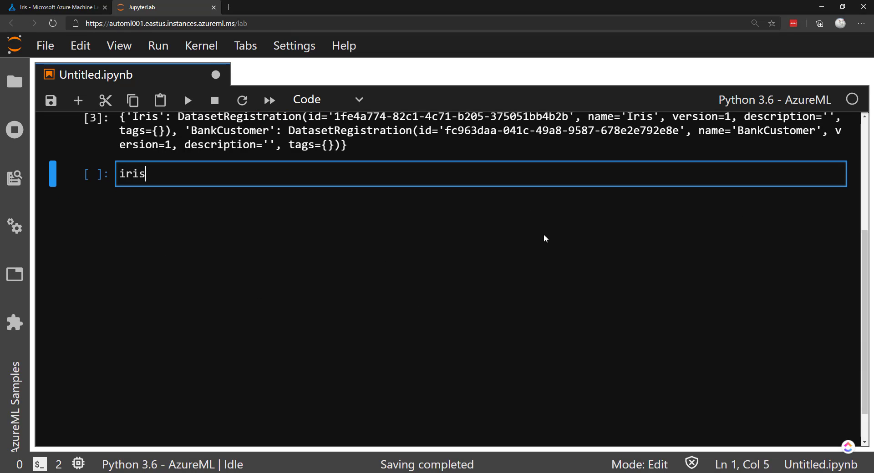
type("_ds = Dat")
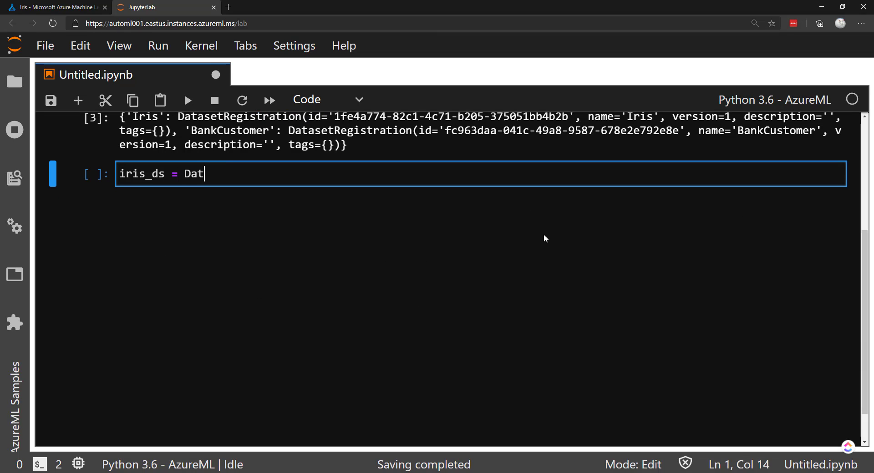
type("aset.get_")
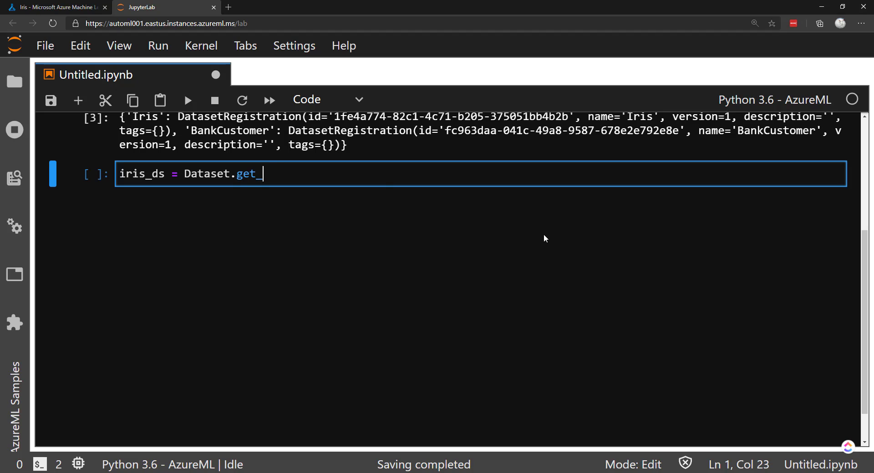
type("by_name")
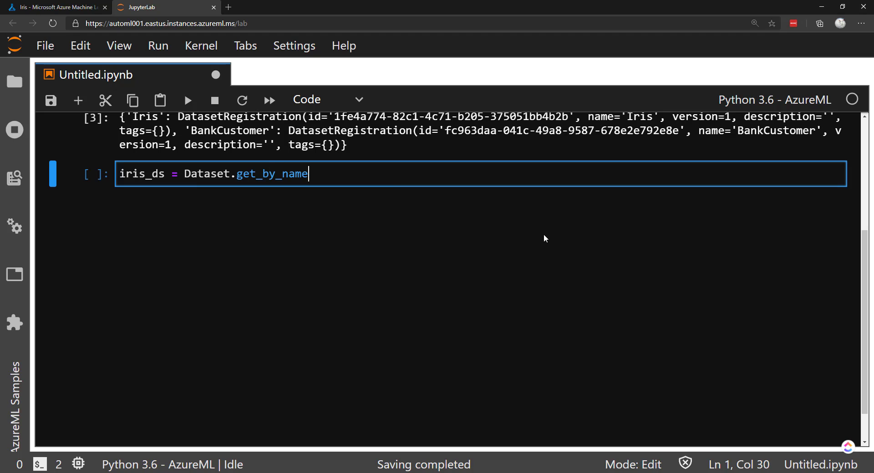
type("(works")
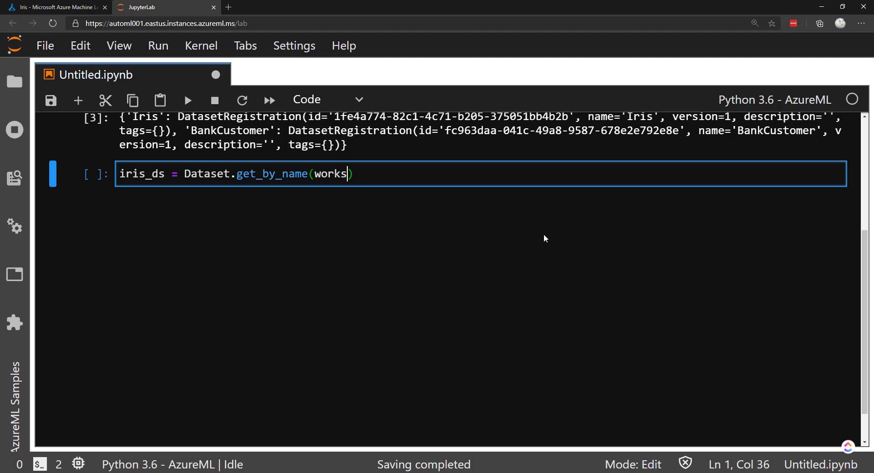
type("space=ws")
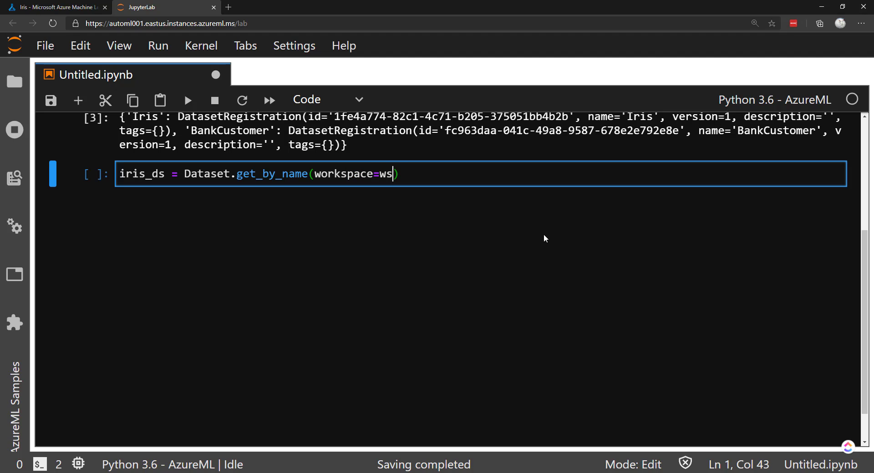
type(", name=")
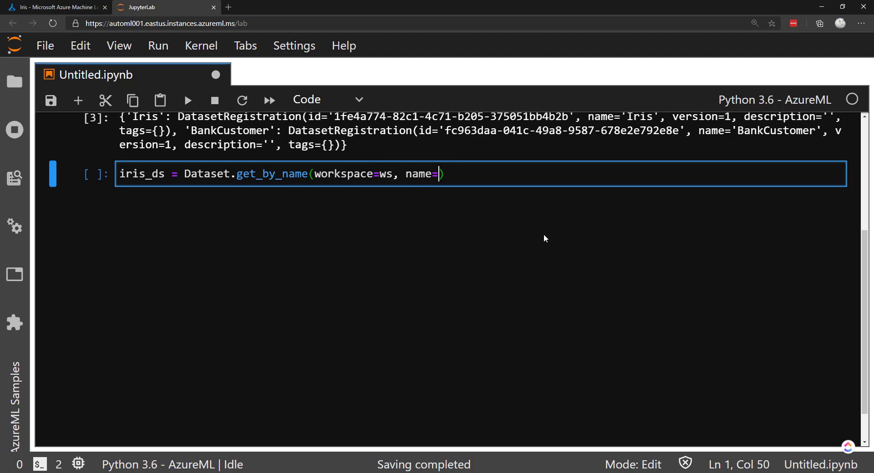
left_click(55, 8)
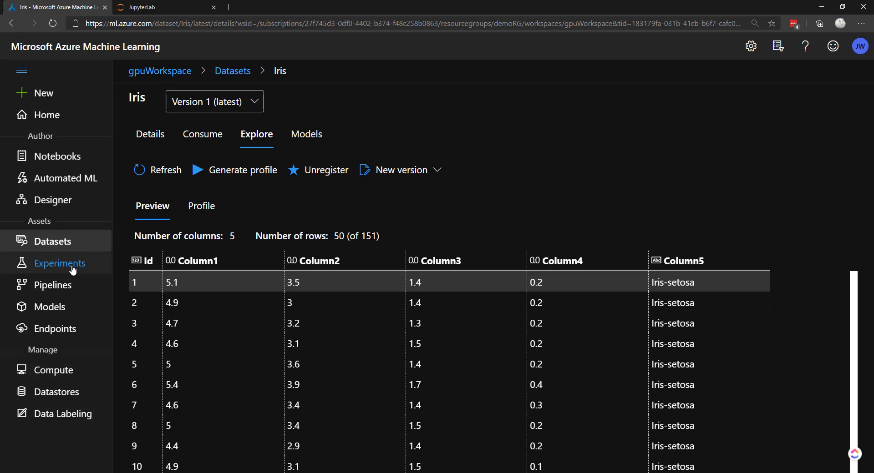
left_click(233, 71)
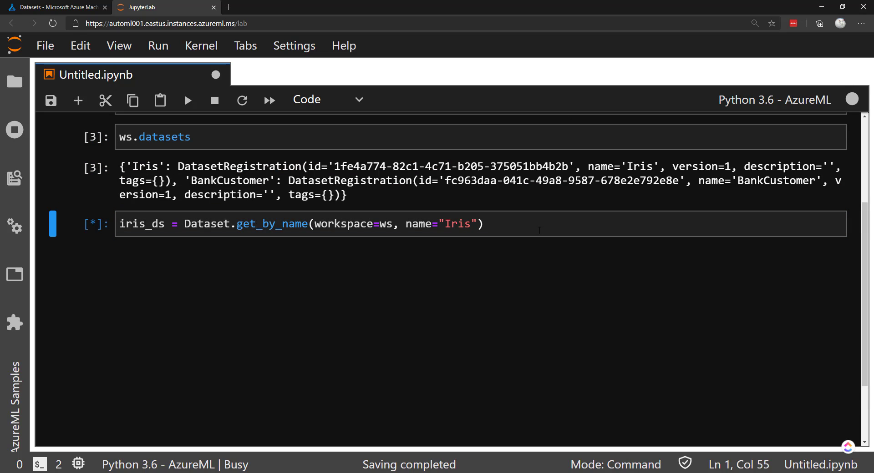
Step: Convert iris_ds into the pandas dataframe iris_df and preview its rows and columns
type("iris_")
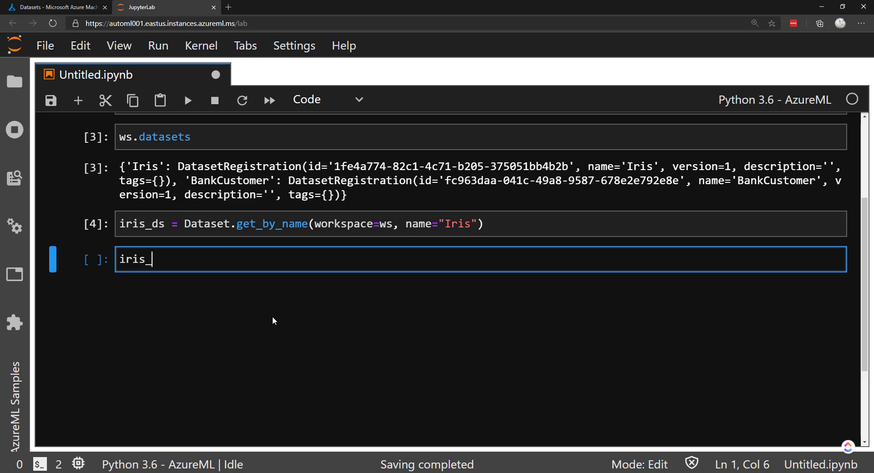
type("df =")
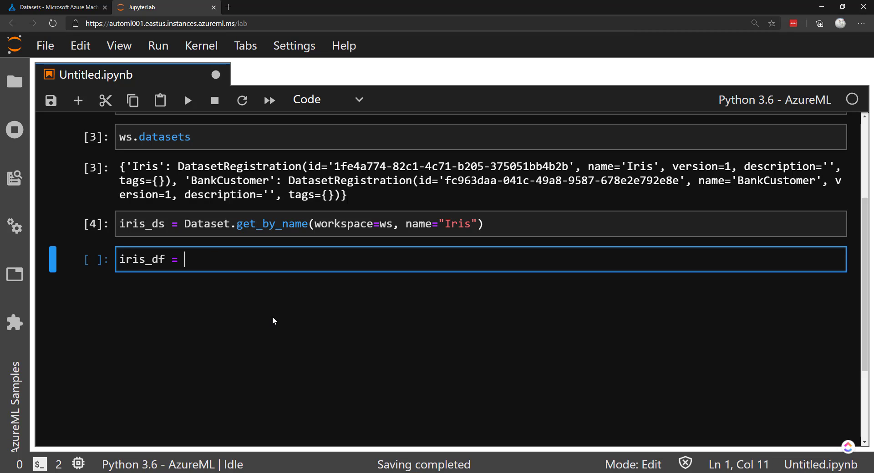
type("iris_+")
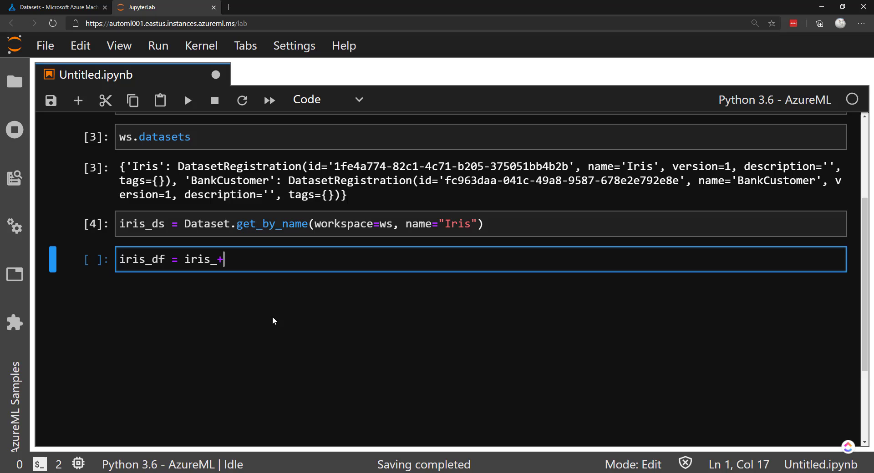
type("ds.to")
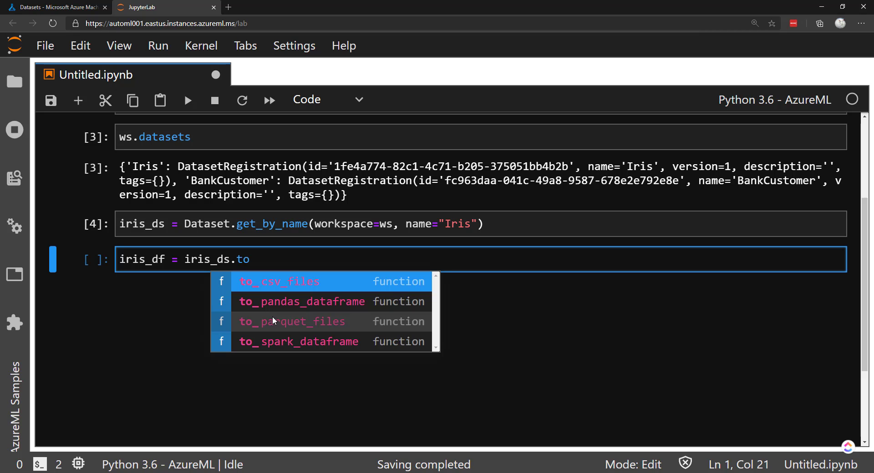
left_click(301, 301)
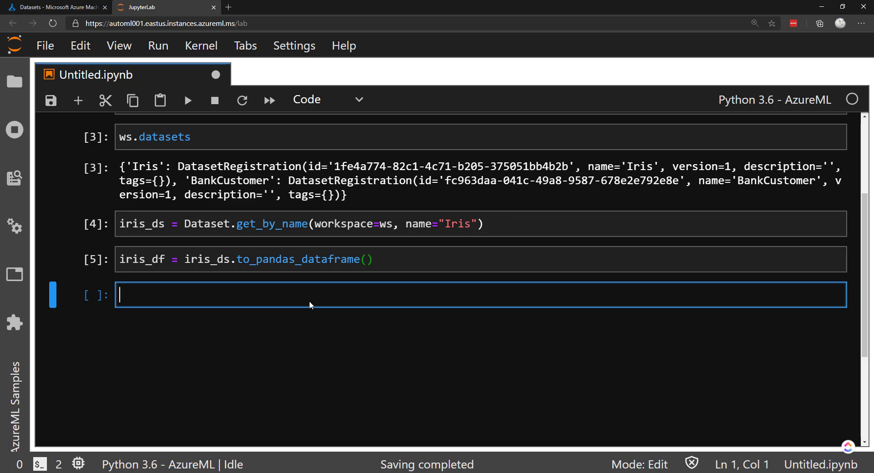
key("shift+Enter")
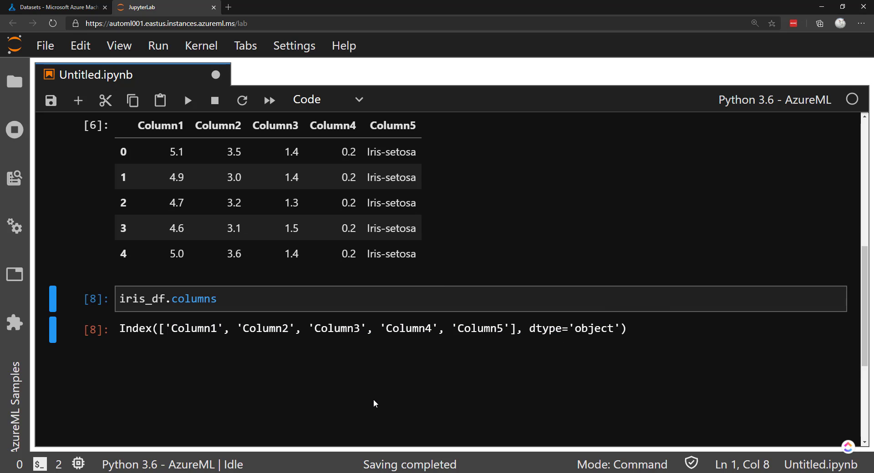
scroll("down", 3)
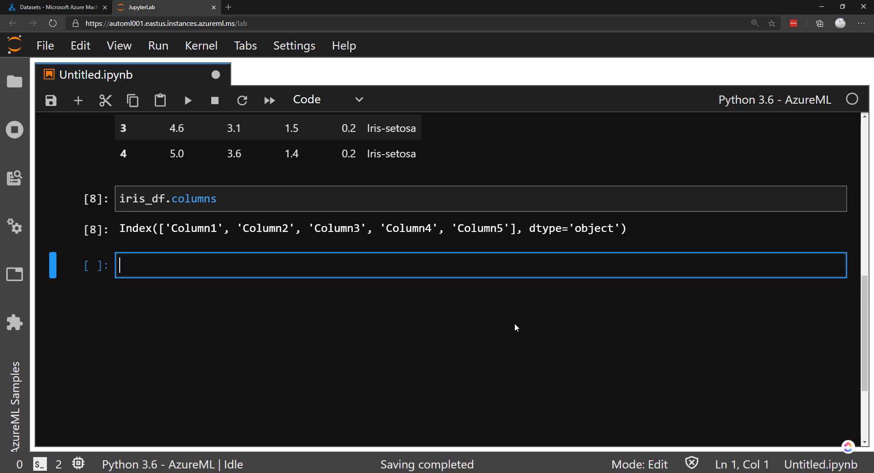
Step: Rename iris_df columns to SepalLength, SepalWidth, PetalLength, PetalWidth and Class
type("ir")
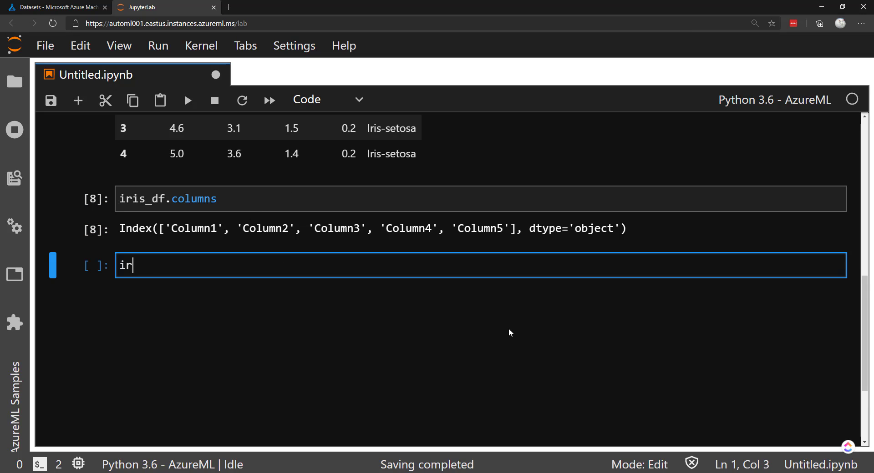
type("s_df = iri")
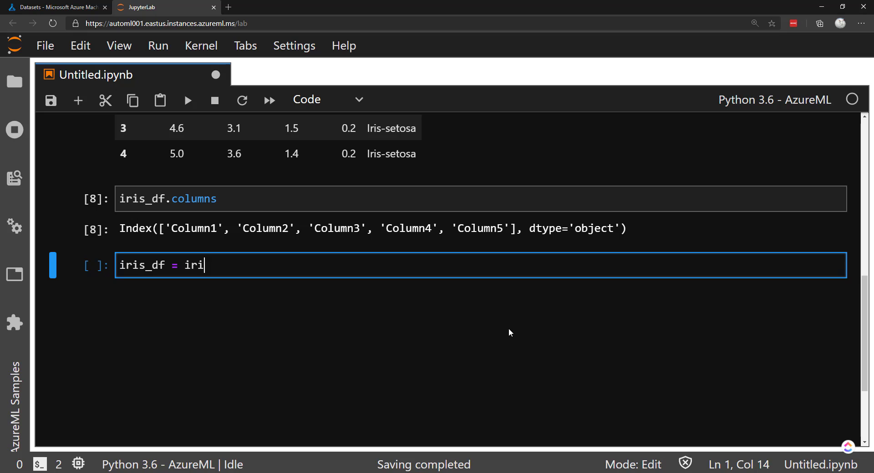
type("s_df.re")
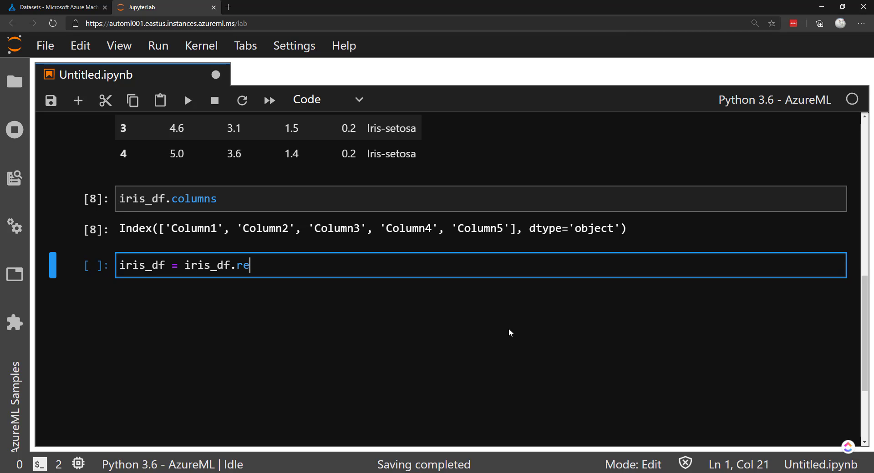
type("name(c")
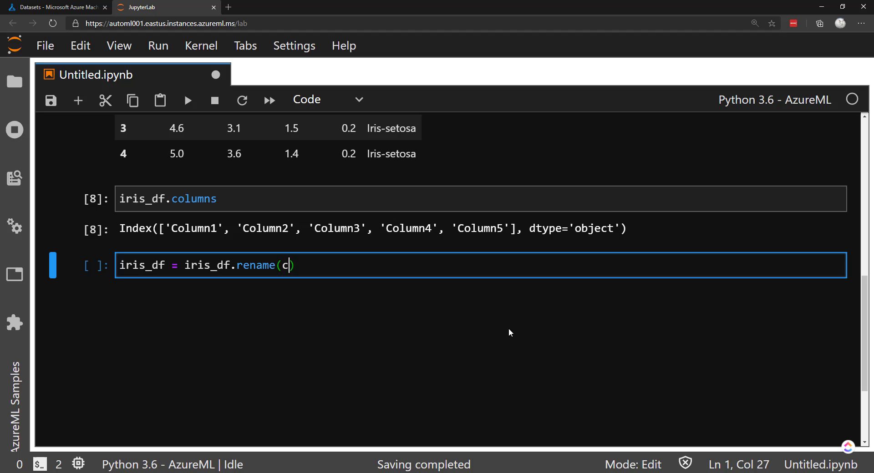
type("olumns-")
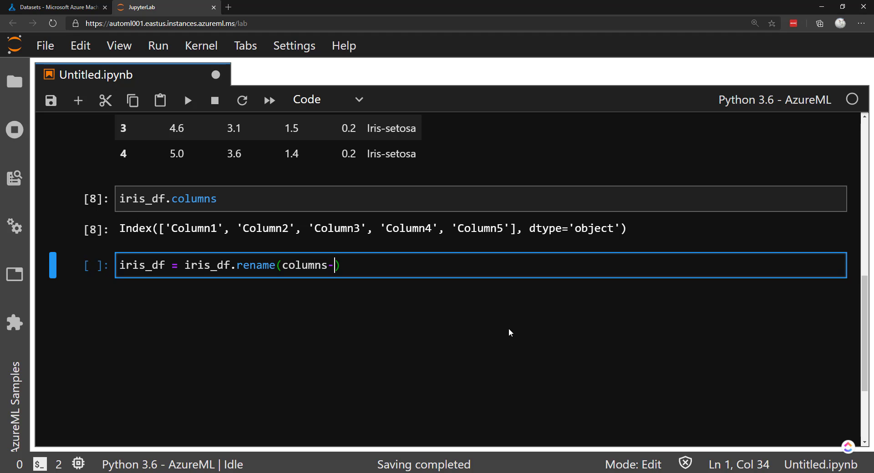
type("{")
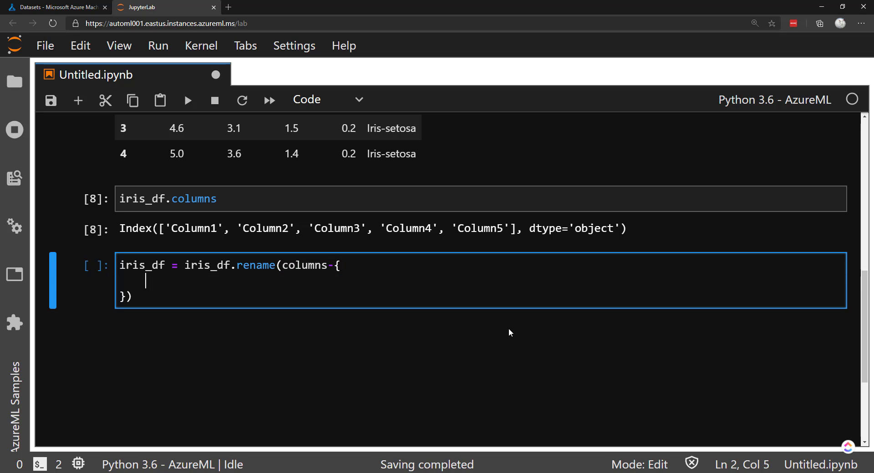
type("\"Col\"")
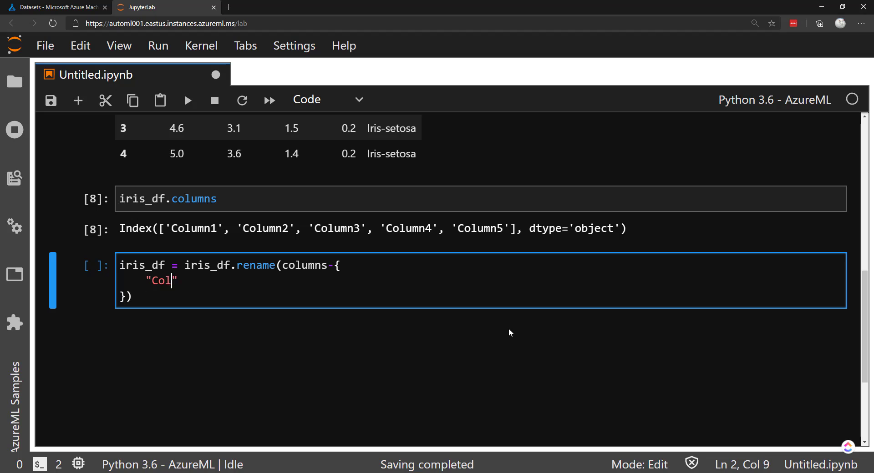
type("umn1\": \"SepalLength\",")
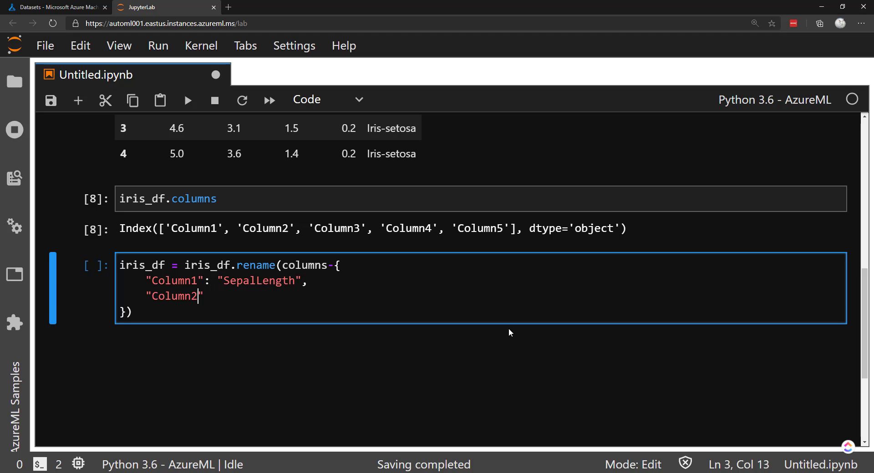
type(": \"SepalWidth\"")
type("\"Column3\": \"PetalLength")
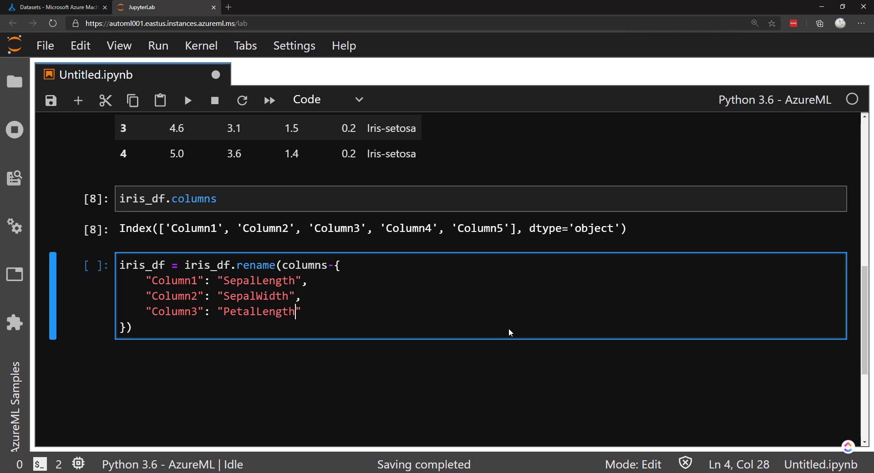
type(",")
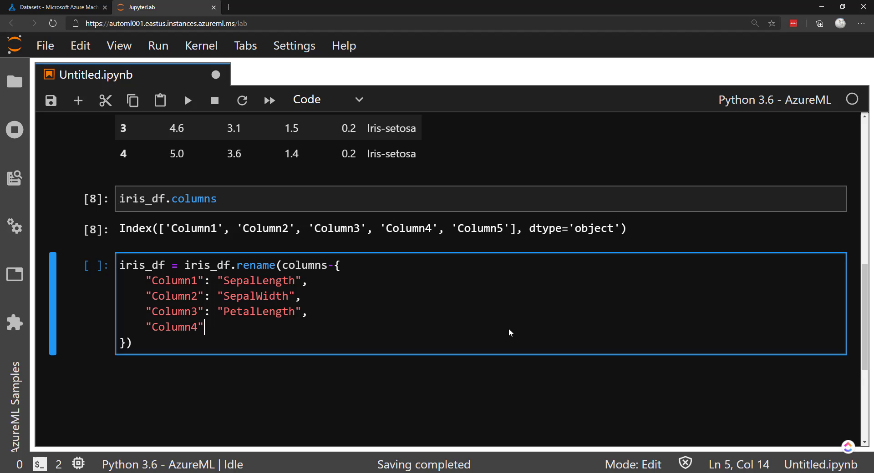
type(": PetalWidth\",")
type("\"Column5\":")
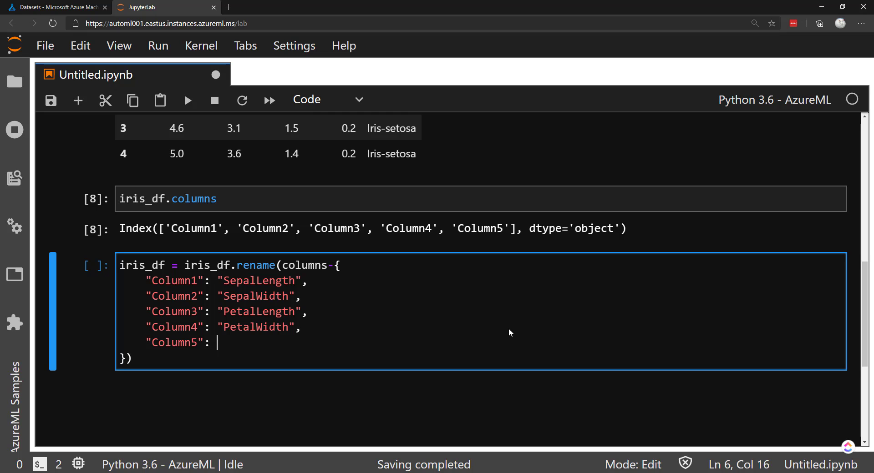
key("shift+enter")
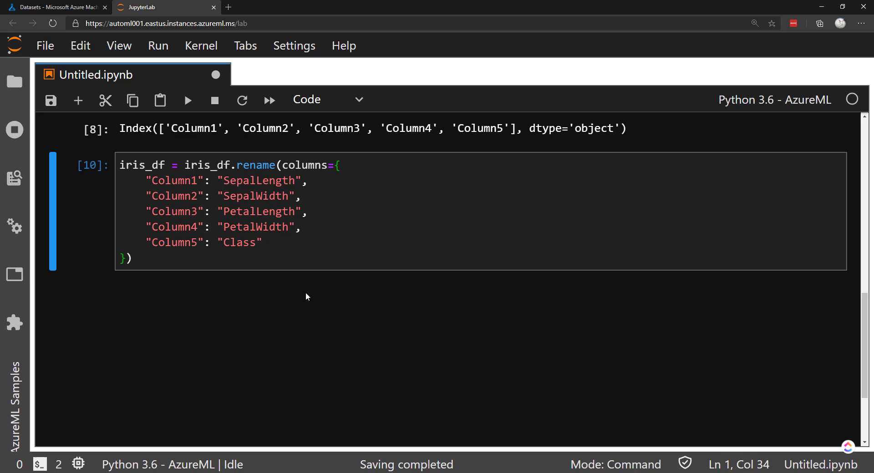
Step: Preview the renamed dataframe with iris_df.head()
type("iri")
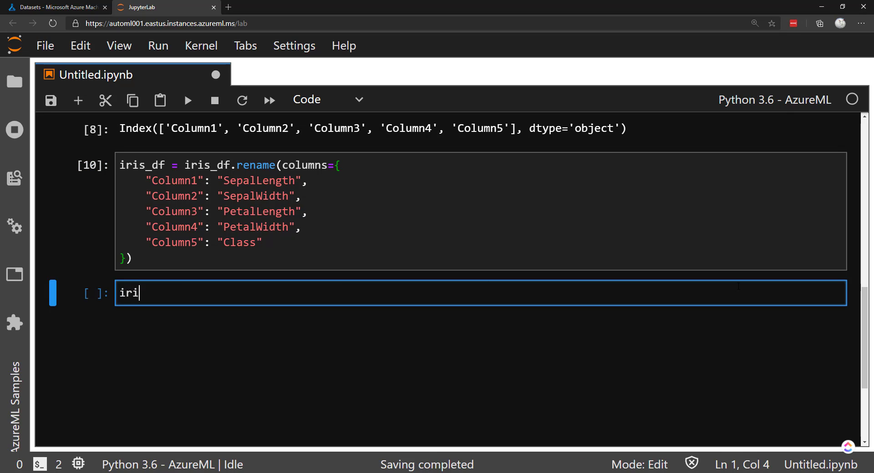
type("s_df")
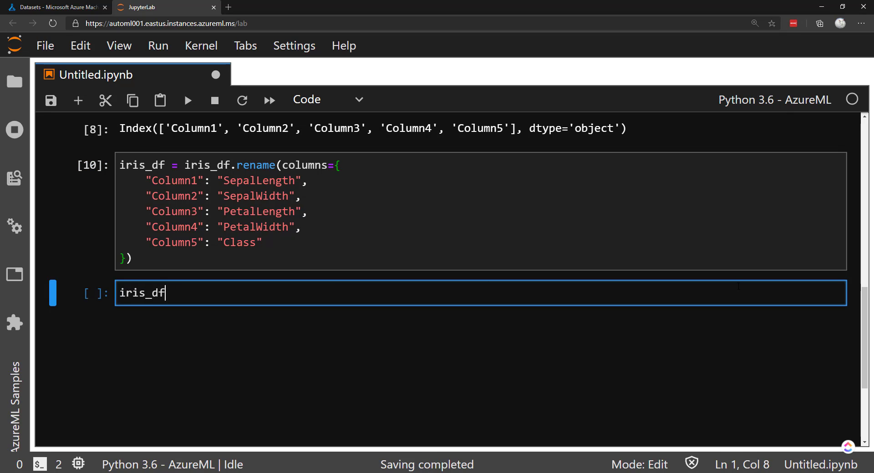
type(".head")
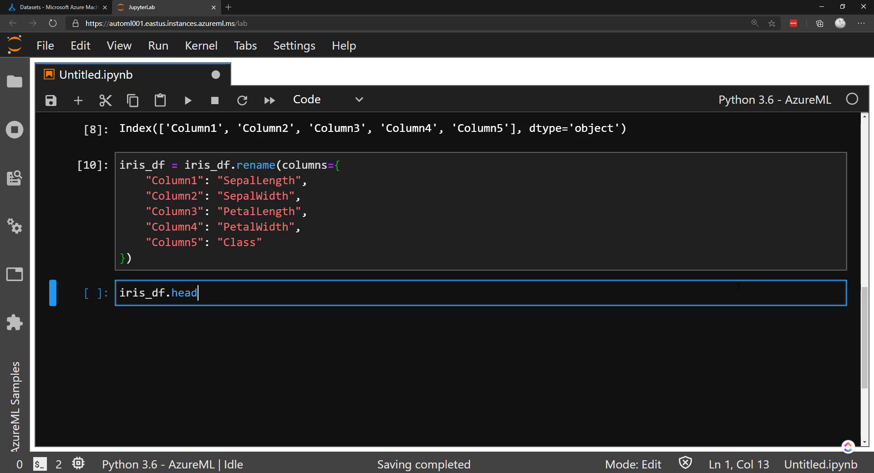
key("shift+enter")
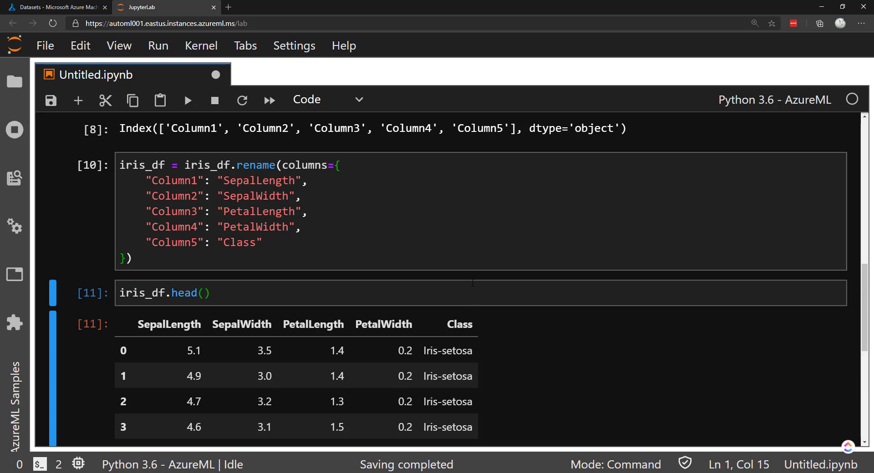
Step: Split iris_df into training and test sets with test_size 0.2
type("train_")
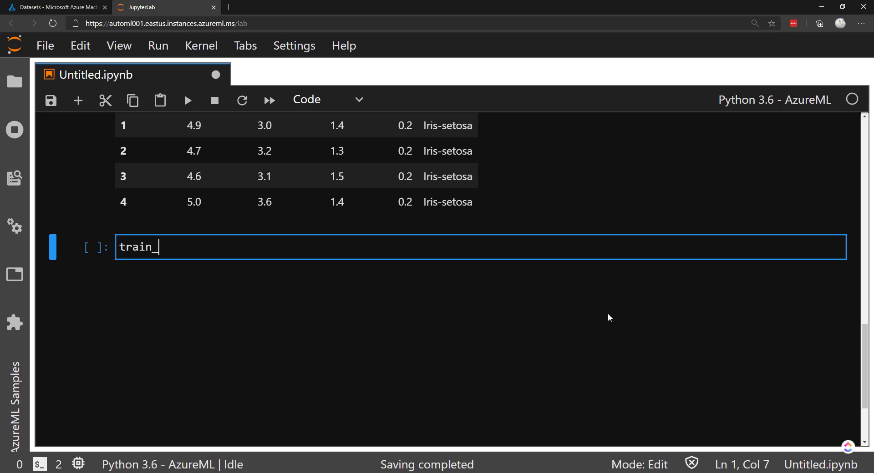
type("test_split")
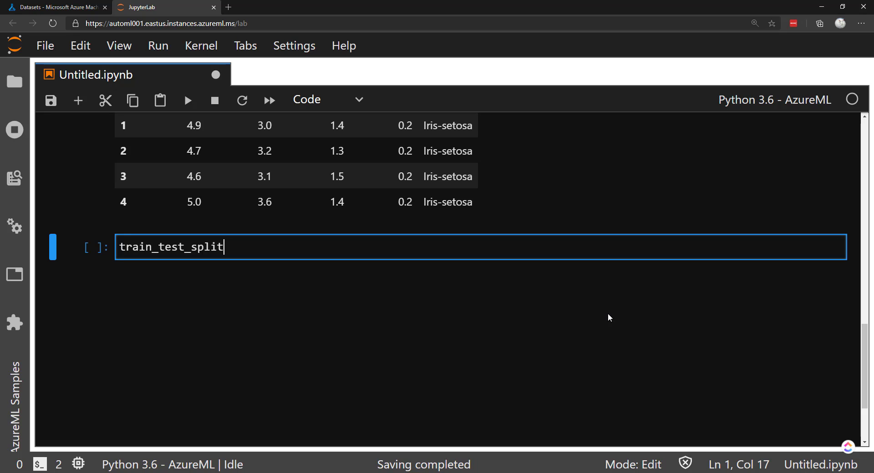
type("(iri")
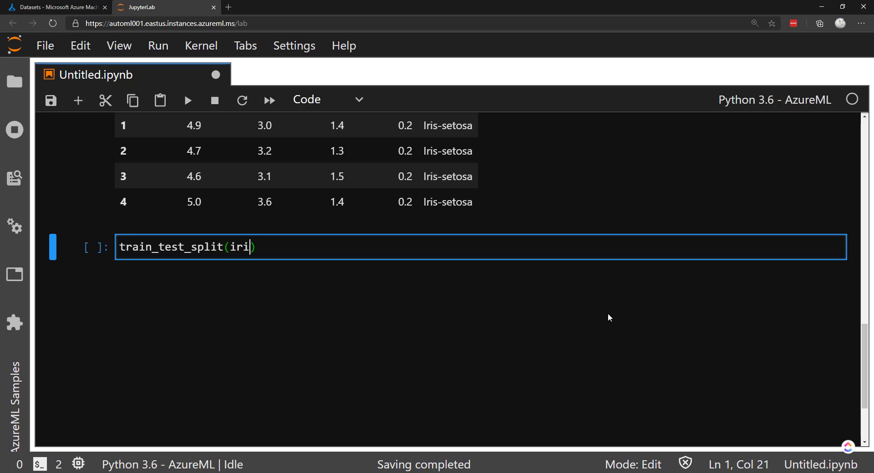
type("s_df,")
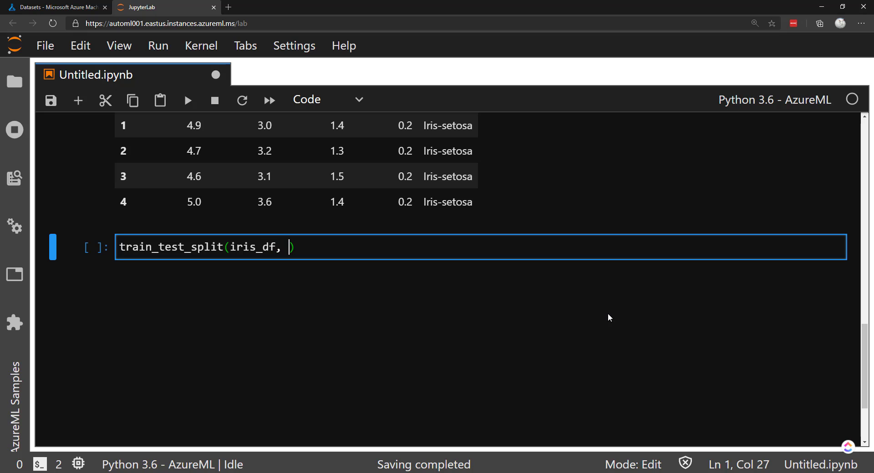
type("test_size")
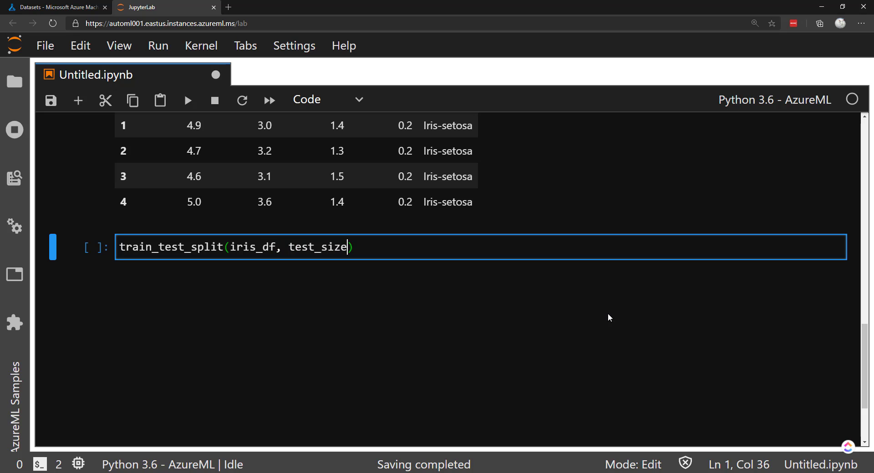
type("=0.")
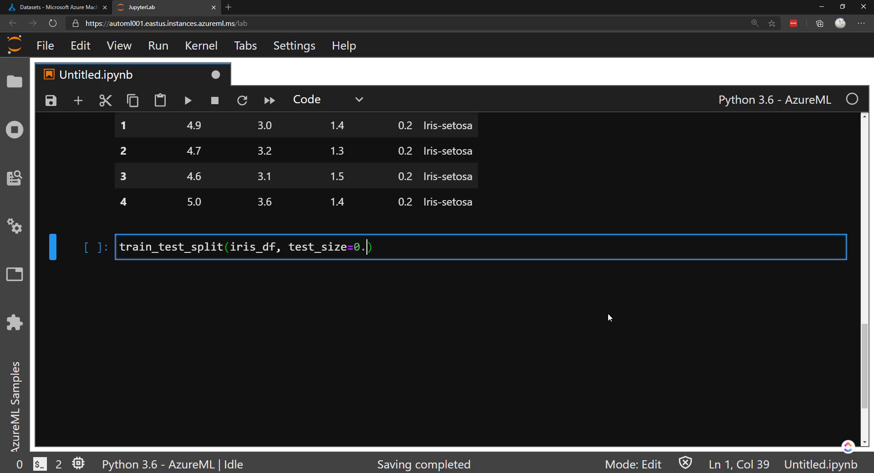
type("2, ran")
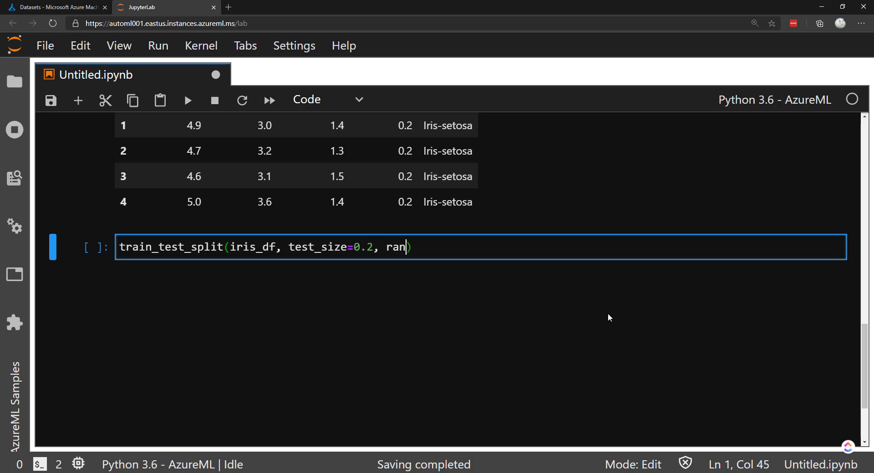
type("dom")
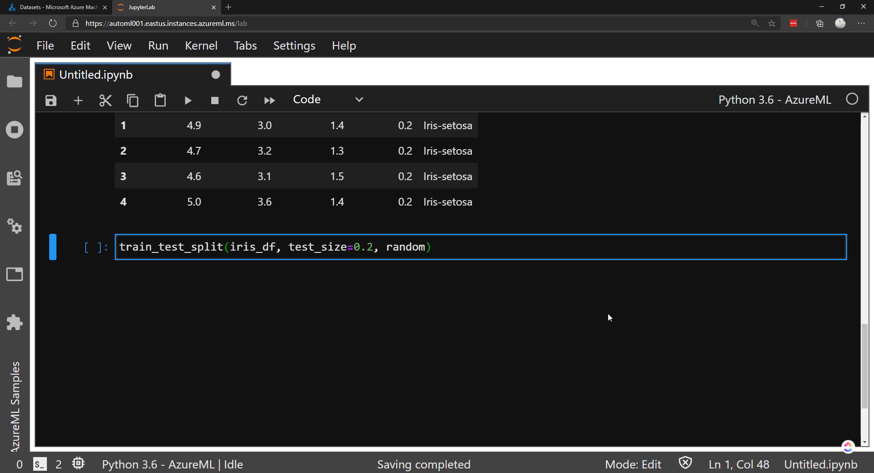
type("_state=43")
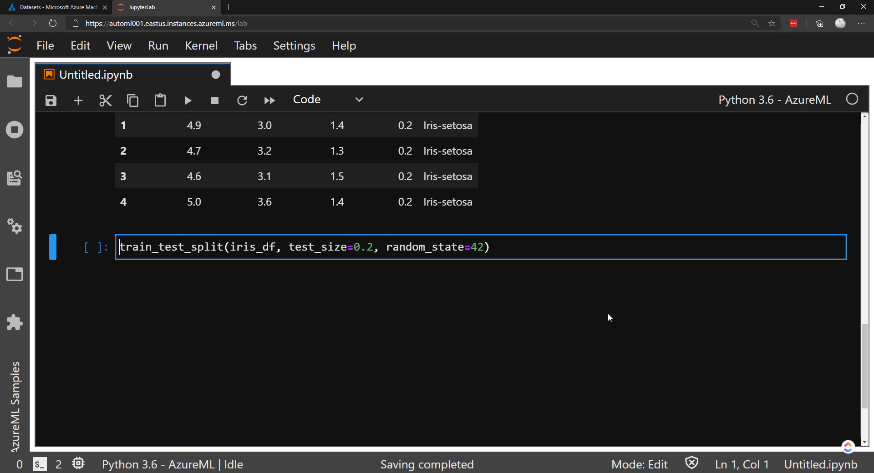
type("X_train, x_test =")
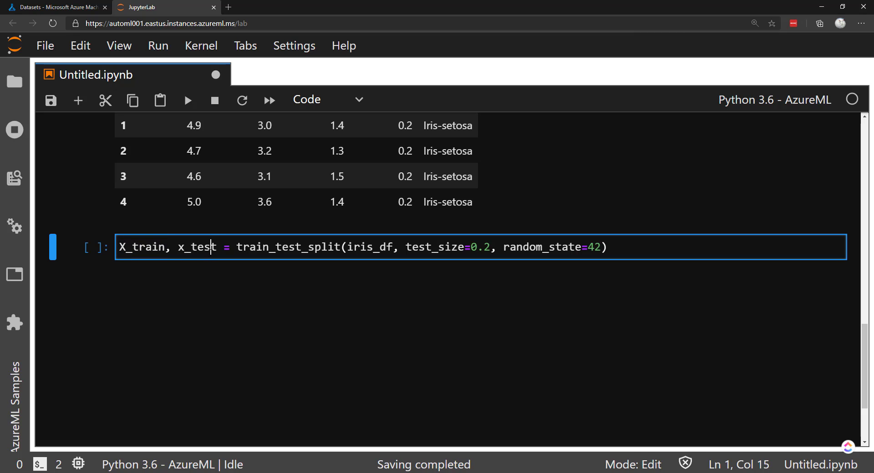
key("shift+enter")
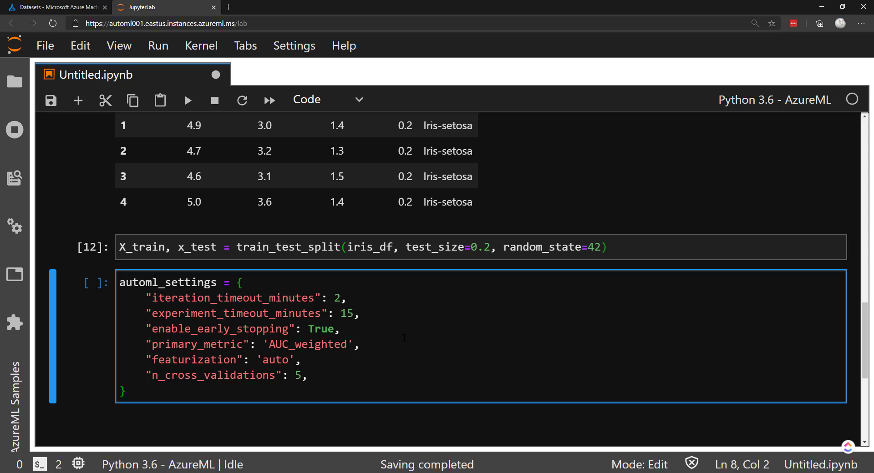
Step: Run the automl_settings and classification AutoMLConfig cells predicting Class
scroll("down", 3)
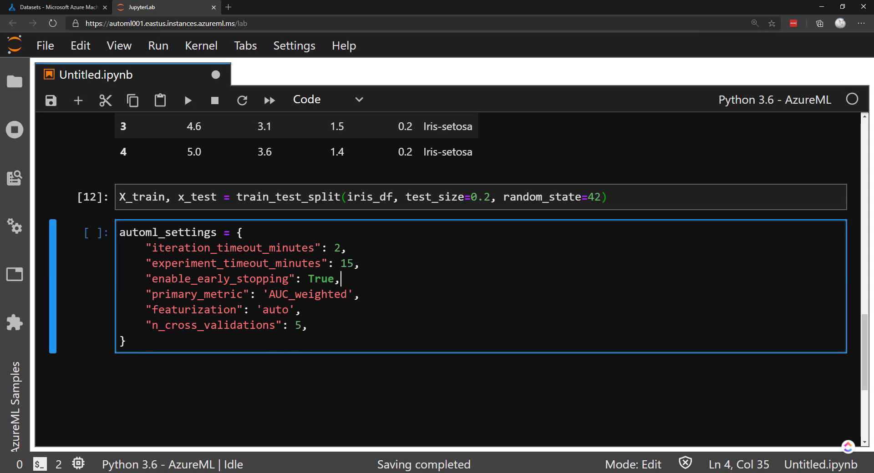
left_click(301, 294)
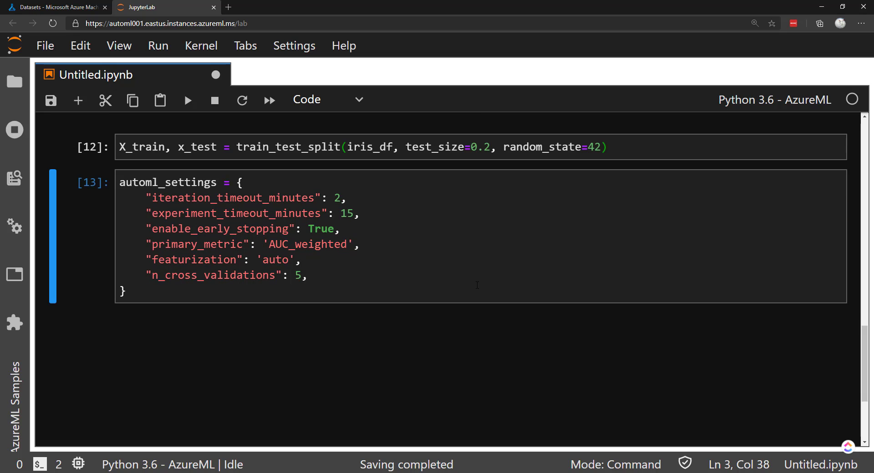
left_click(77, 100)
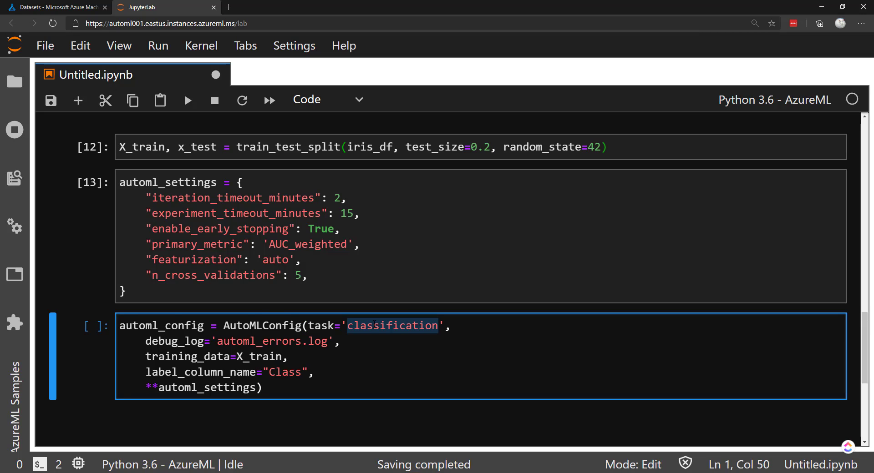
left_click(315, 372)
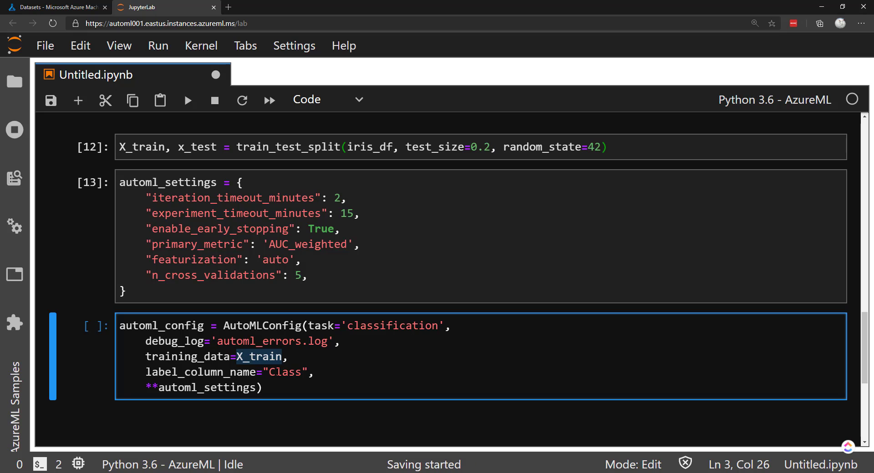
left_click(315, 372)
type("ex")
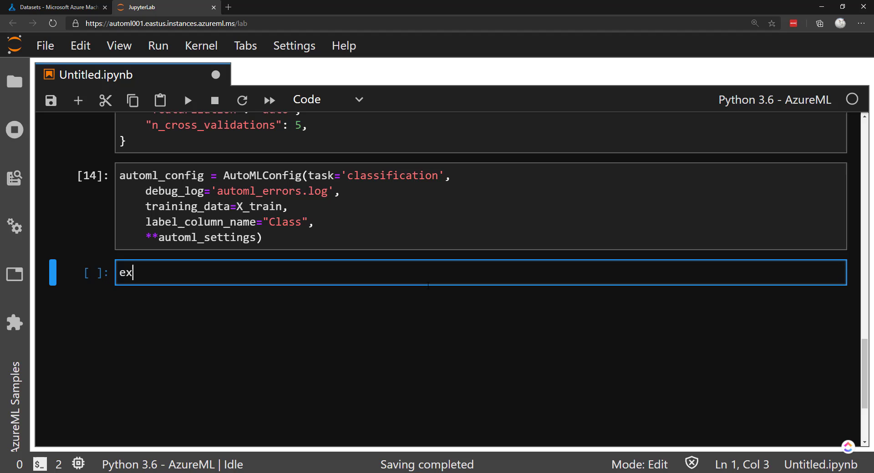
Step: Create an Experiment named iris_experiment in the workspace
type("periment = Experi")
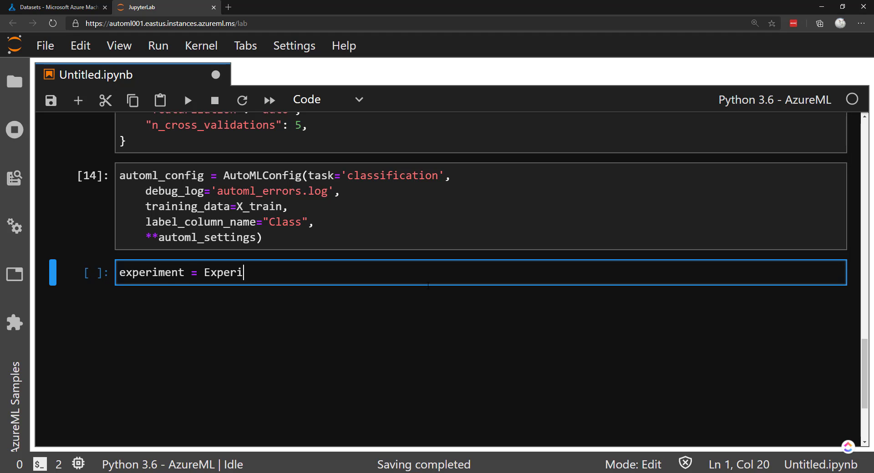
type("ment()")
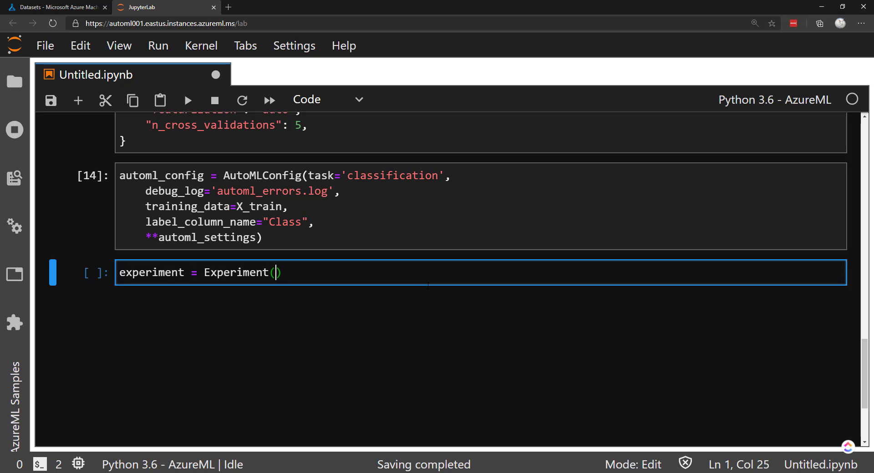
type("ws, \"\"")
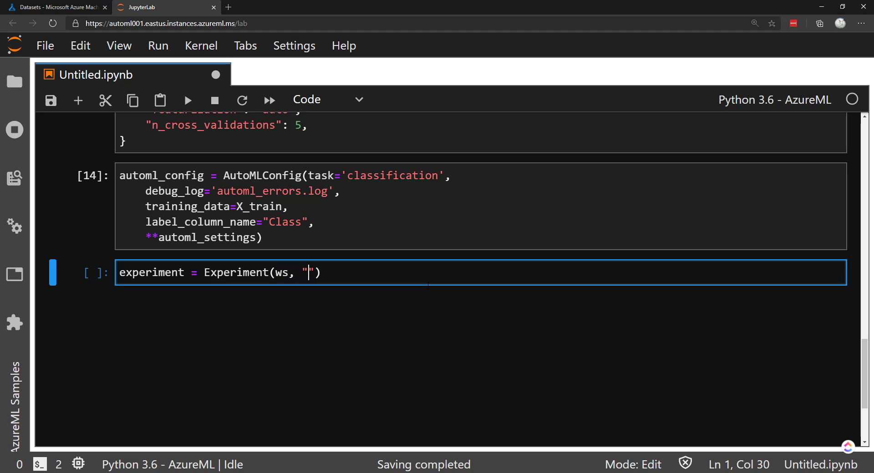
type("iris")
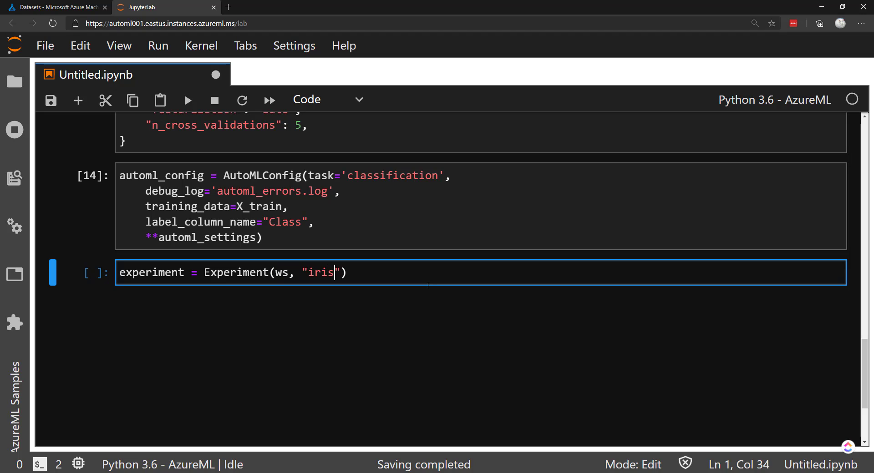
type("_experiment")
type("run")
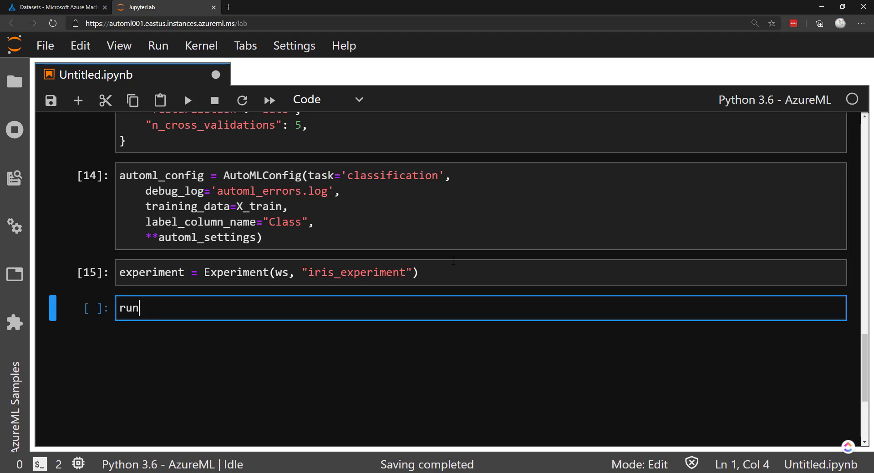
Step: Submit the AutoML config with show_output=True and run it locally
type("= experimen")
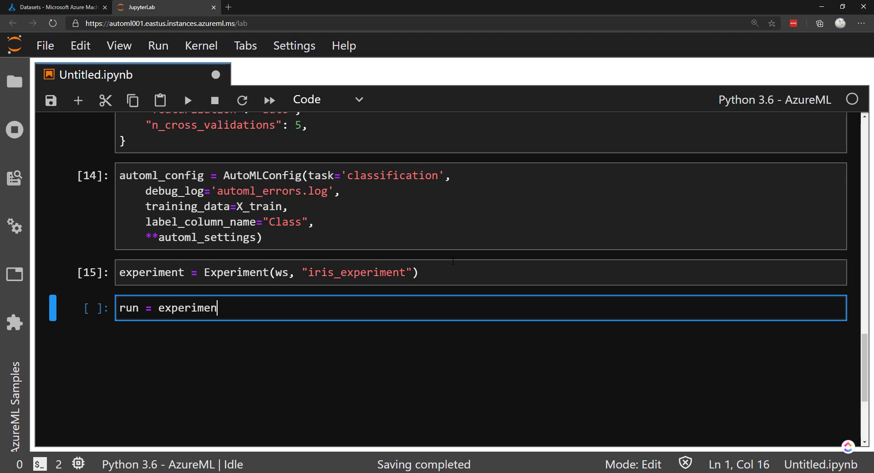
type(".run(auto")
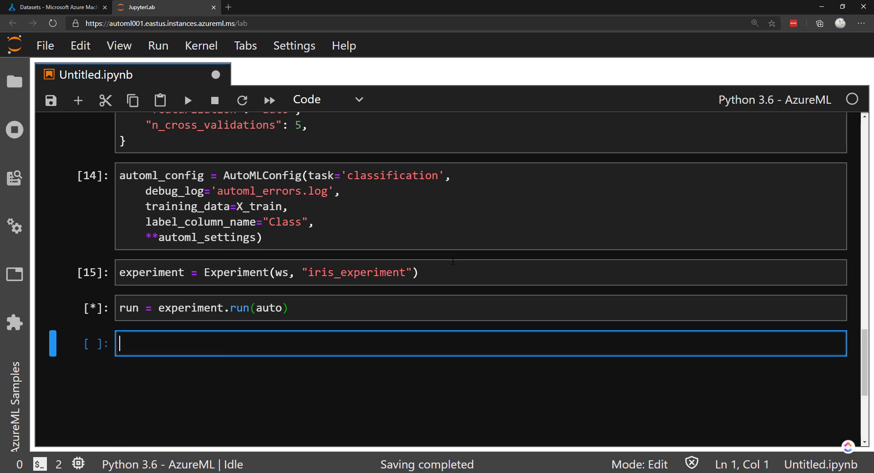
left_click(187, 101)
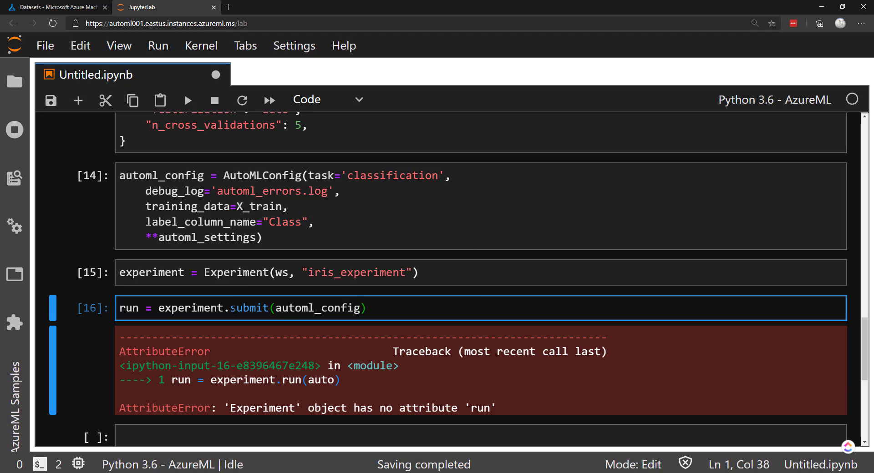
type(", show")
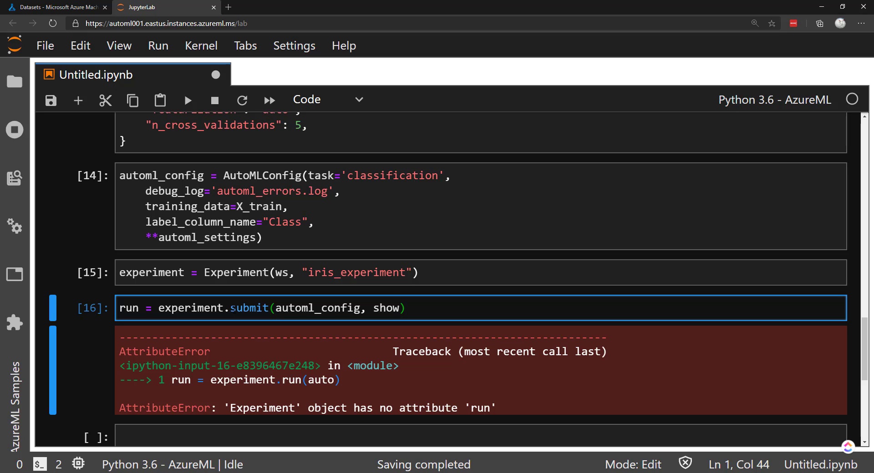
type("_output=True")
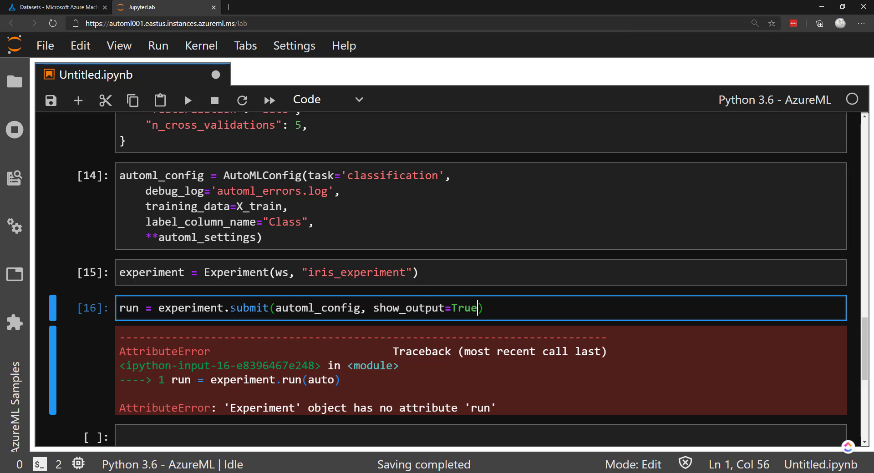
left_click(188, 100)
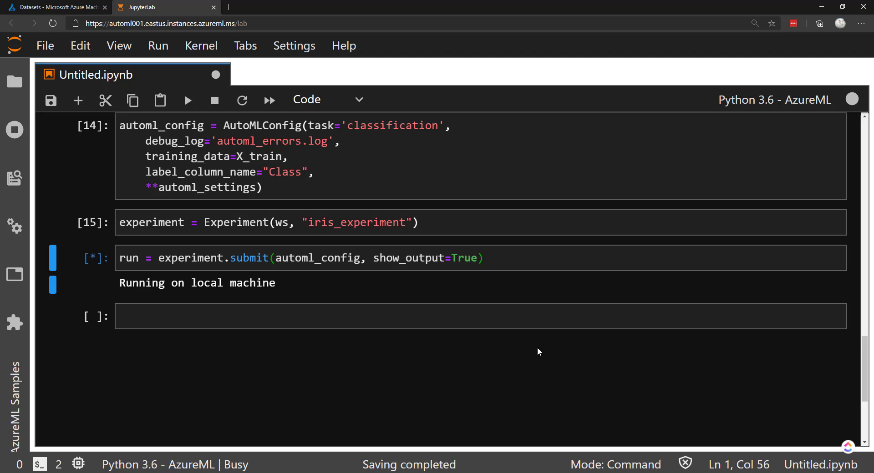
mouse_move(622, 347)
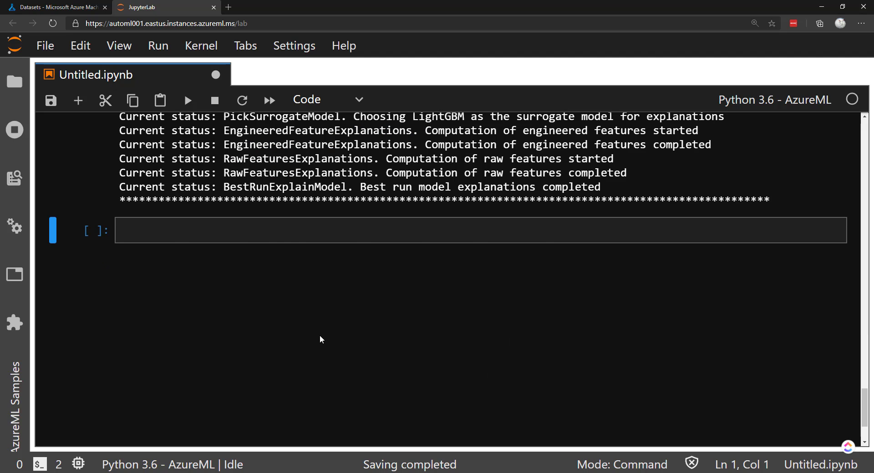
Step: Scroll through the finished run's 30 iterations, VotingEnsemble score 0.9979, and explanation statuses
scroll("up", 3)
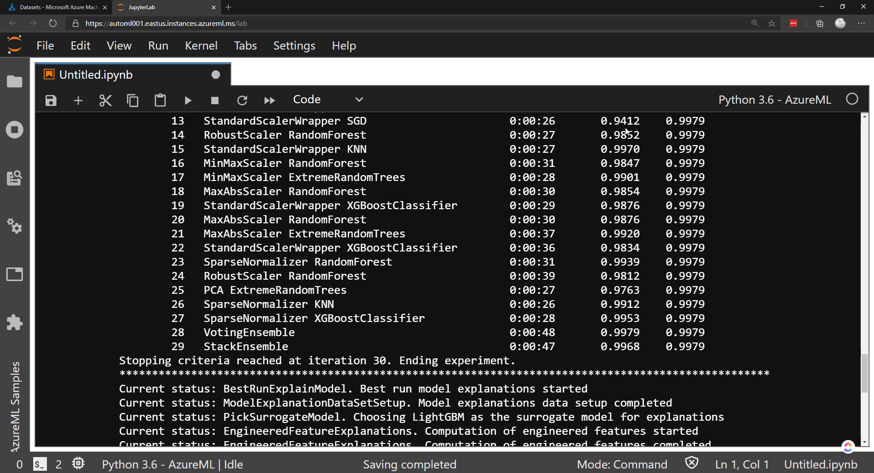
scroll("down", 3)
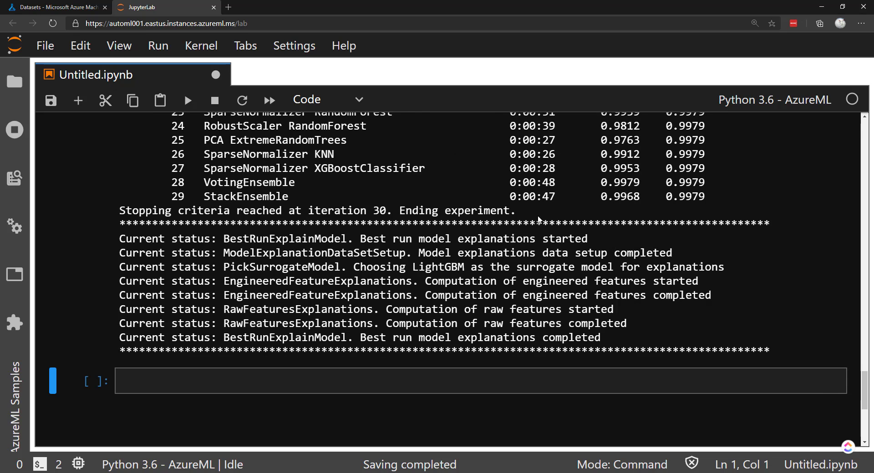
Step: Retrieve best_run and model with run.get_output()
type("be")
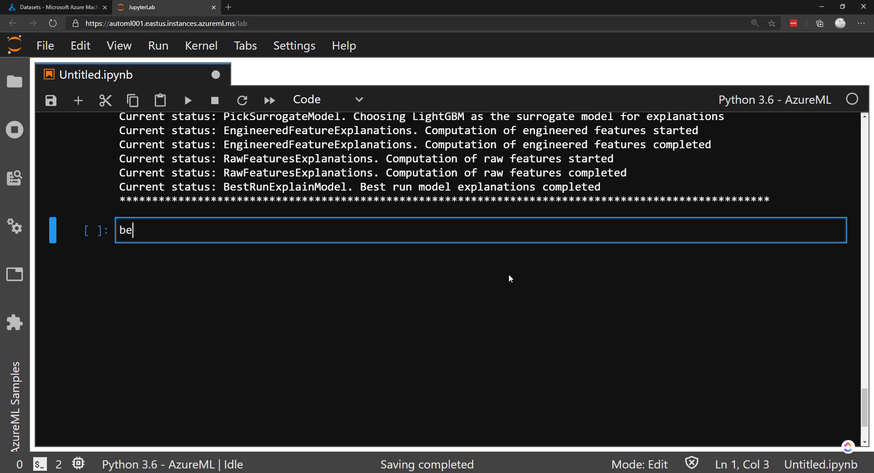
type("st_run")
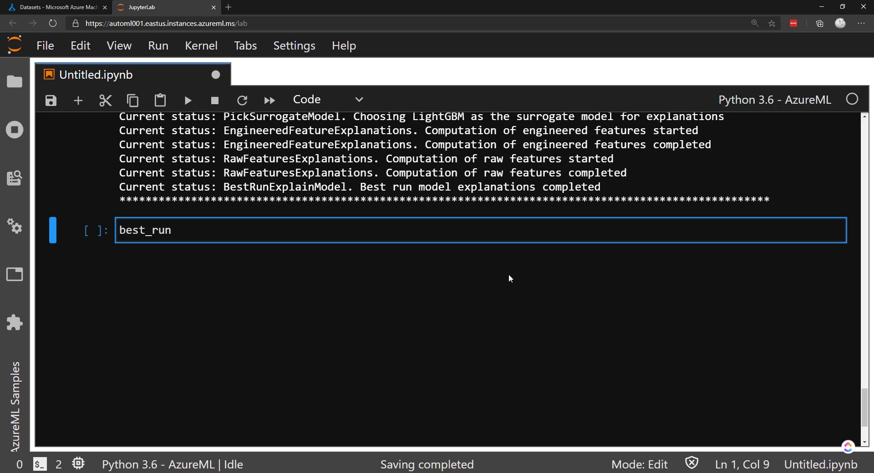
type(", mod")
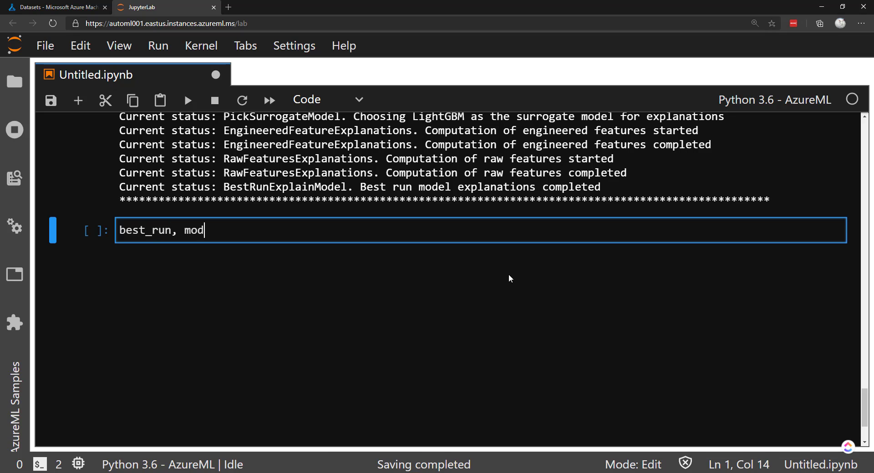
type("el =")
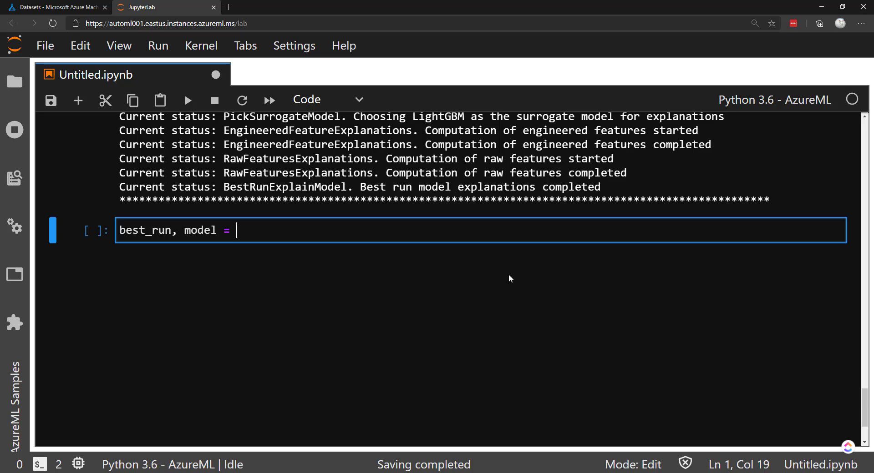
type("run.get)")
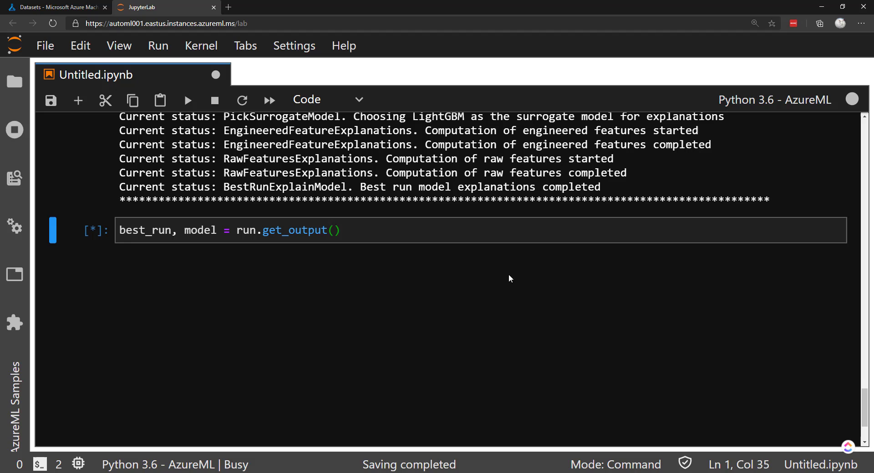
Step: Prepare a RunDetails(run).show() cell to display the run details
type("RunD")
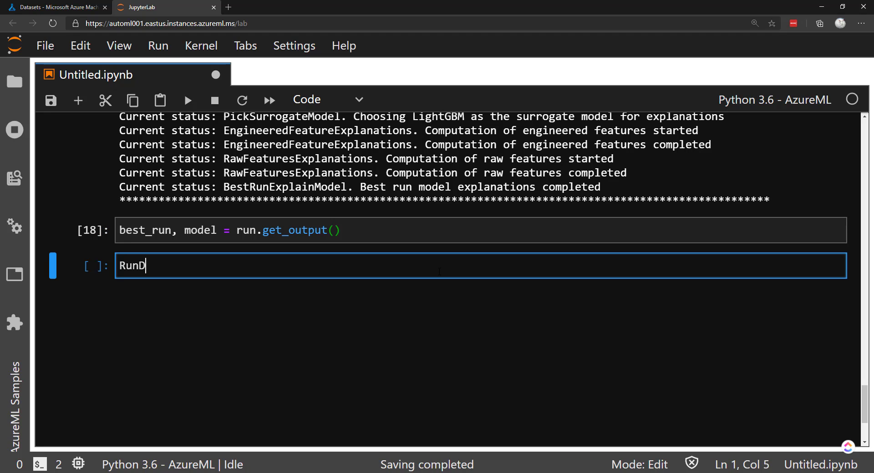
type("etails(run)")
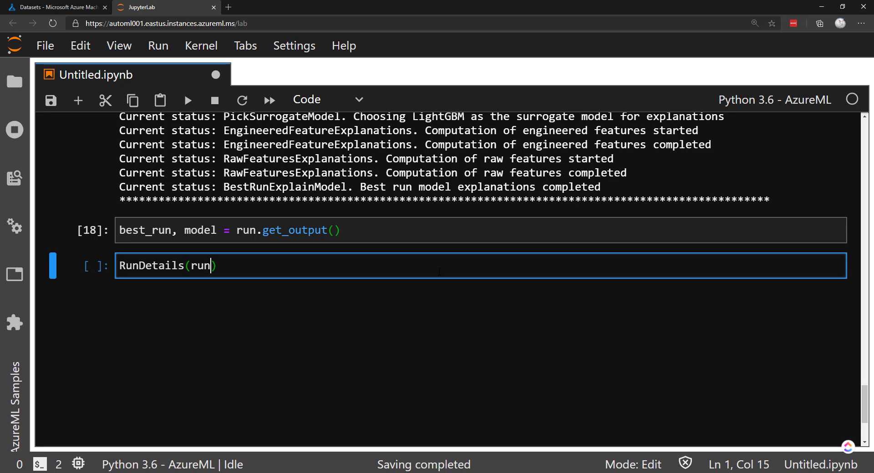
type(".show()")
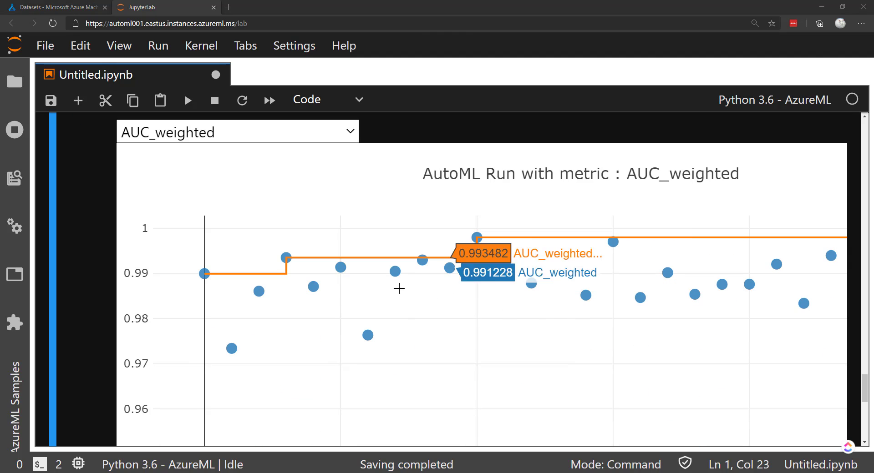
mouse_move(178, 347)
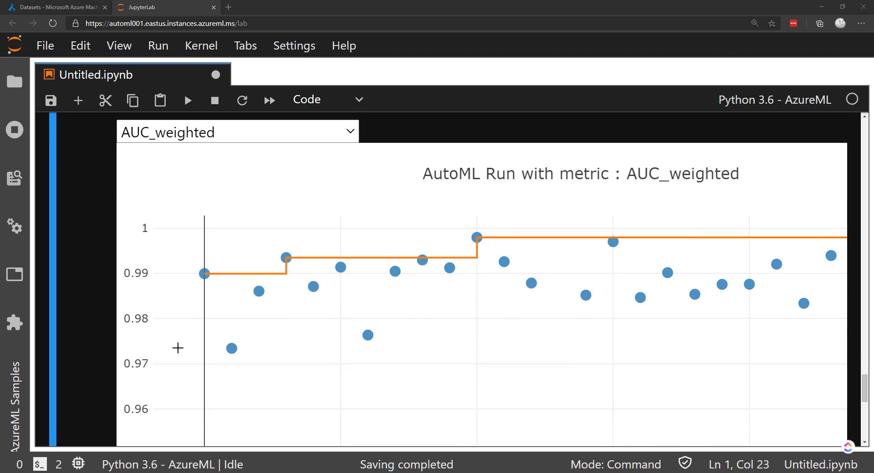
mouse_move(590, 294)
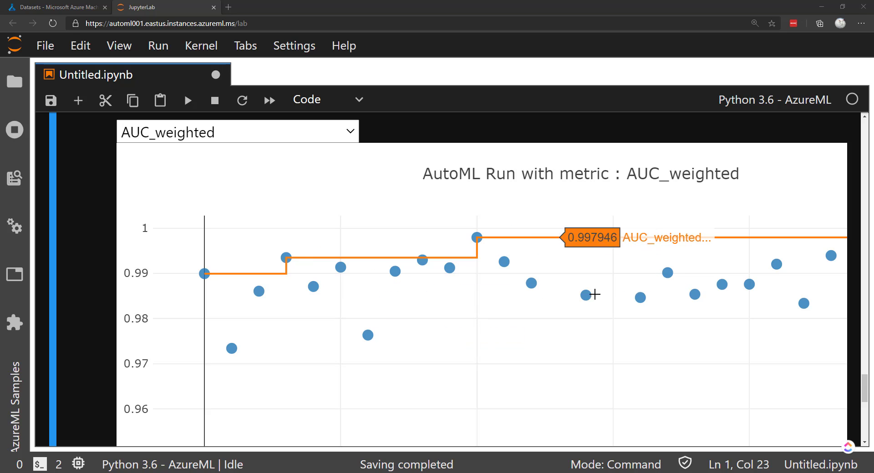
mouse_move(450, 375)
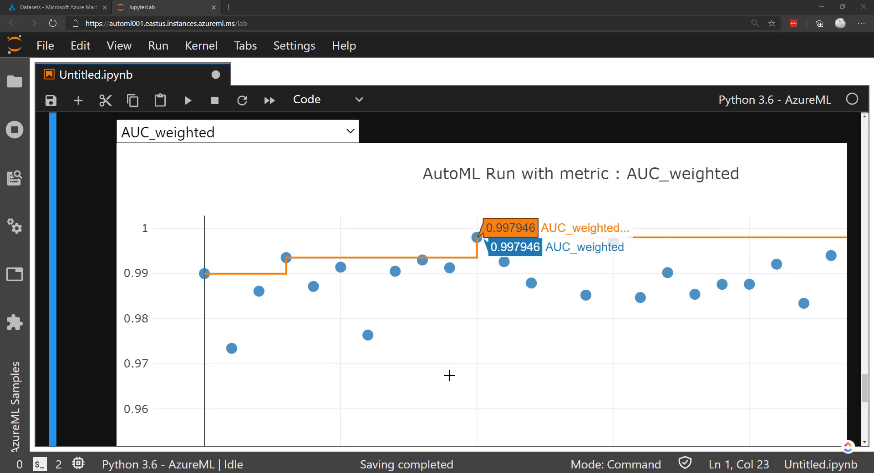
mouse_move(474, 235)
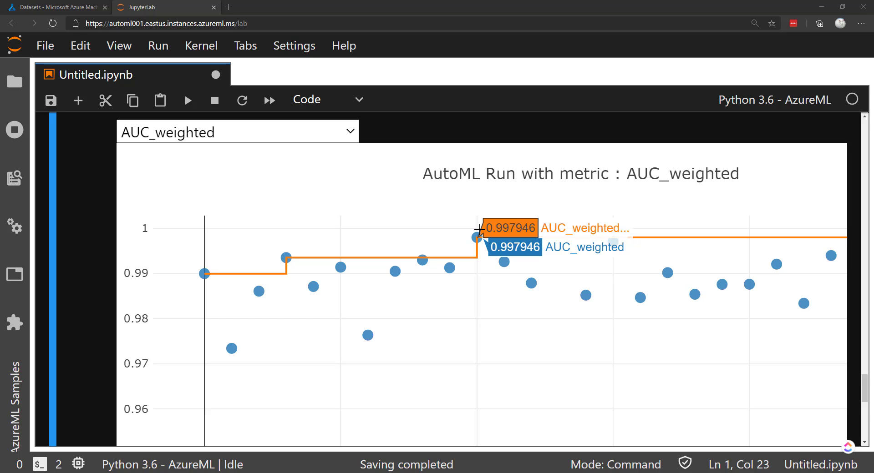
Step: Scroll past the RunDetails chart, which peaks at 0.997946 AUC_weighted
scroll("down", 3)
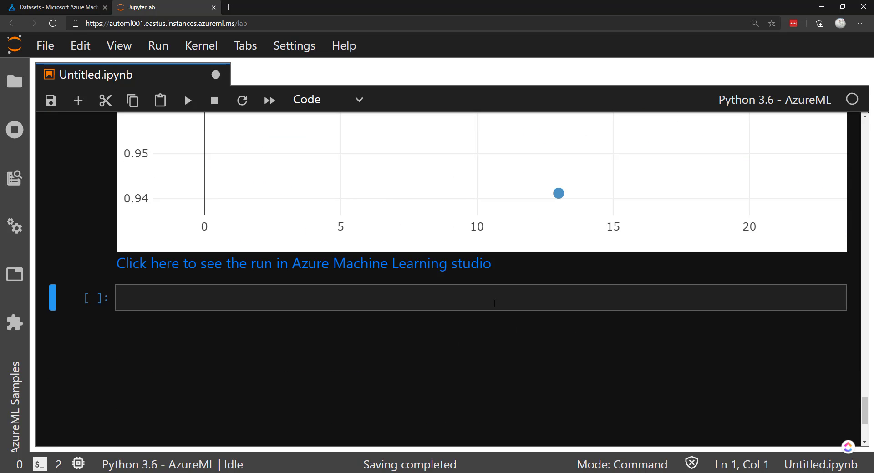
Step: Run registered_model = run.register_model() with model_name from best_run.properties, description 'AutoML Iris', tags None
left_click(479, 298)
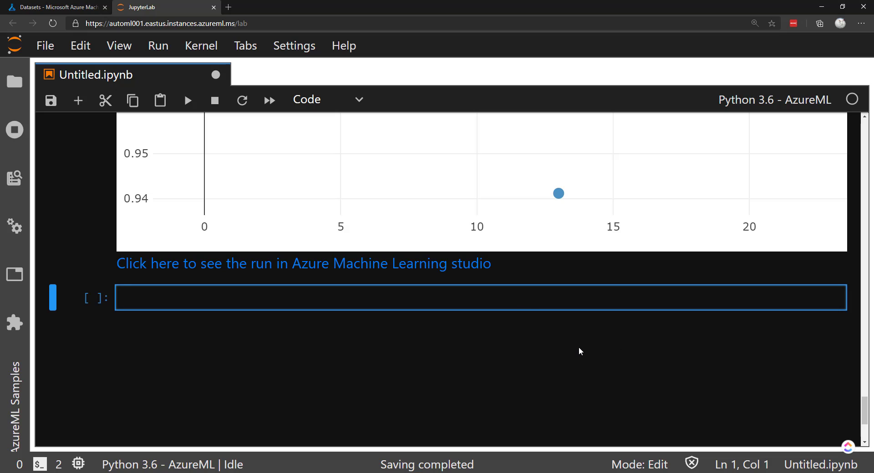
type("r")
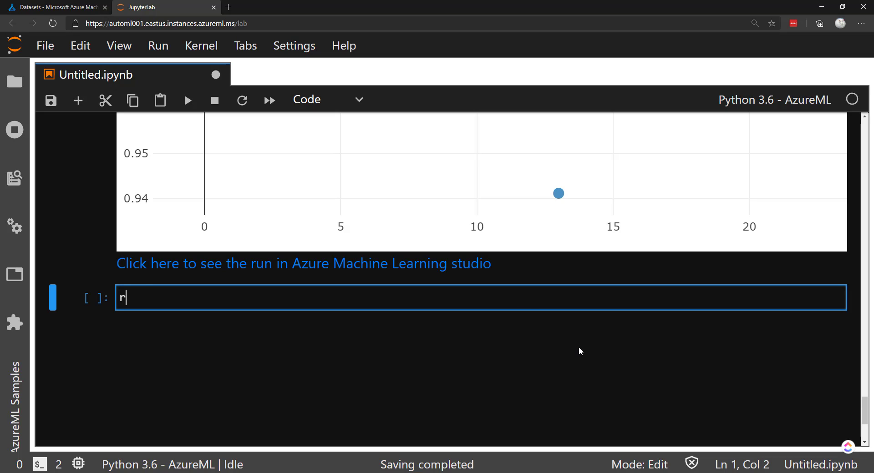
type("un.regist")
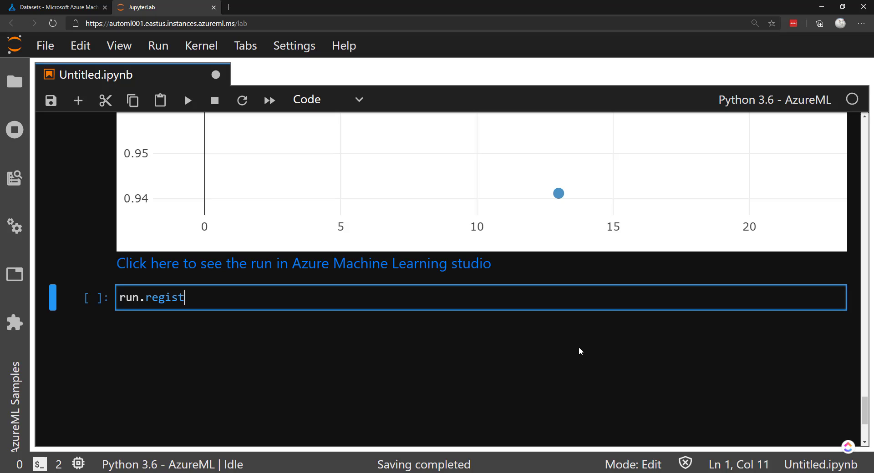
type("er_model")
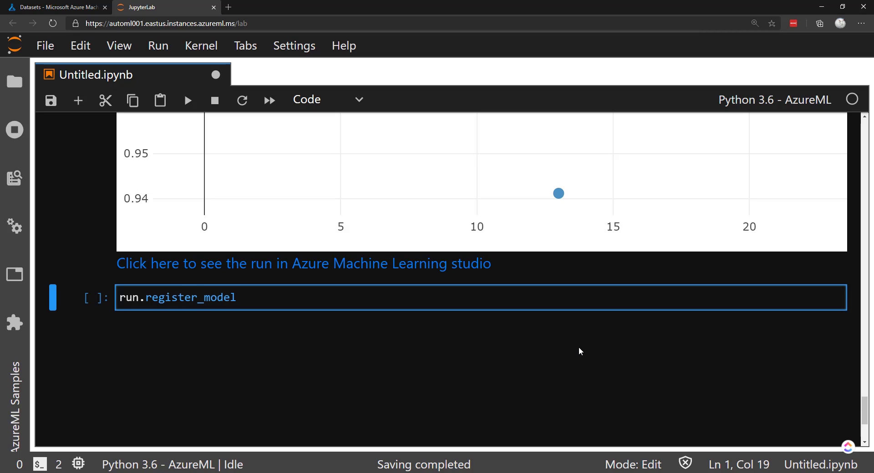
type("()")
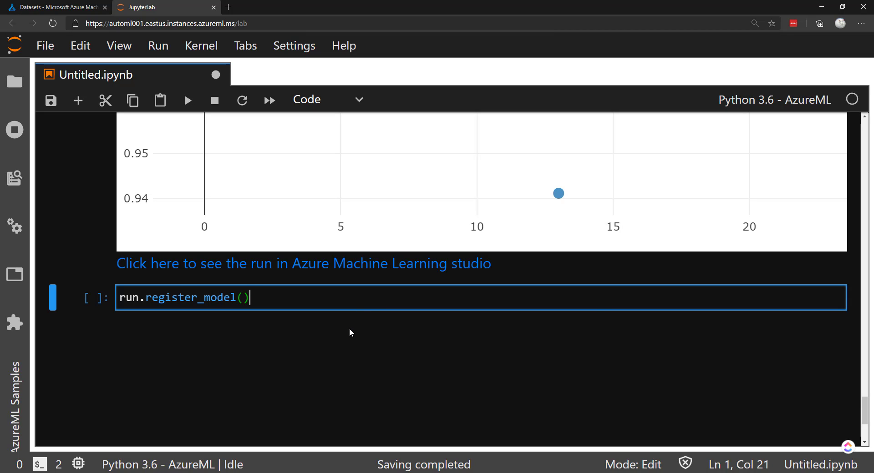
type("model_n")
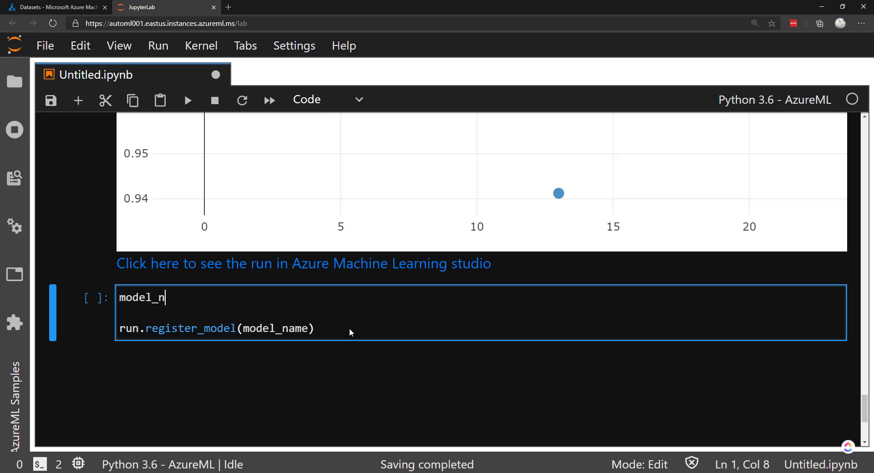
type("ame = best_")
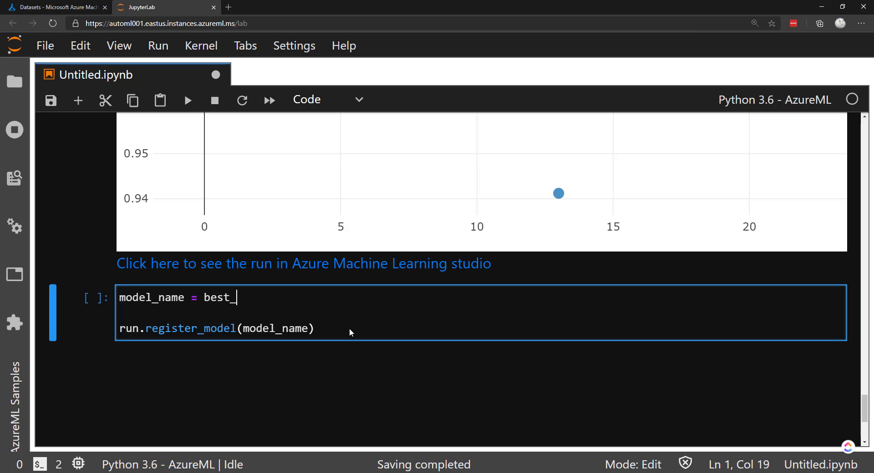
type("run.properti")
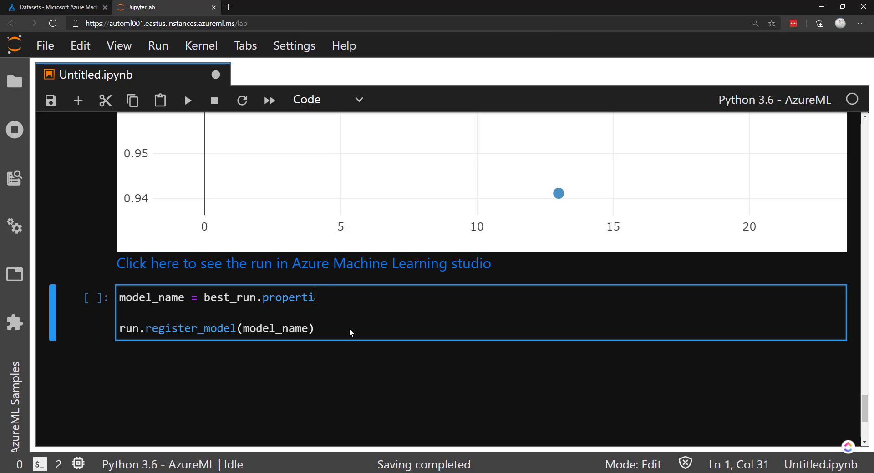
type("es[]")
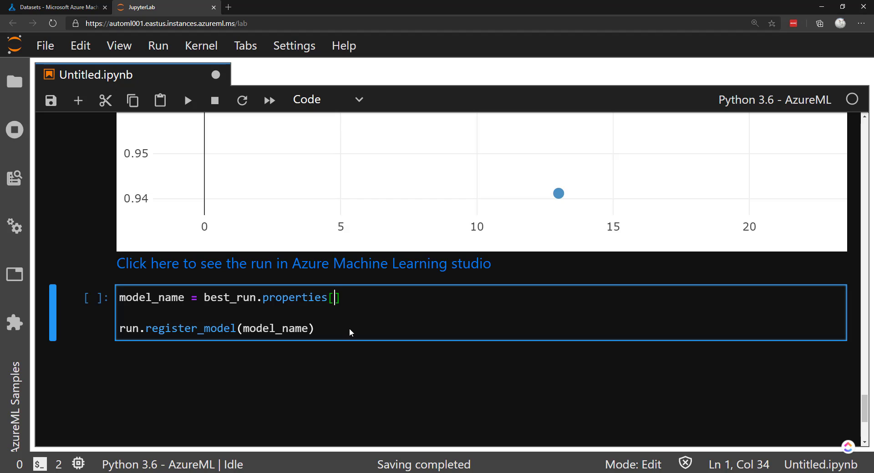
type("\"m\"")
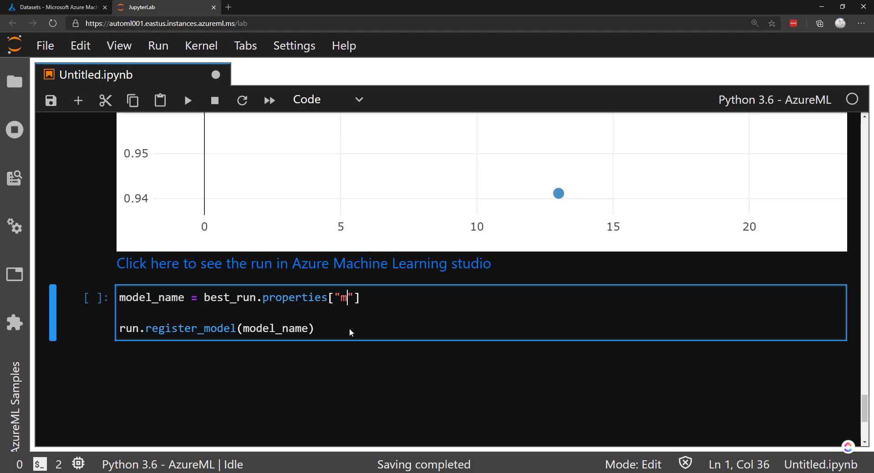
type("odel_name")
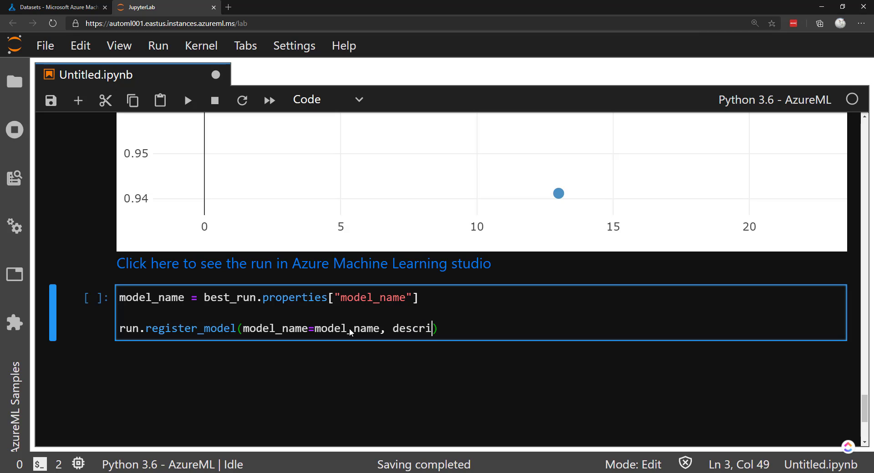
type("ption=\"AutoML Iris\", tags")
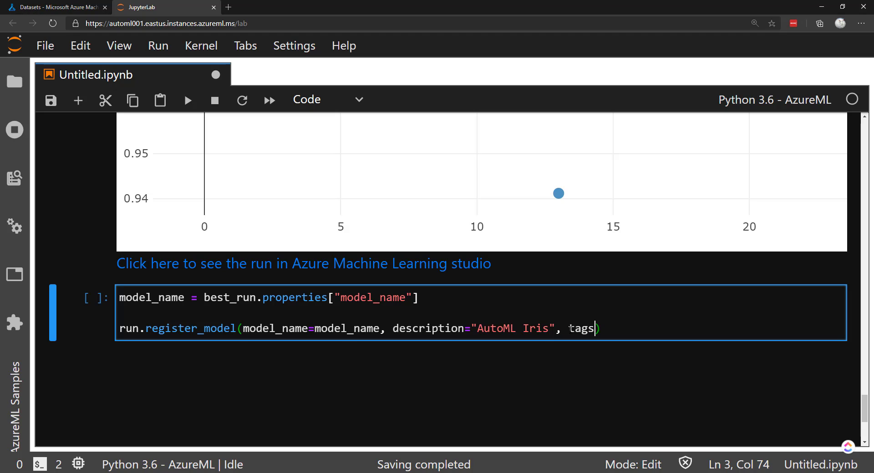
type("=None")
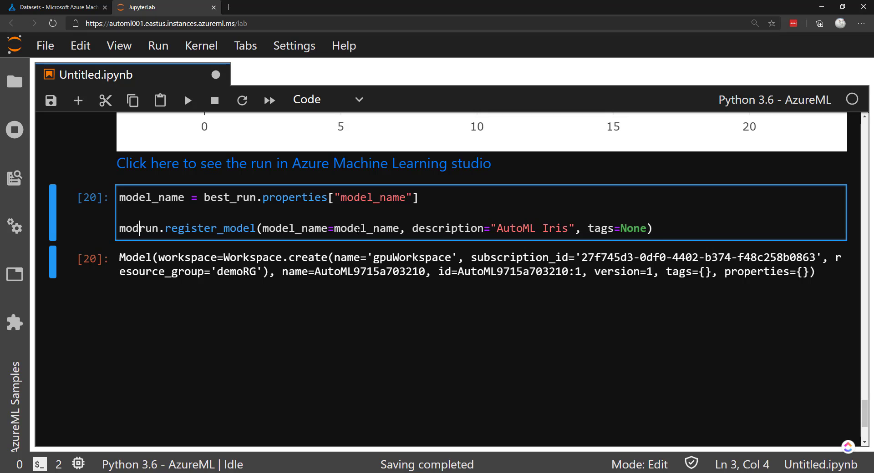
key("Backspace")
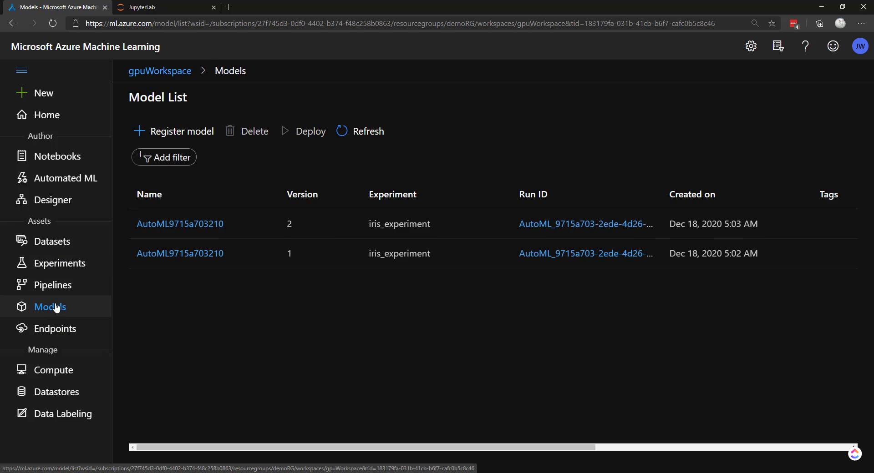
mouse_move(173, 316)
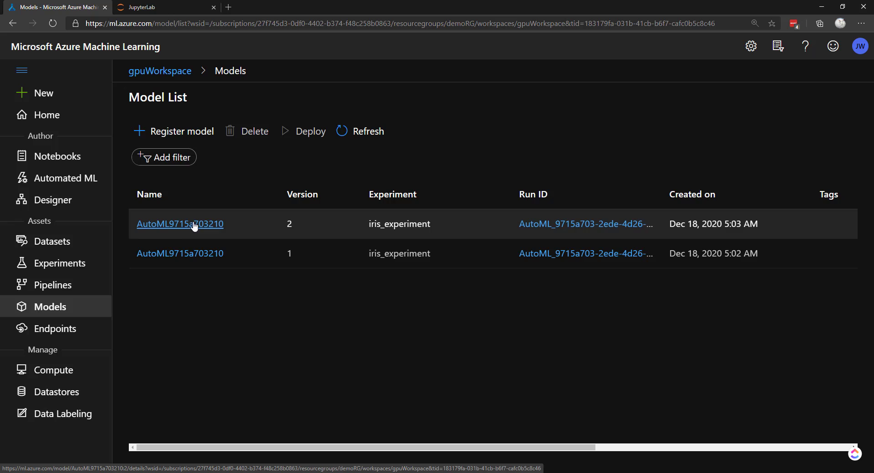
Step: Inspect AutoML9715a703210 version 2: Artifacts shows model.pkl, Endpoints is empty
left_click(179, 223)
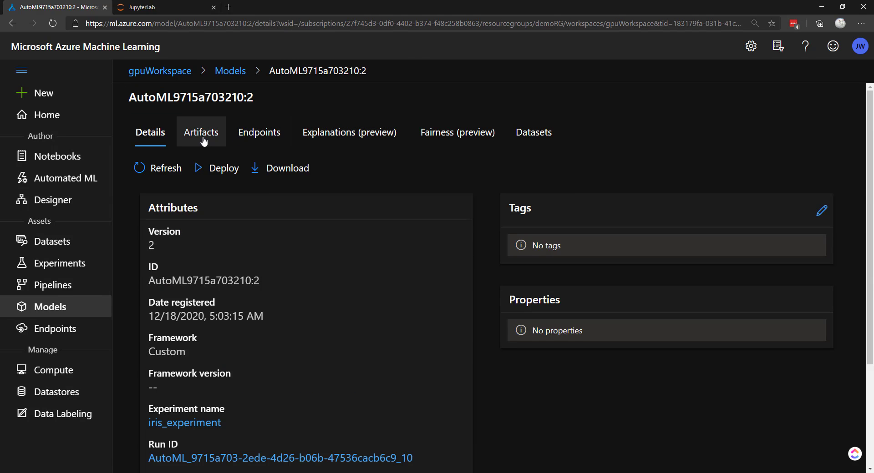
left_click(201, 132)
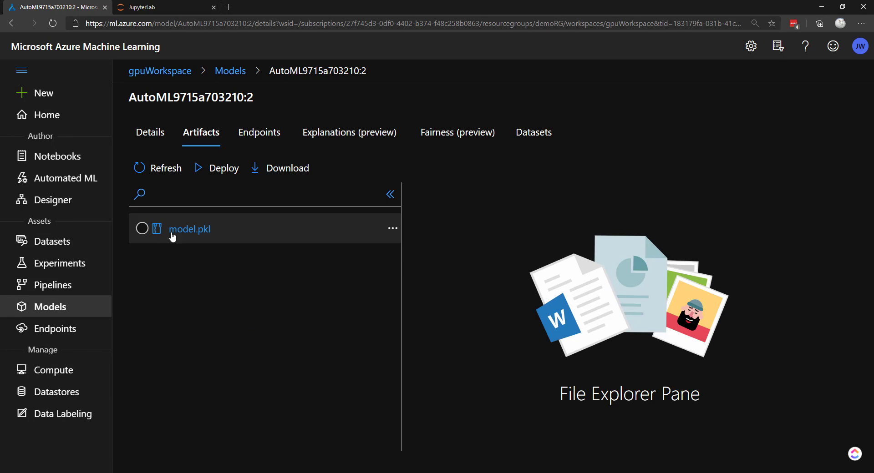
mouse_move(241, 149)
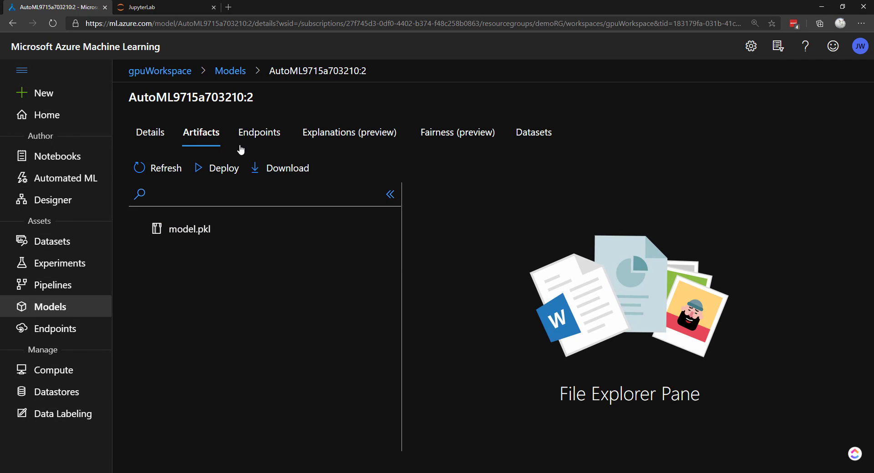
left_click(258, 133)
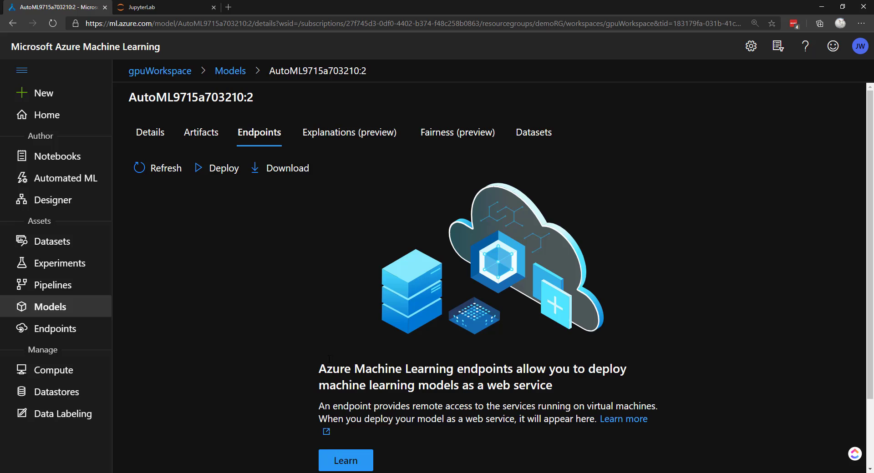
left_click(162, 7)
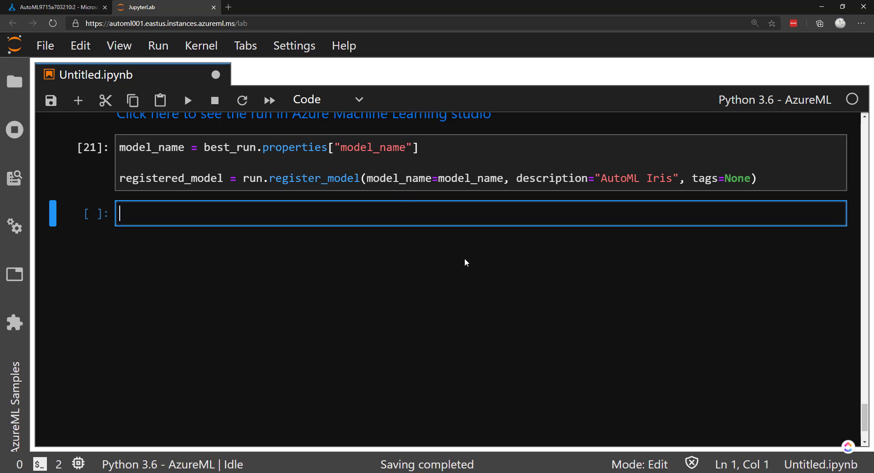
Step: Run the InferenceConfig, AciWebservice, Webservice, Model and Environment imports, then add a cell below
key("Escape")
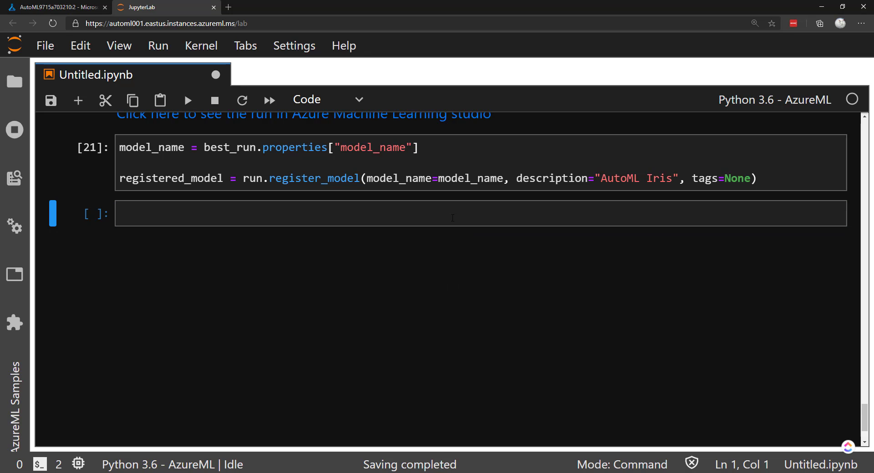
left_click(452, 213)
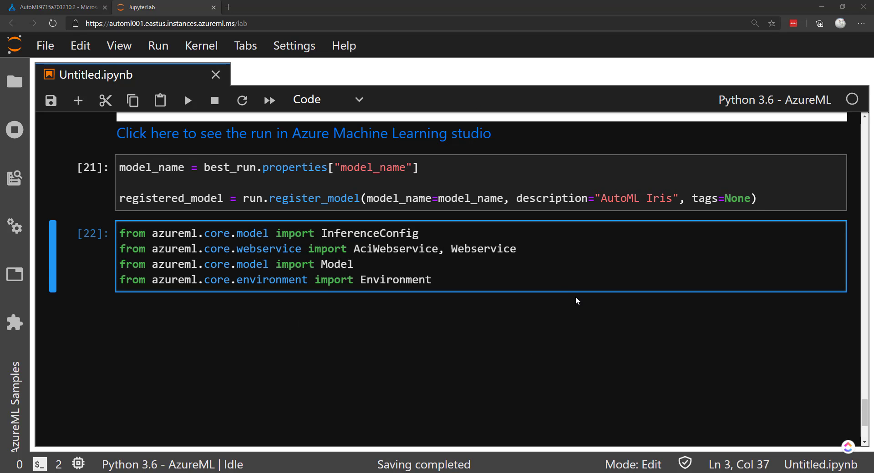
left_click(373, 248)
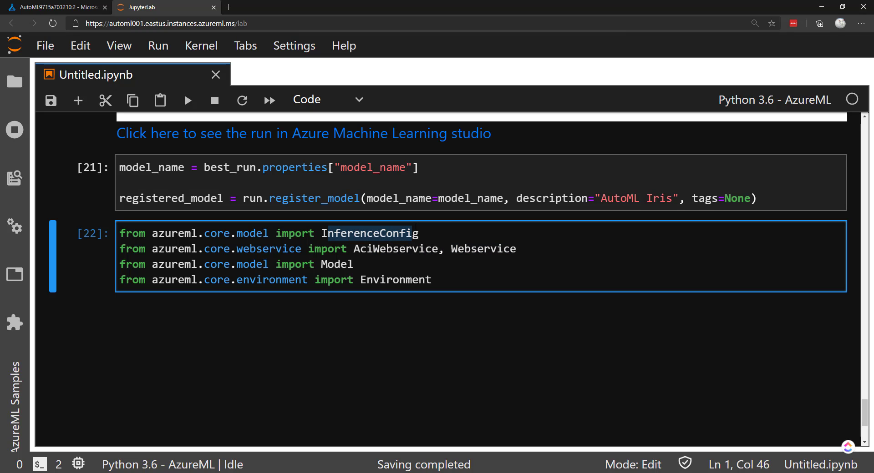
left_click(385, 279)
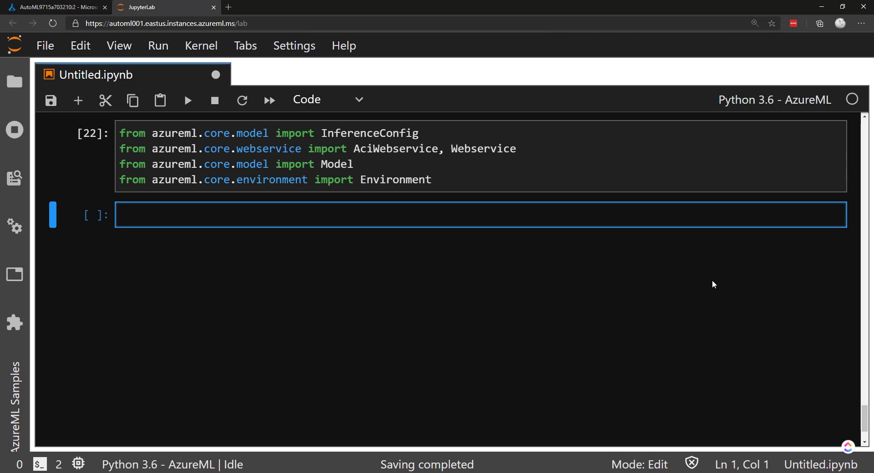
mouse_move(695, 293)
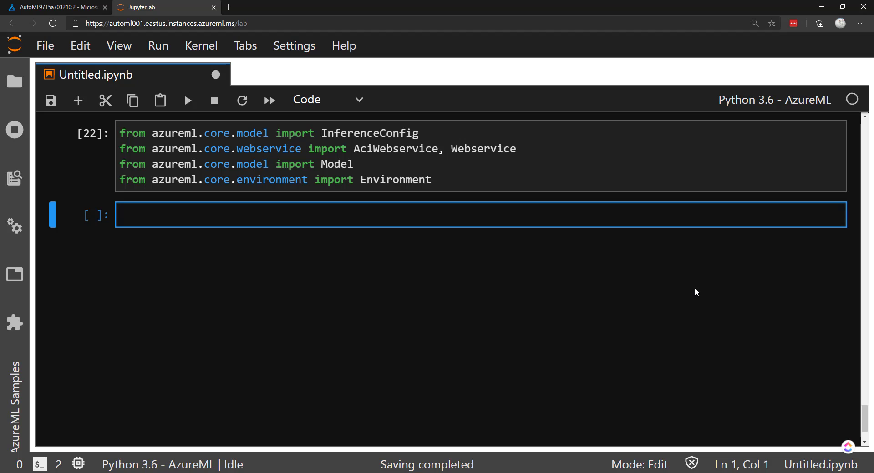
Step: Write inference_config = InferenceConfig(entry_script=script) in the new cell
type("inference_c")
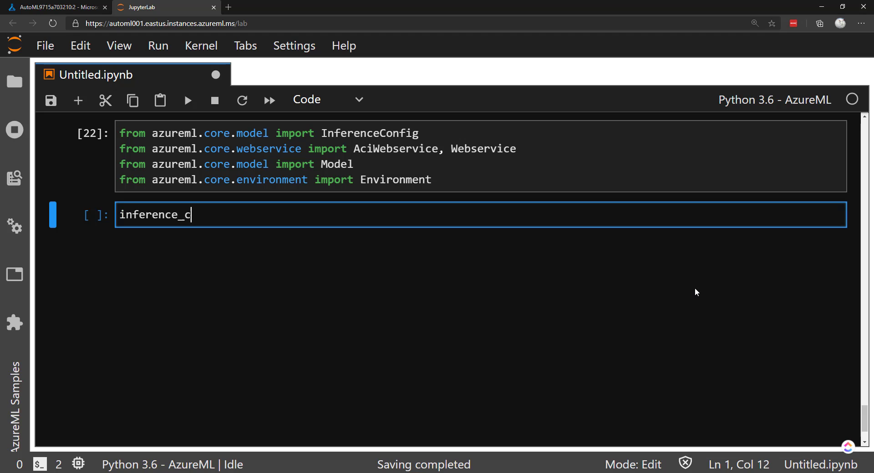
type("onfig =")
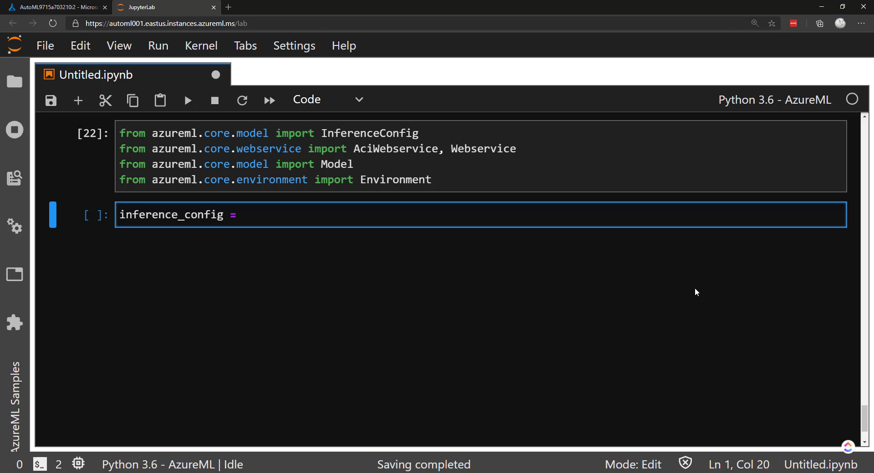
type("InferenceConfig")
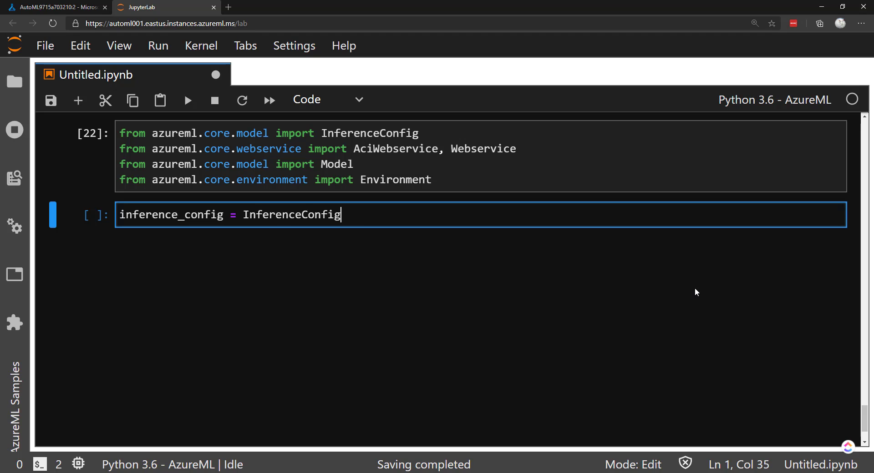
type("()")
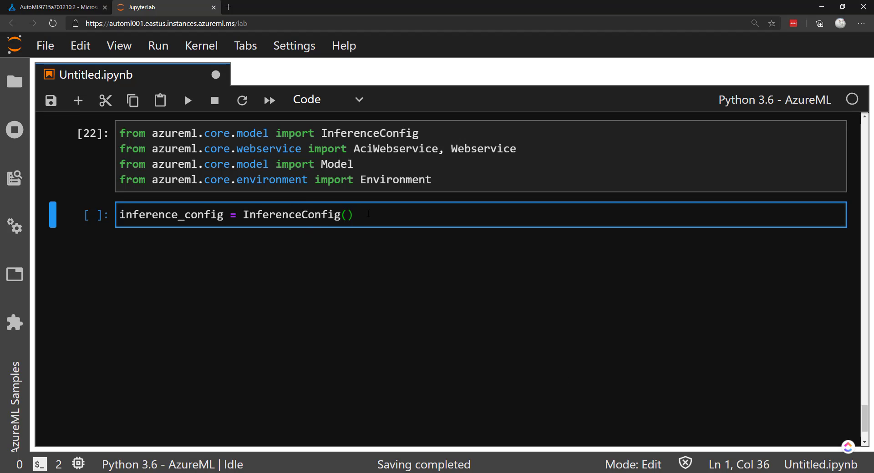
type("entry_")
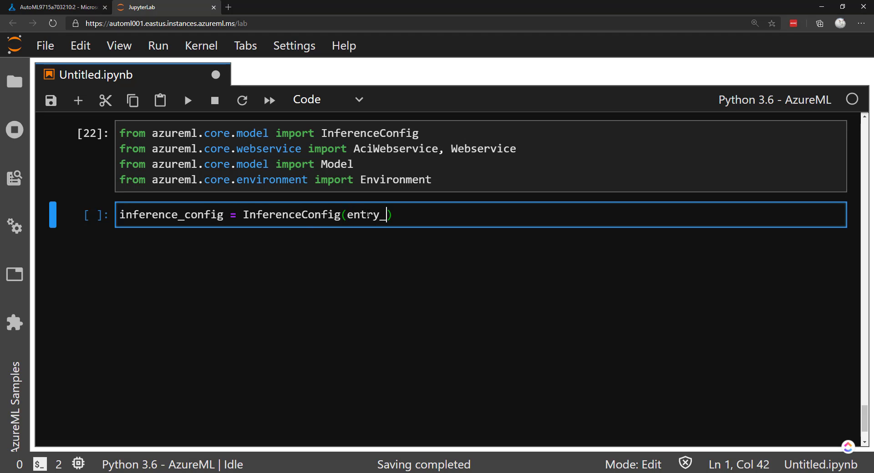
type("script=script")
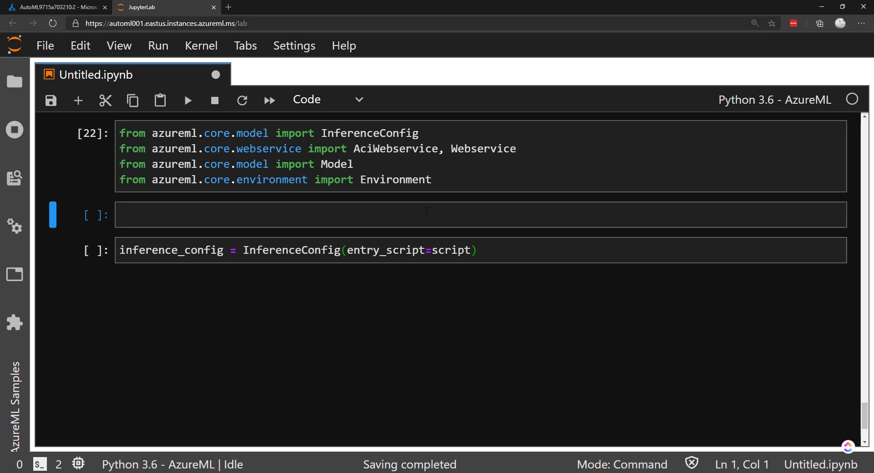
Step: Check the notebook folder and begin a best_run.download_file("") cell above
left_click(14, 82)
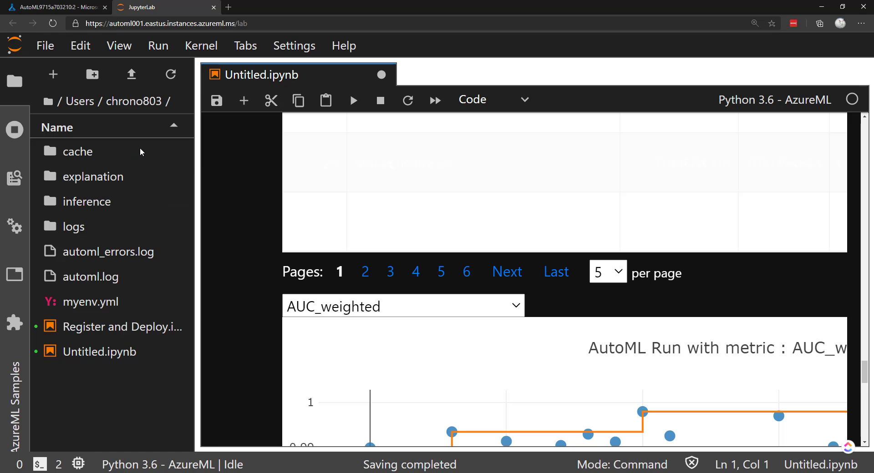
mouse_move(106, 360)
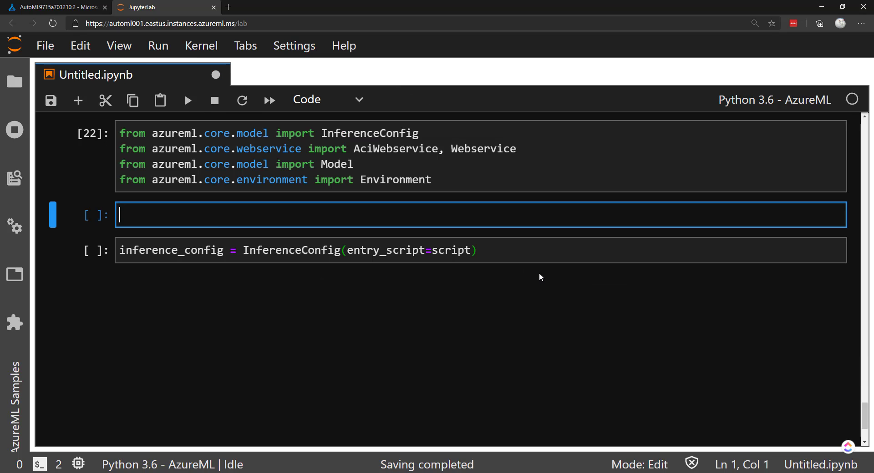
mouse_move(298, 286)
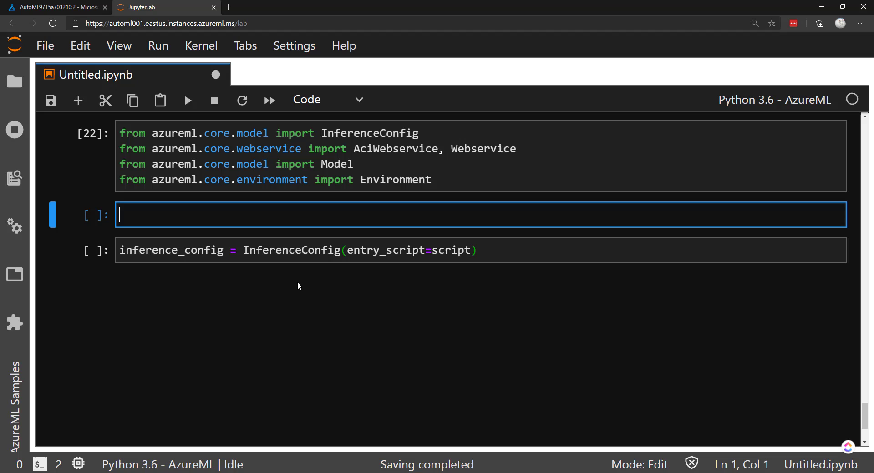
type("best_run.dow")
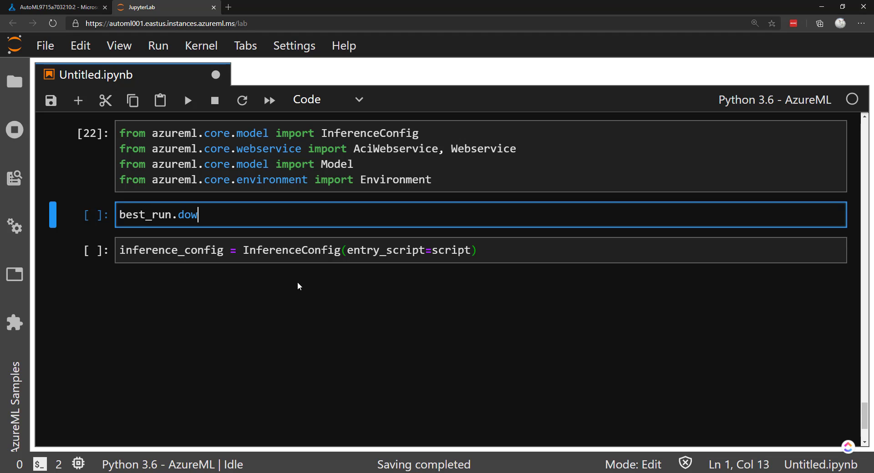
type("nload_file")
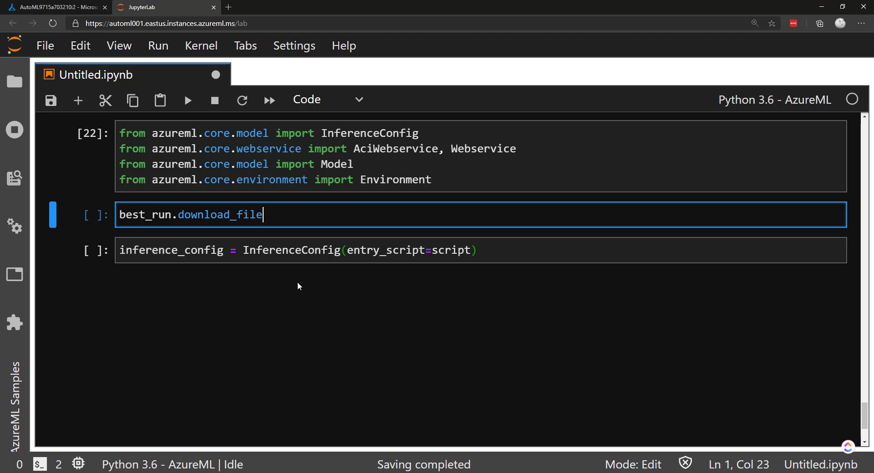
type("(\"\")")
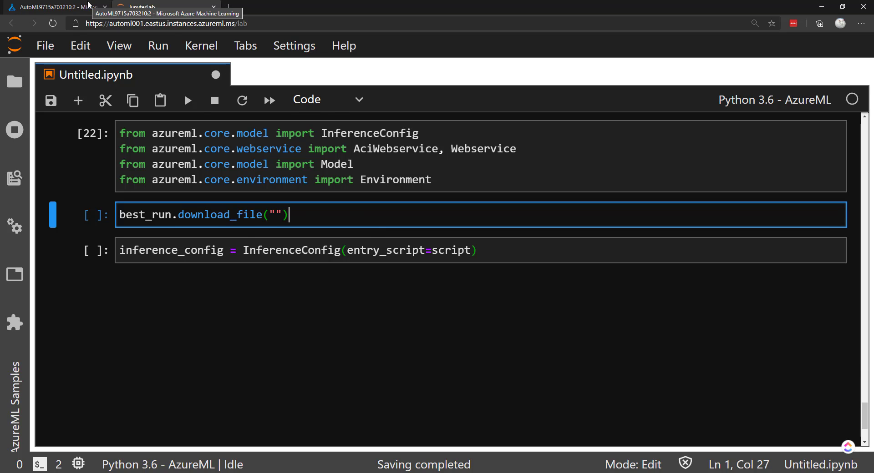
left_click(53, 7)
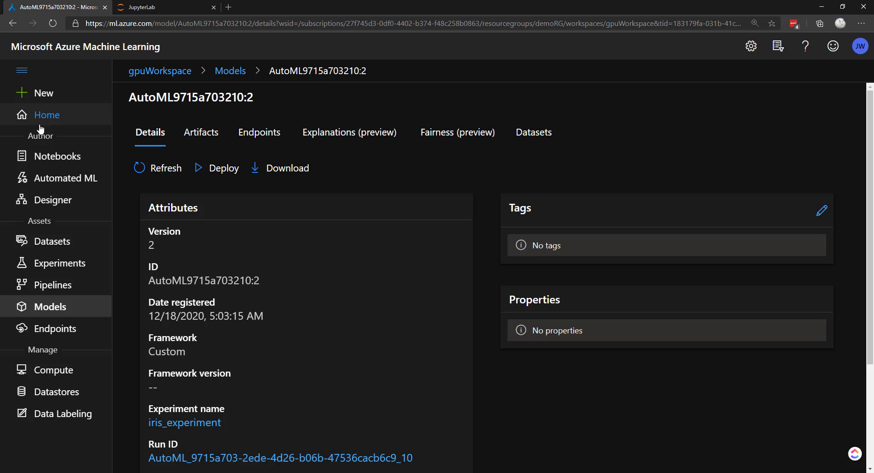
mouse_move(60, 263)
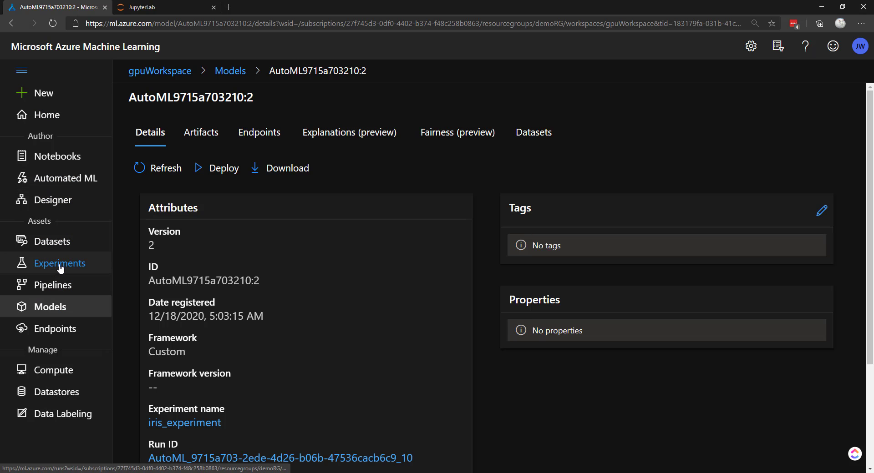
Step: Browse Run 64's outputs and read the scoring_file_v_1_0_0.py code
left_click(60, 263)
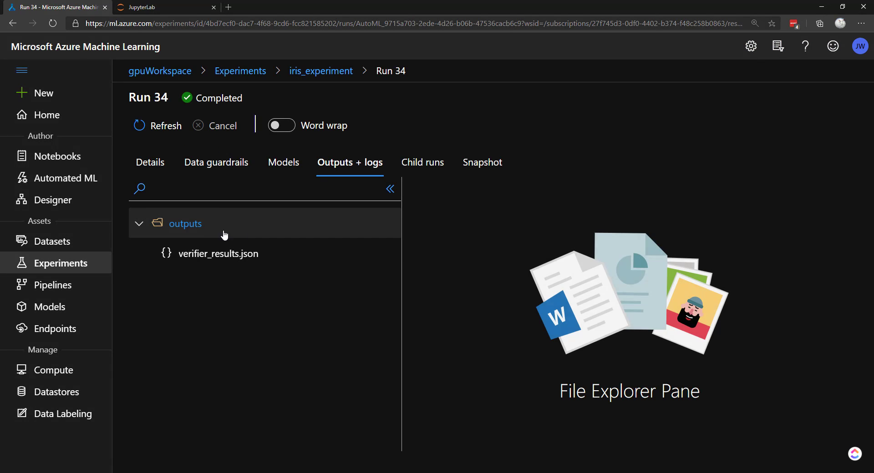
mouse_move(218, 254)
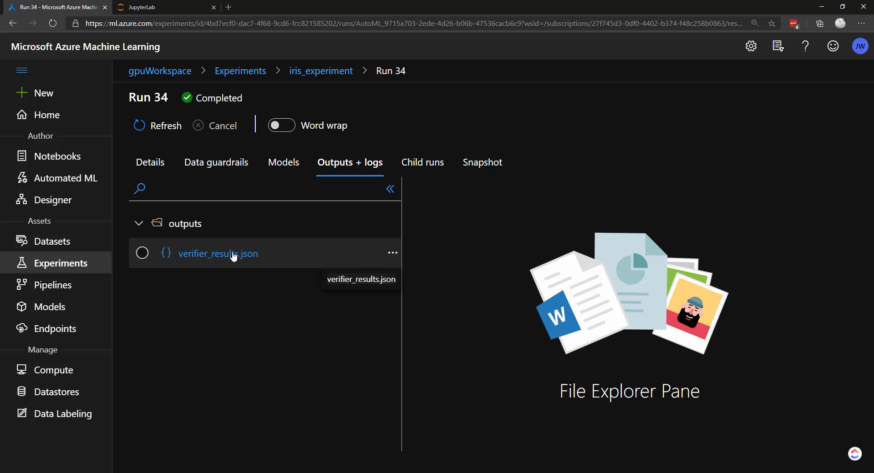
left_click(422, 162)
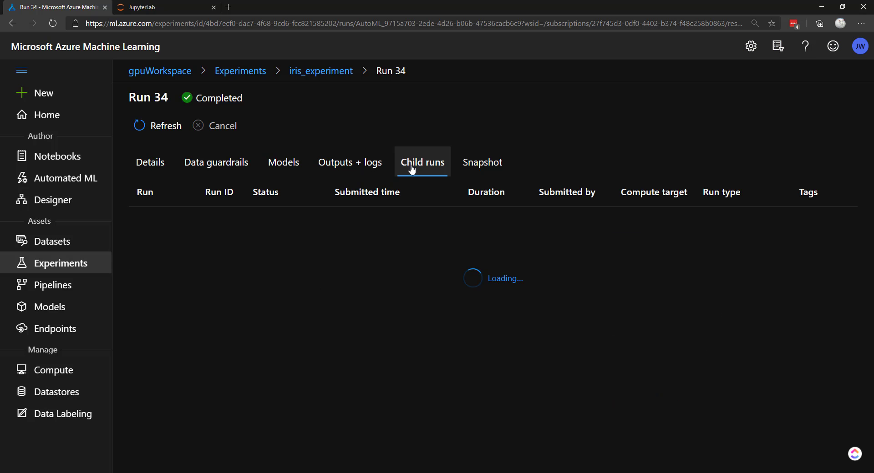
left_click(150, 162)
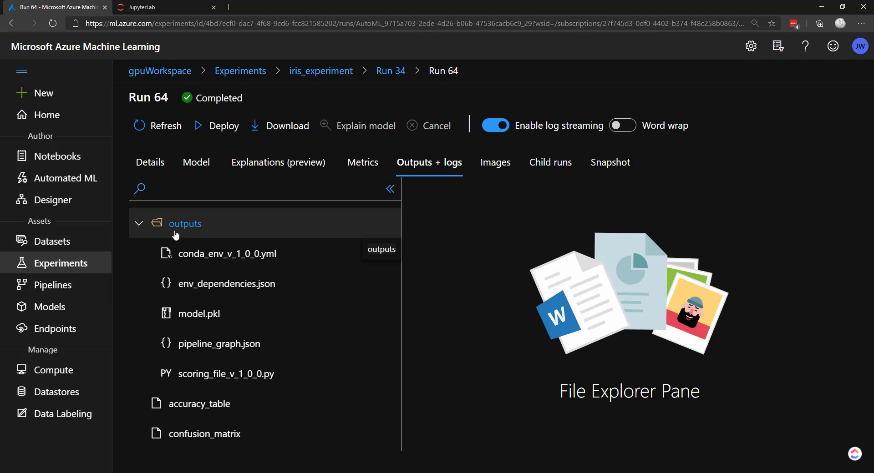
mouse_move(258, 305)
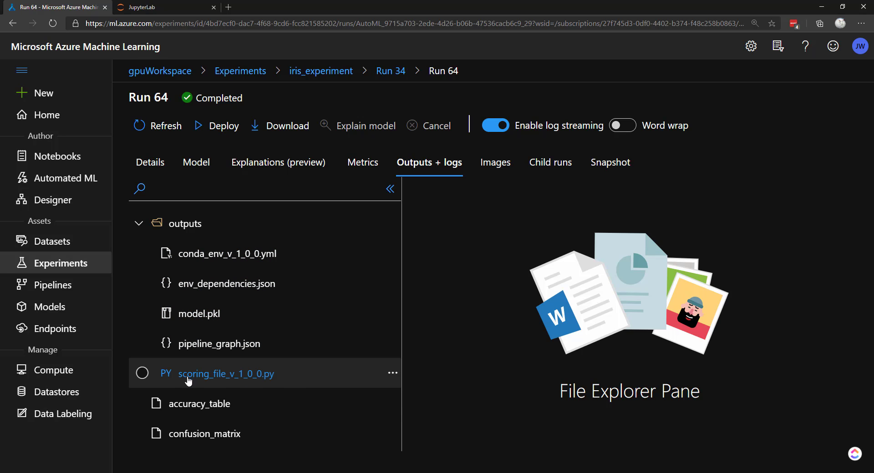
left_click(225, 374)
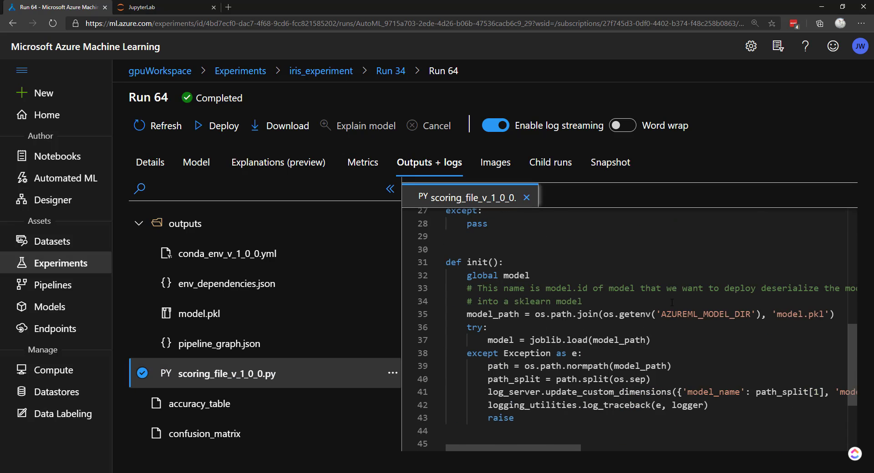
scroll("down", 3)
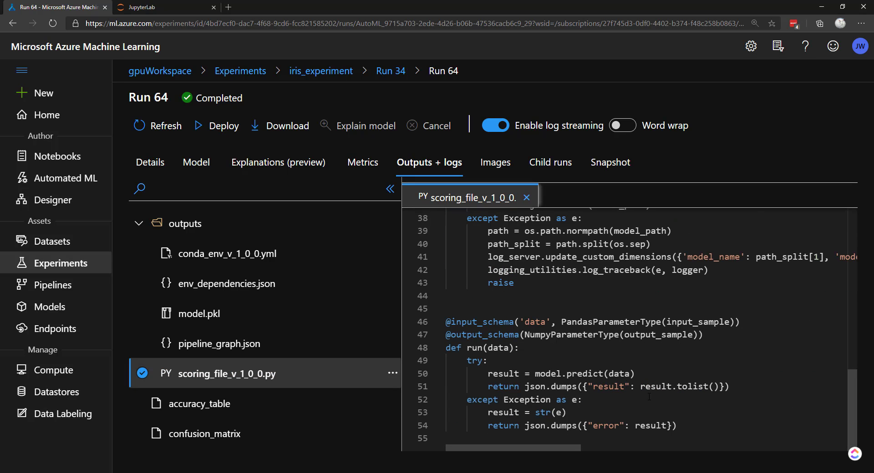
scroll("up", 3)
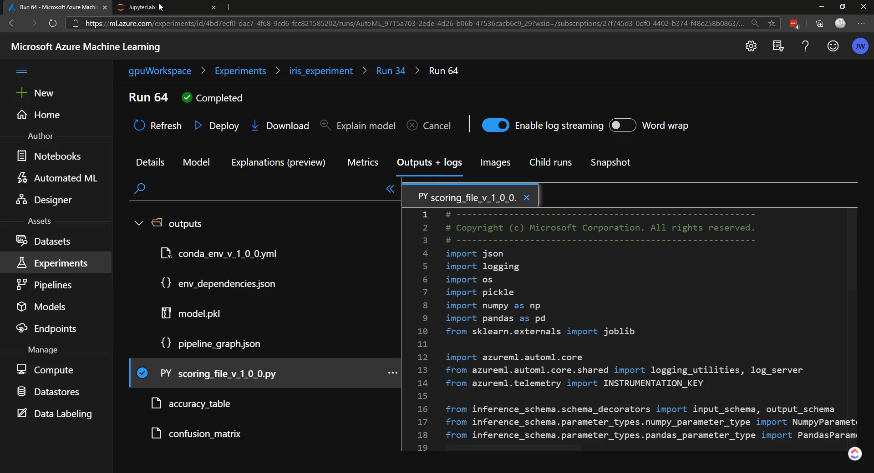
left_click(161, 8)
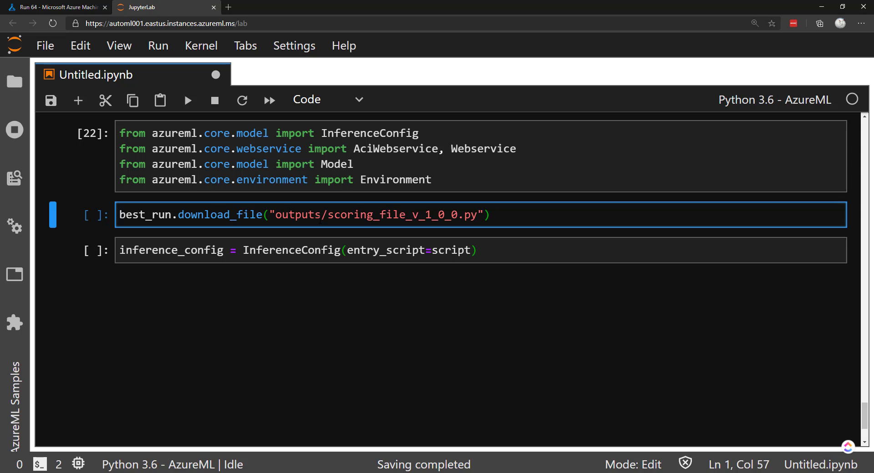
Step: Save the scoring file as inference/score.py and use it as entry_script
type(", \"infere")
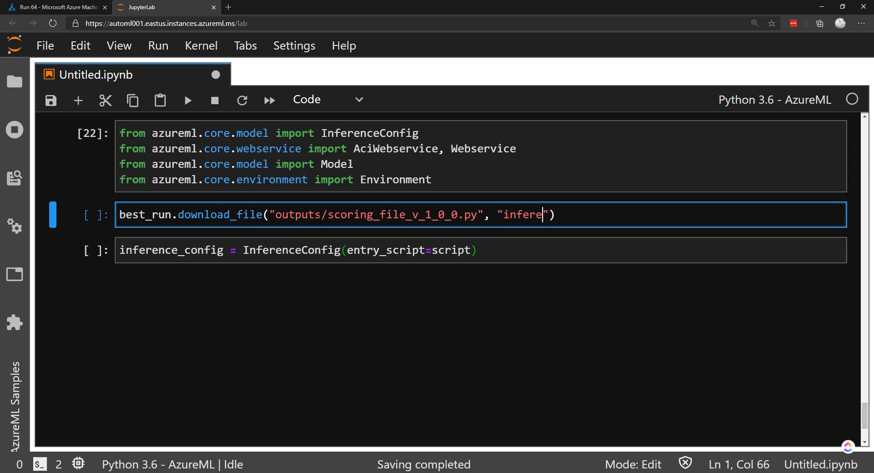
type("nce/score.")
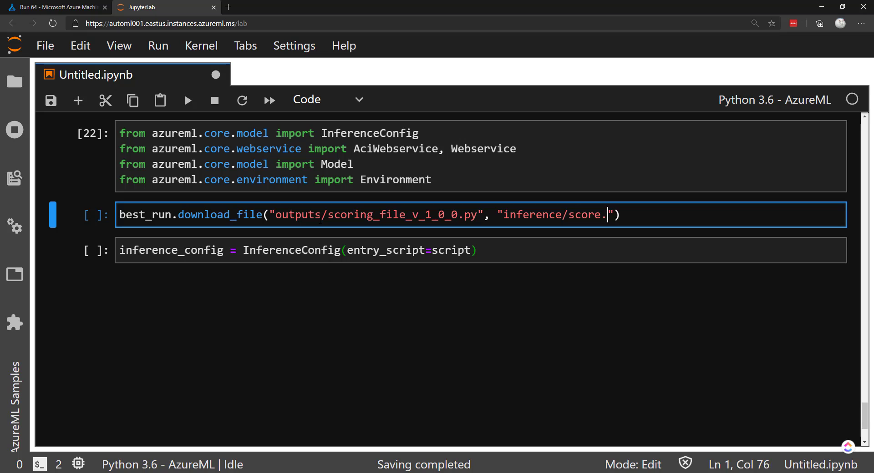
left_click(14, 81)
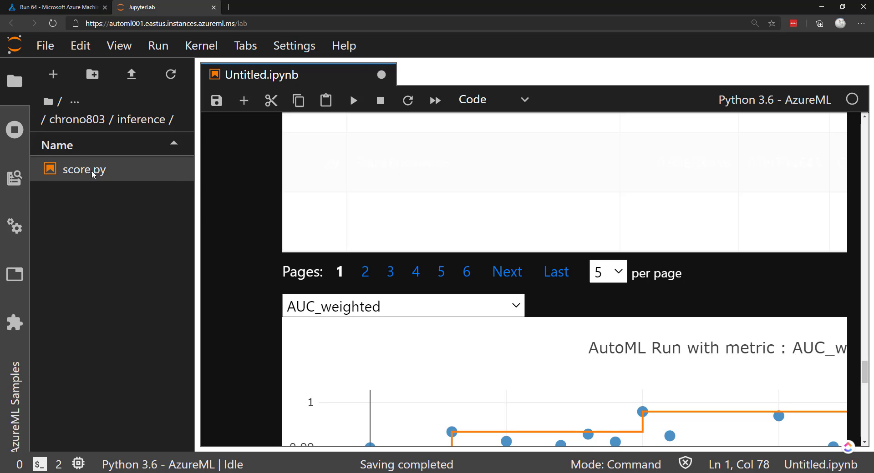
left_click(14, 82)
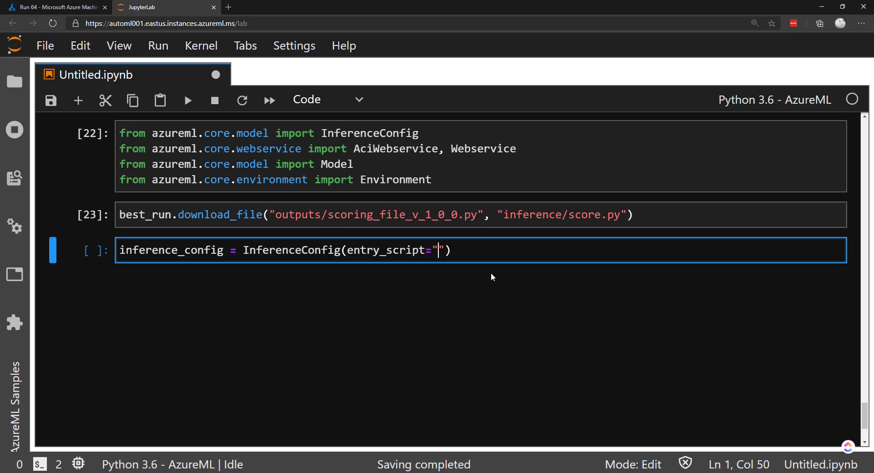
type("inference/score.py")
type("ac")
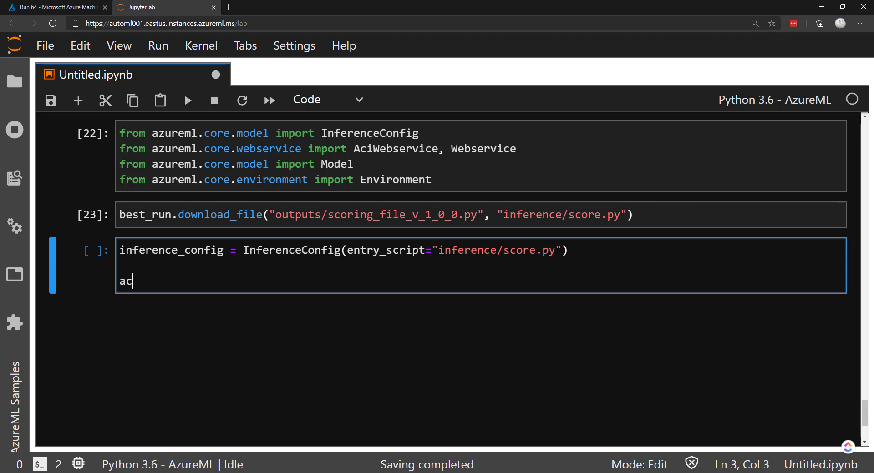
Step: Set aciconfig to 1 CPU core, 1 GB memory, description 'Iris classification'
type("iconfig =")
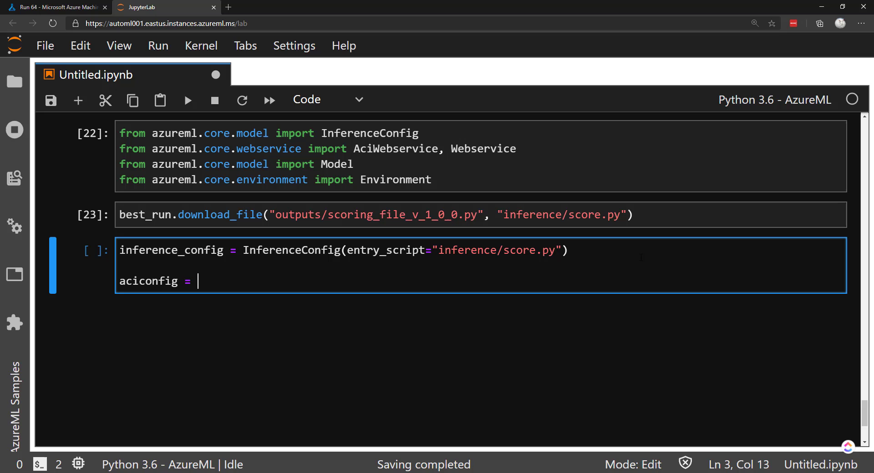
type("AciWe")
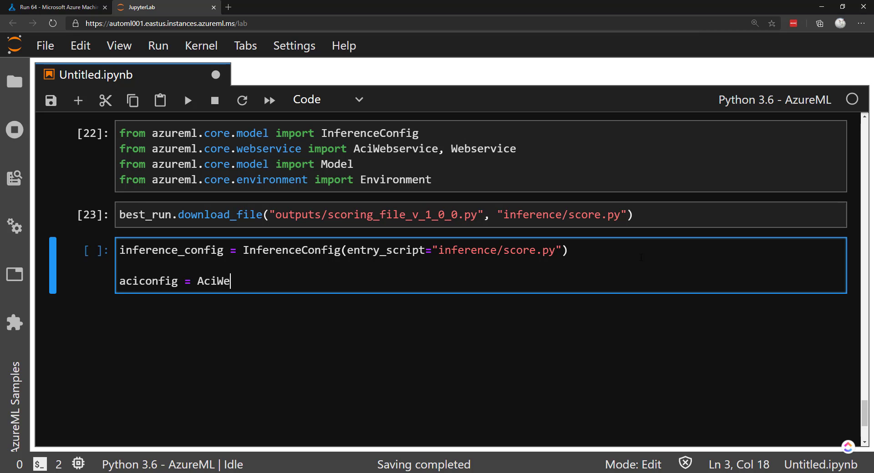
type("bservice.dep")
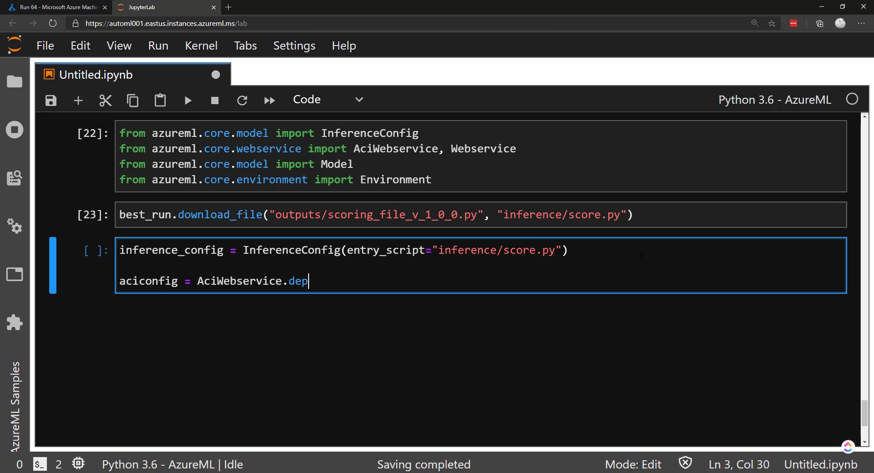
type("loy_configuration()")
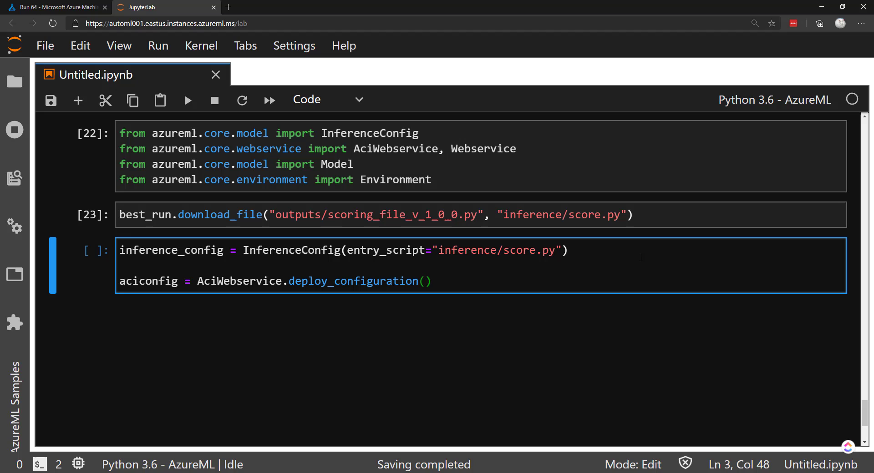
type("cpu_cores=")
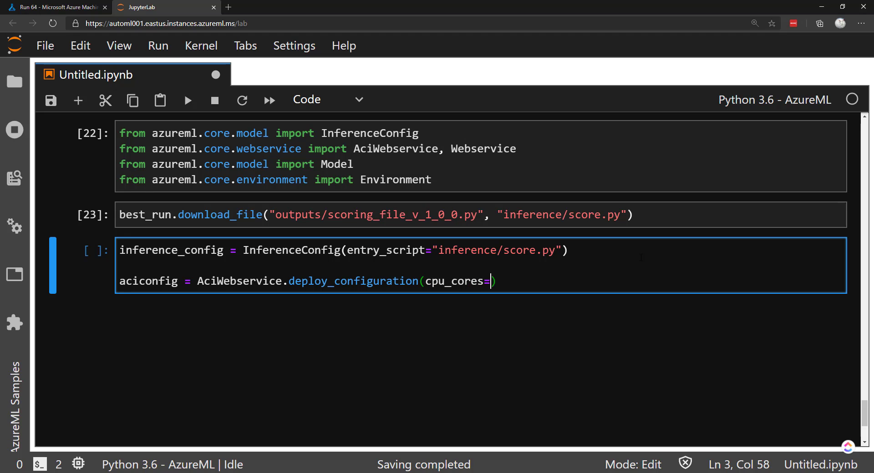
type("1, m")
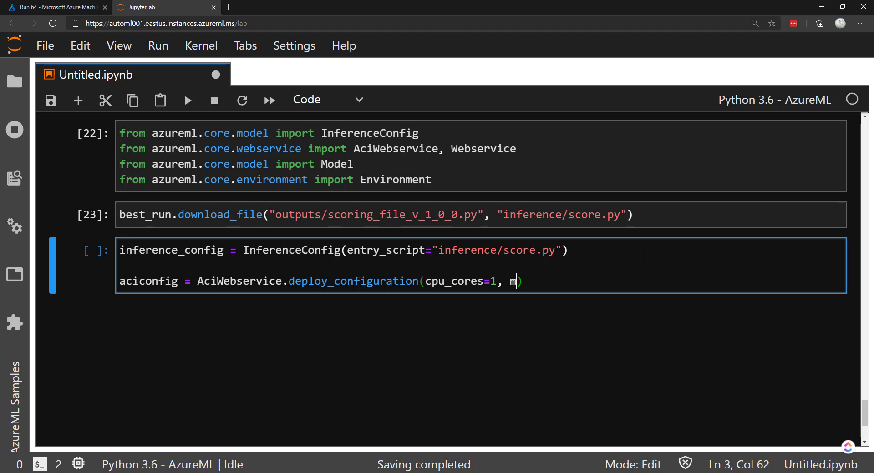
type("emory_gb=")
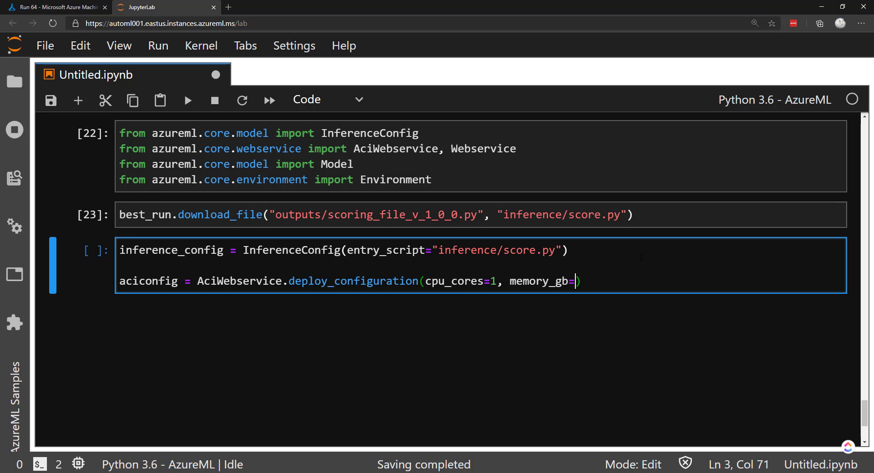
type("1, d")
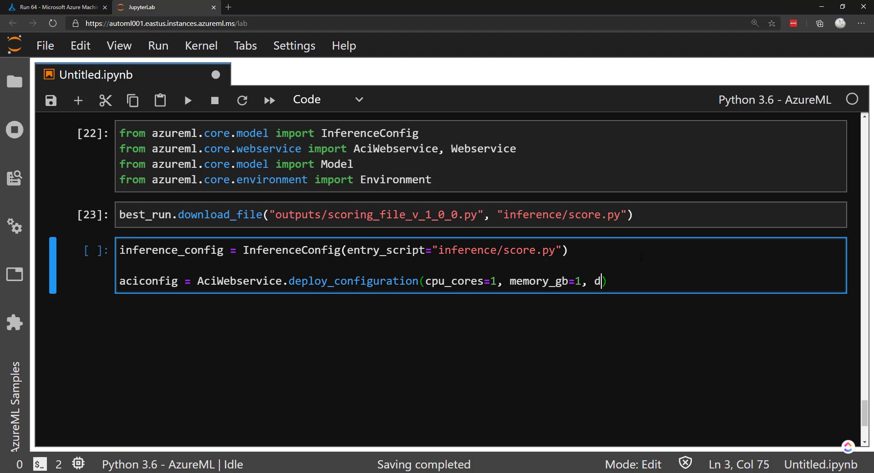
type("esc")
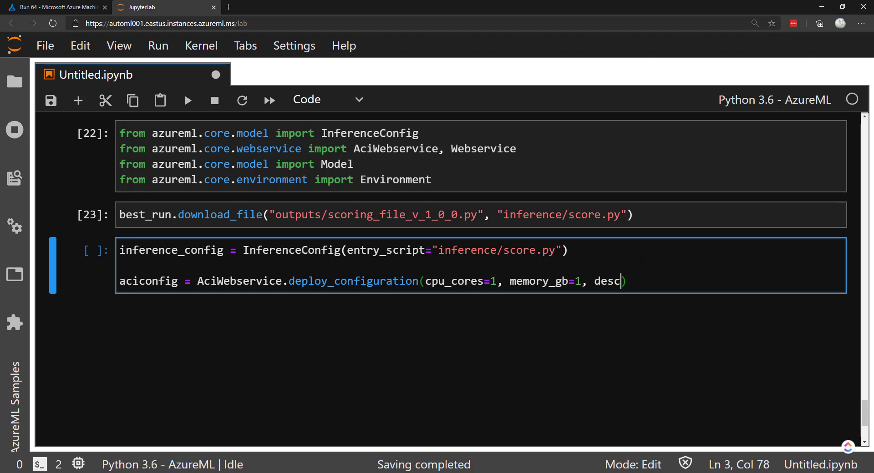
type("ription=\"Iri")
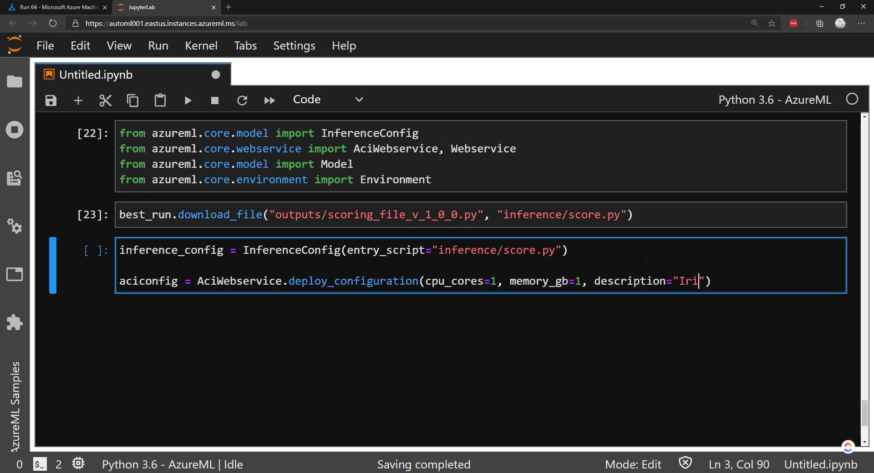
type("s classification")
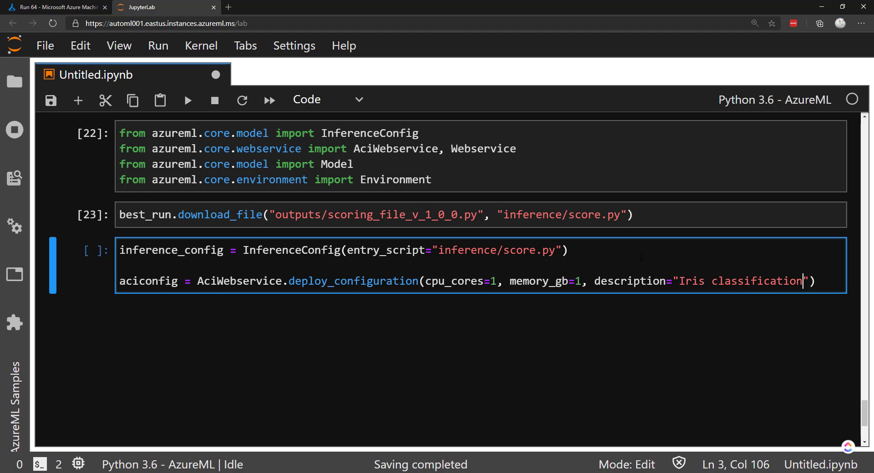
type("service =")
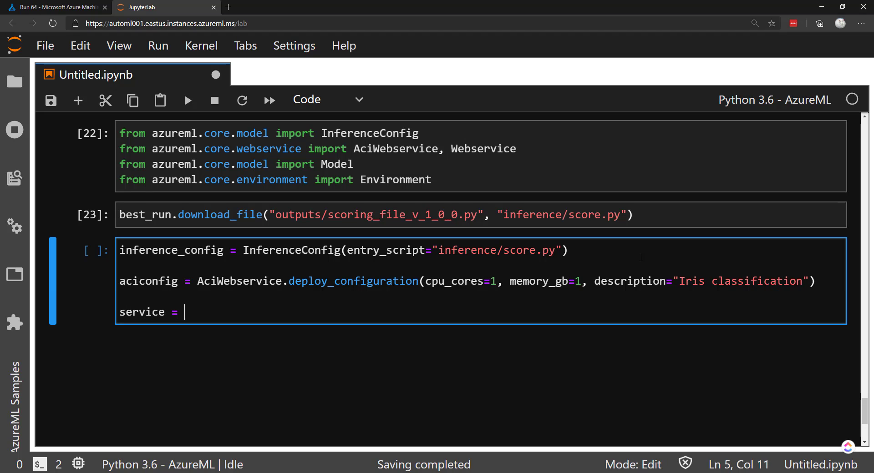
Step: Write Model.deploy of registered_model as 'automl-iris', followed by service.wait_for_deployment(True)
type("Model.depl")
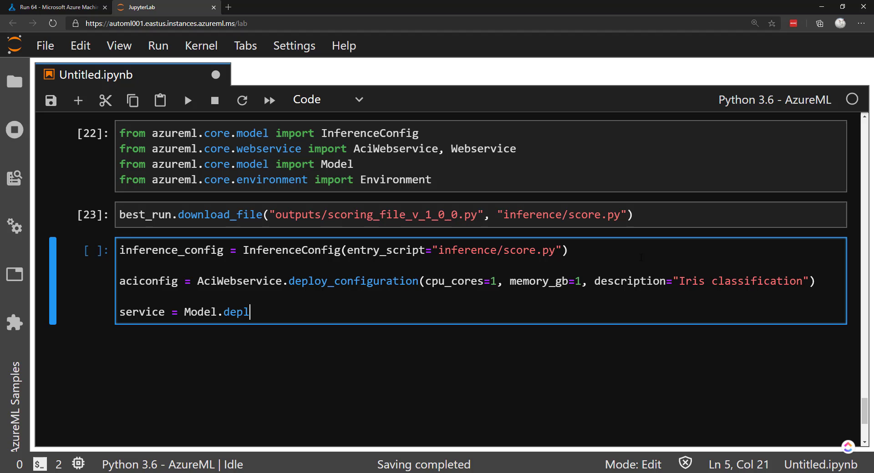
type("oy(ws")
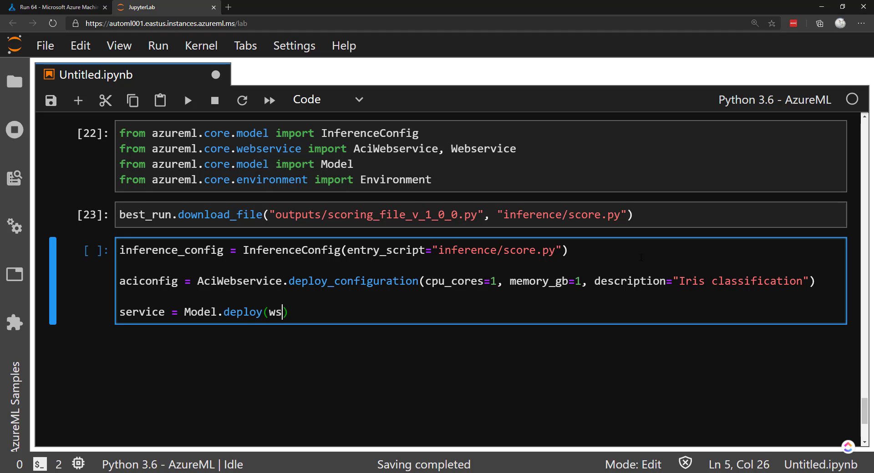
type(", \"\"")
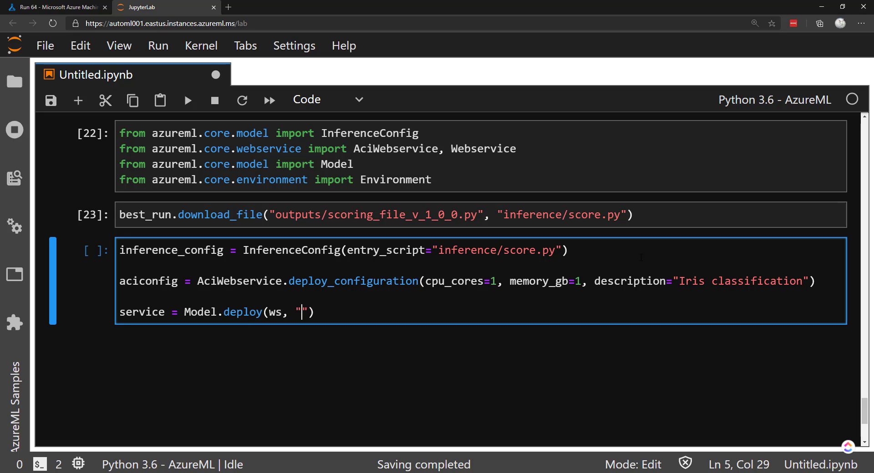
type("automl")
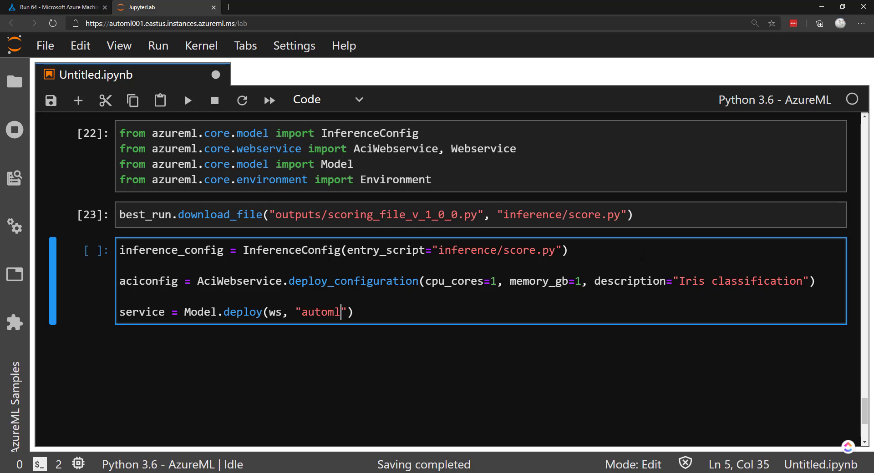
type("-iris")
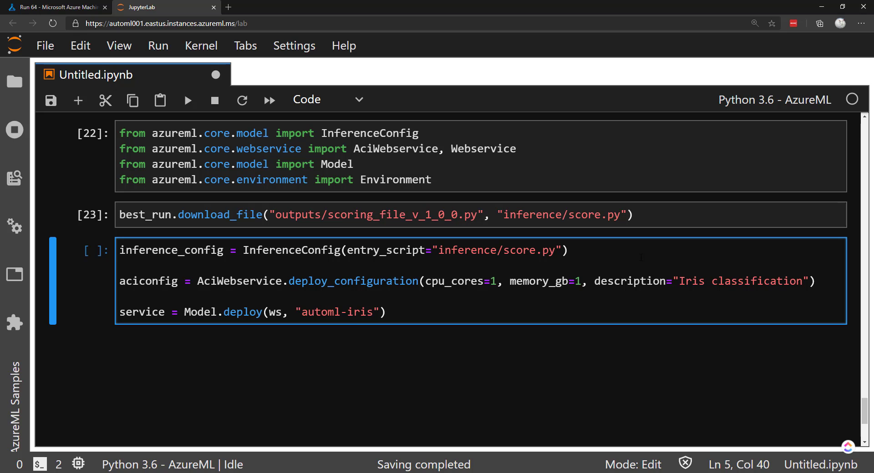
type(", []")
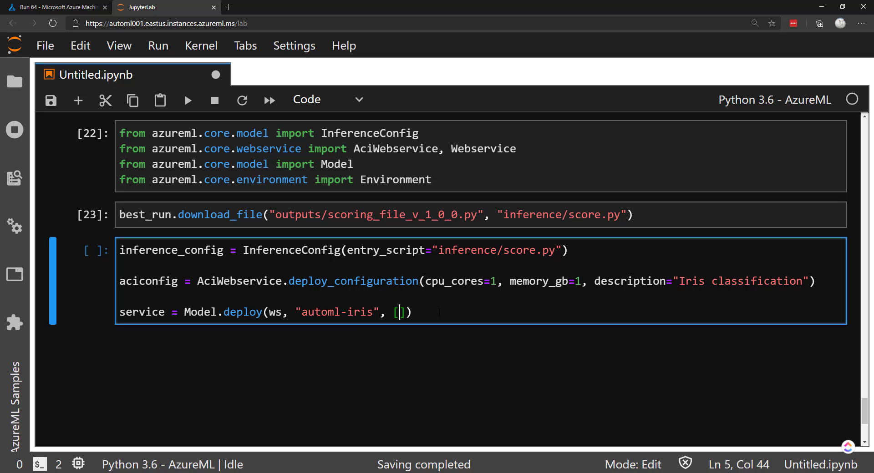
type("r")
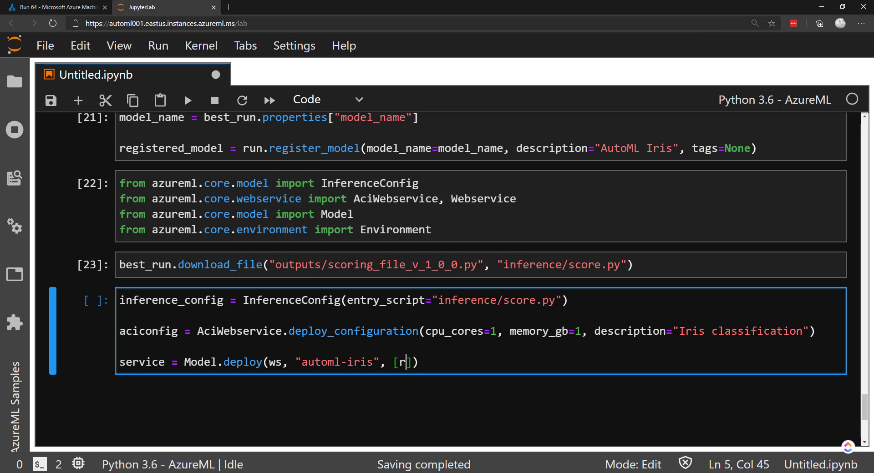
type("egistered_model")
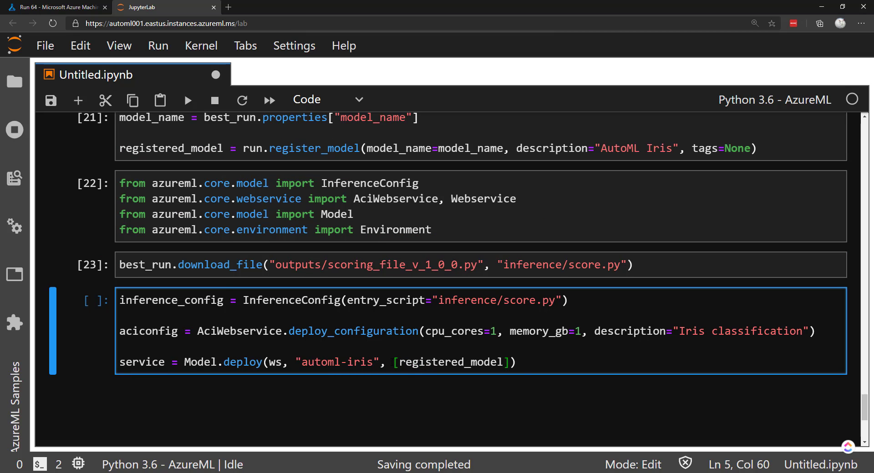
type(", inference_config, aciconfig")
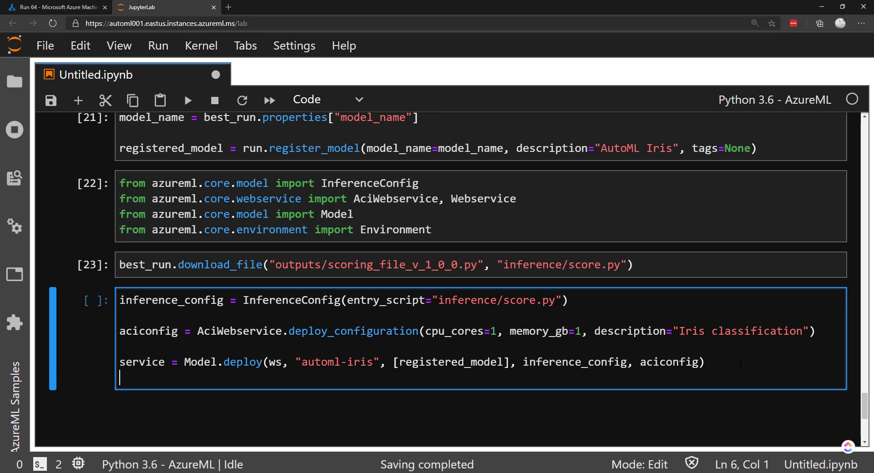
type("servic")
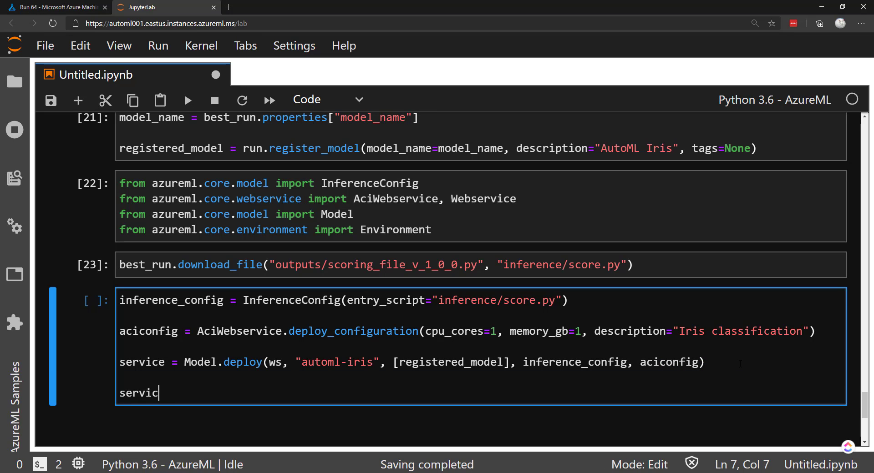
type("e.wait_fo")
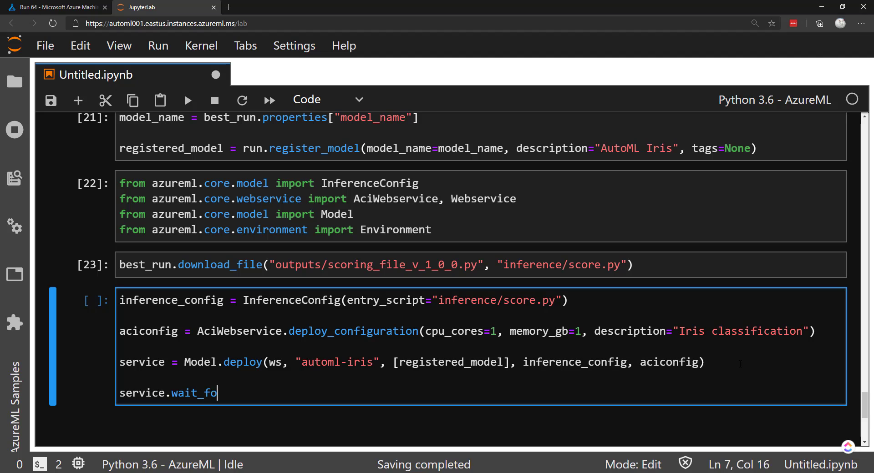
type("r_deployment(True)")
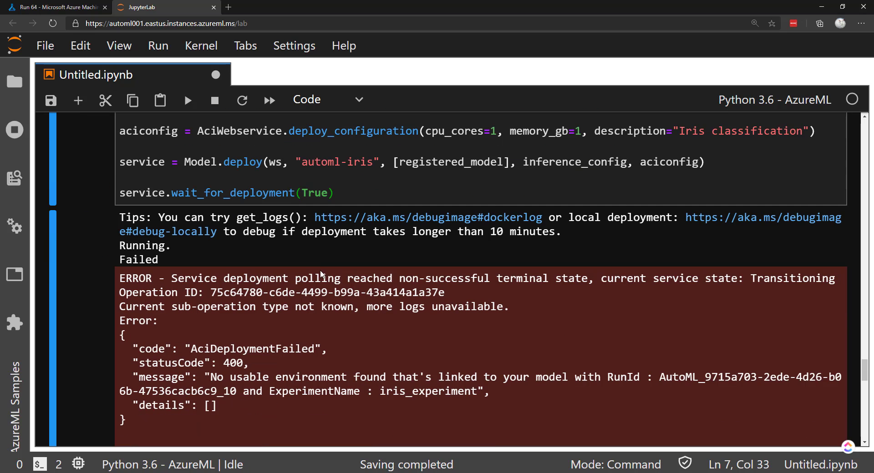
Step: Read the deployment's AciDeploymentFailed error about no usable environment for the model
double_click(229, 377)
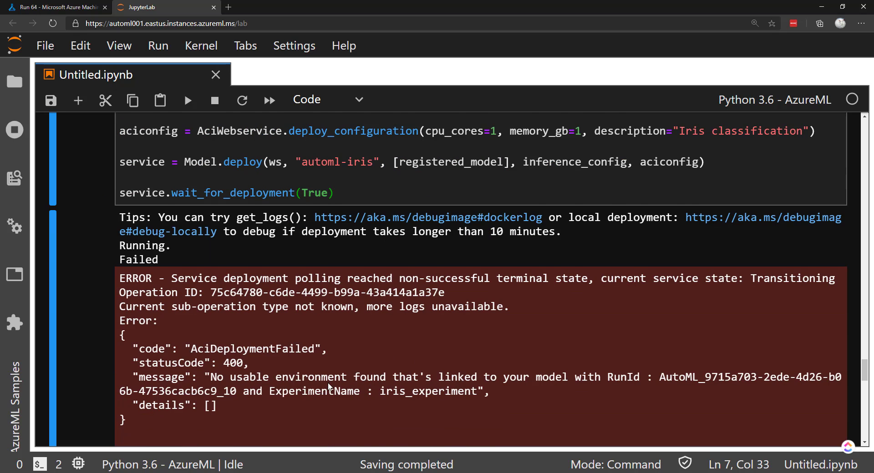
scroll("up", 3)
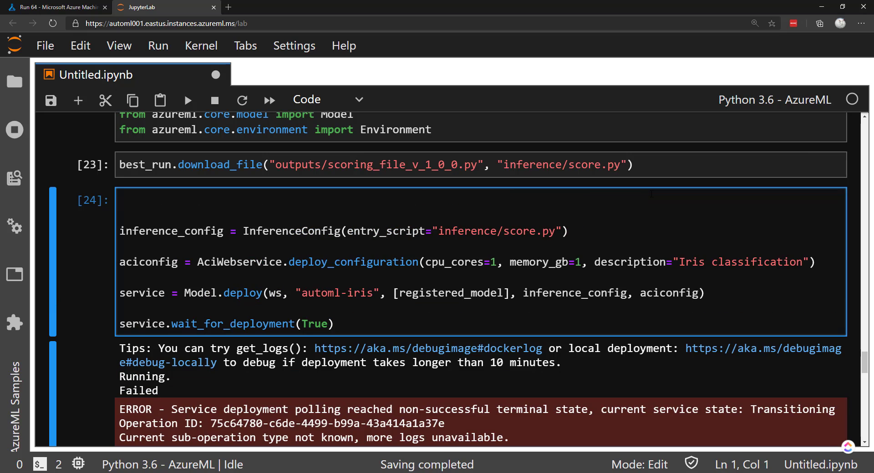
Step: Import constants and download the run's CONDA_ENV_FILE_PATH as myenv.yml
type("r")
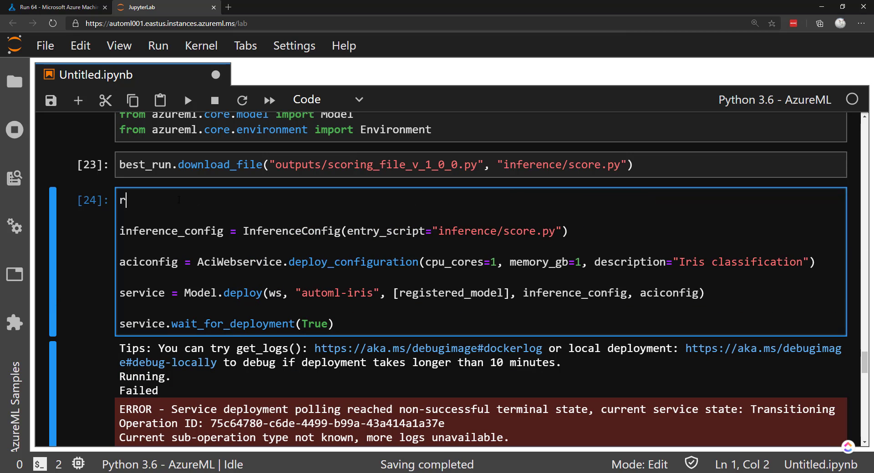
type("un.download_file")
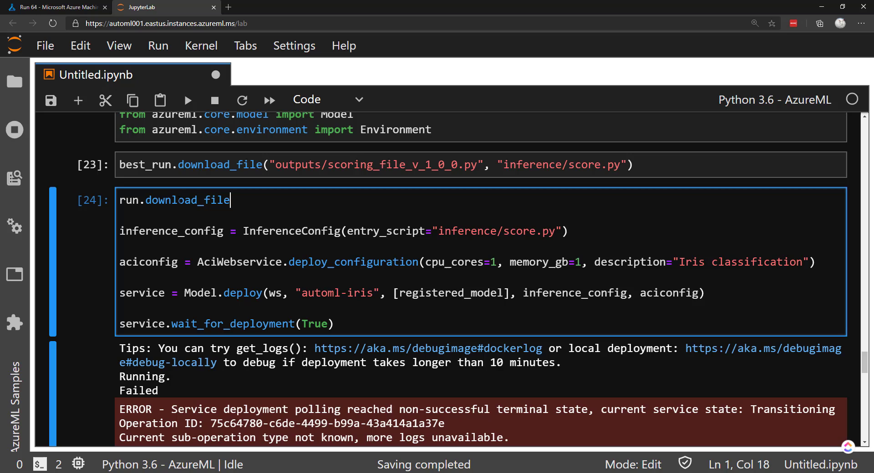
type("()")
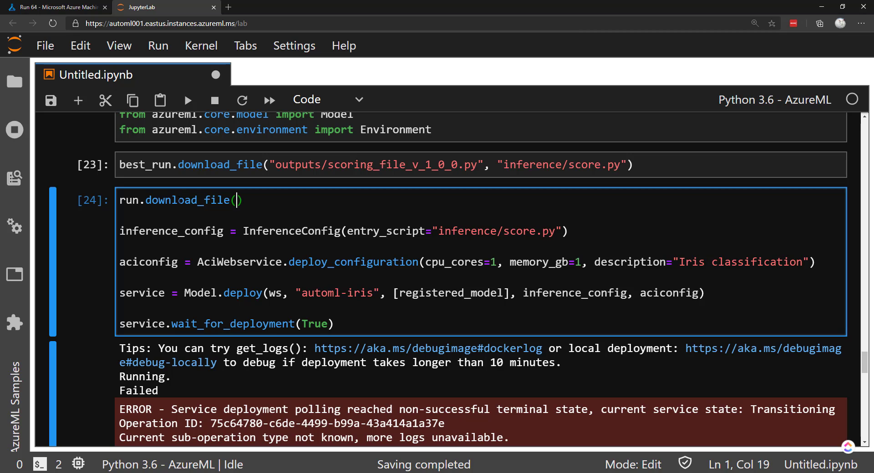
left_click(373, 180)
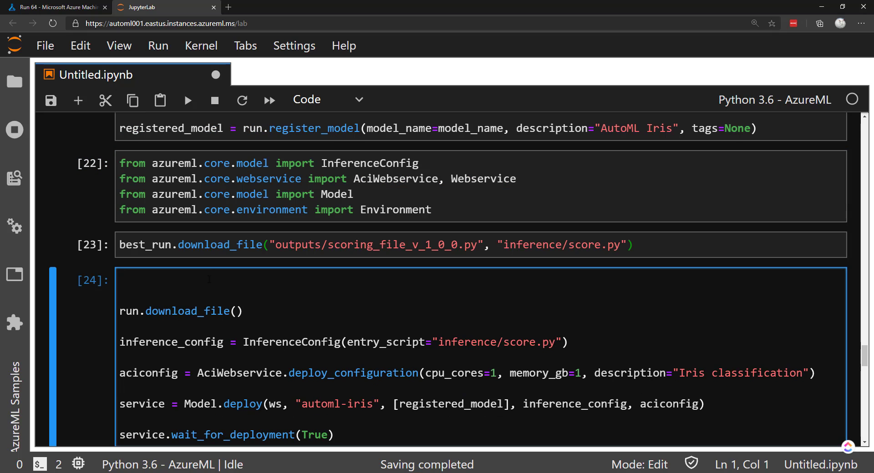
type("from azureml")
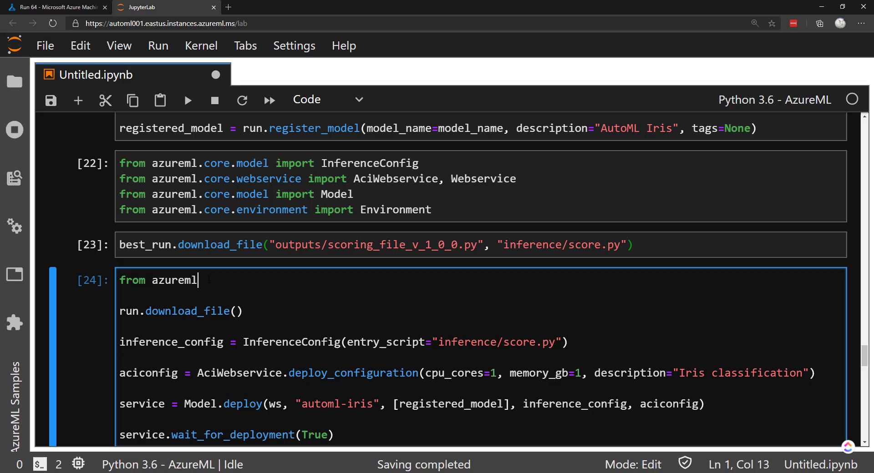
type(".automl.core.sha")
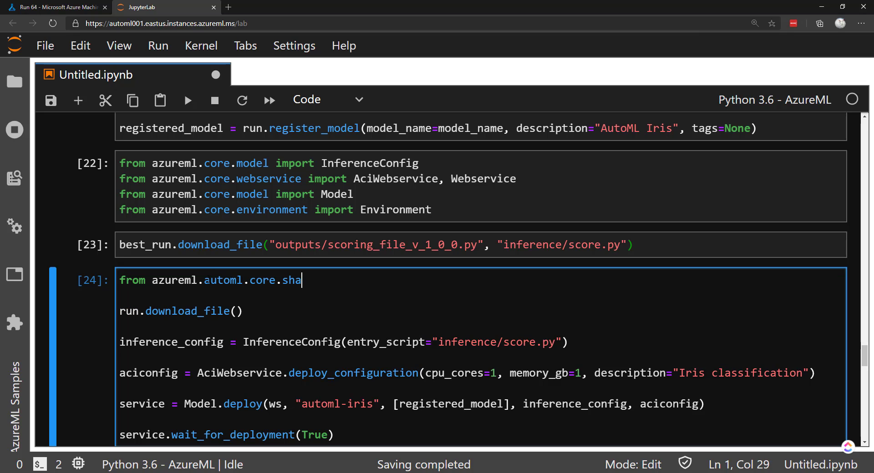
type("red import")
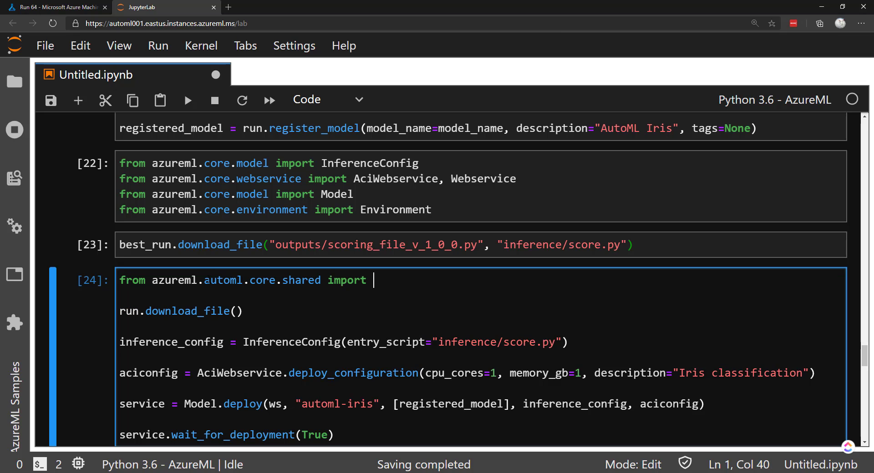
type("constants")
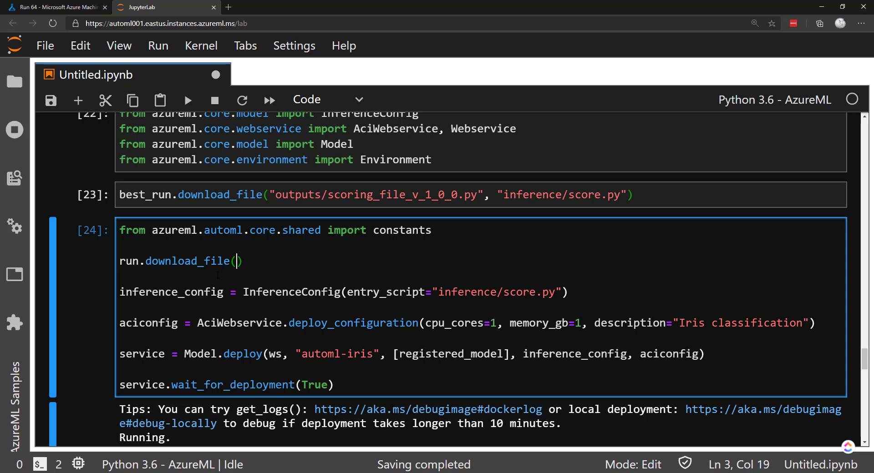
type("constants.")
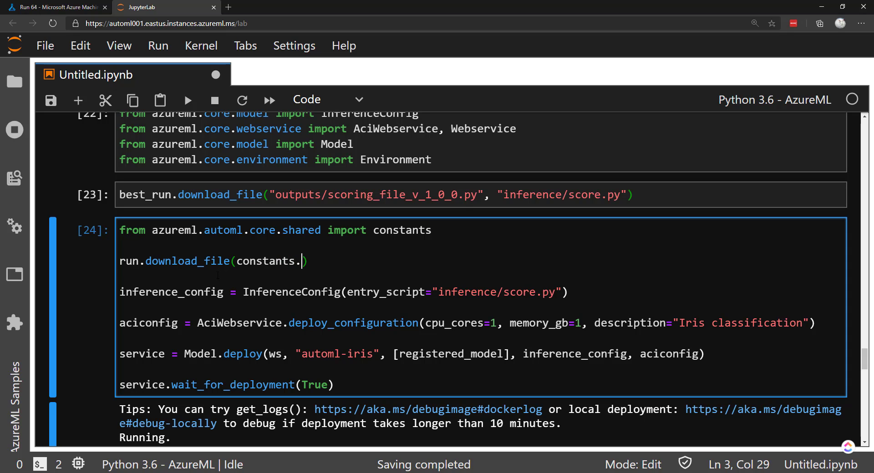
type("CONDA_ENV_FIL")
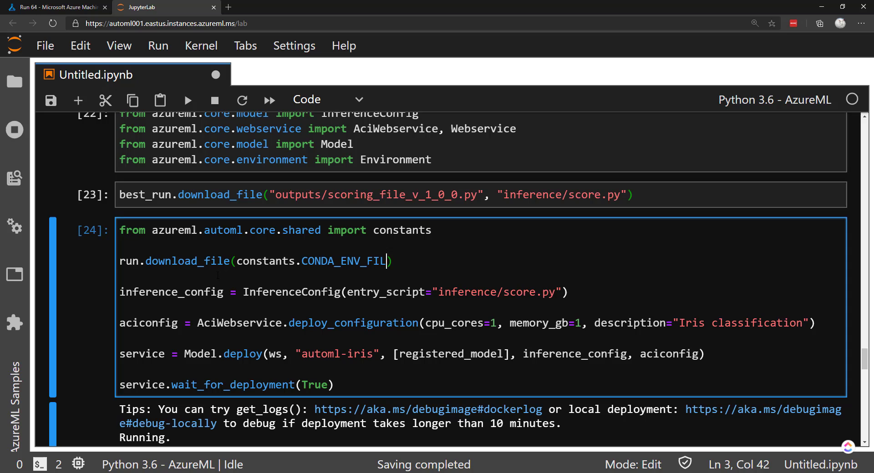
type("E_PATH, \"m")
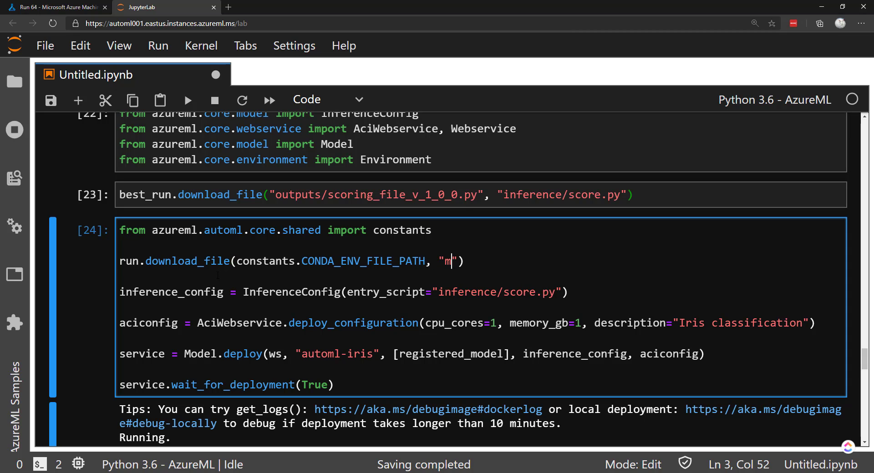
type("yenv")
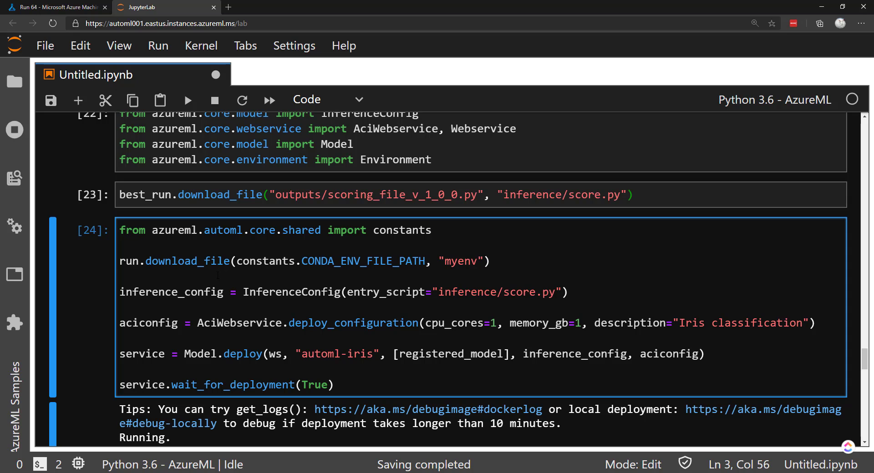
type(".yml")
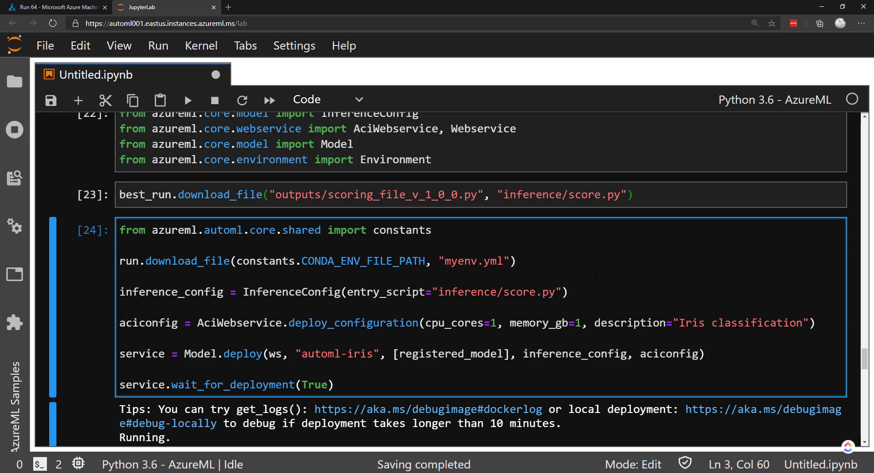
Step: Build env as Environment 'myenv' via from_conda_specification on myenv.yml
key("Enter")
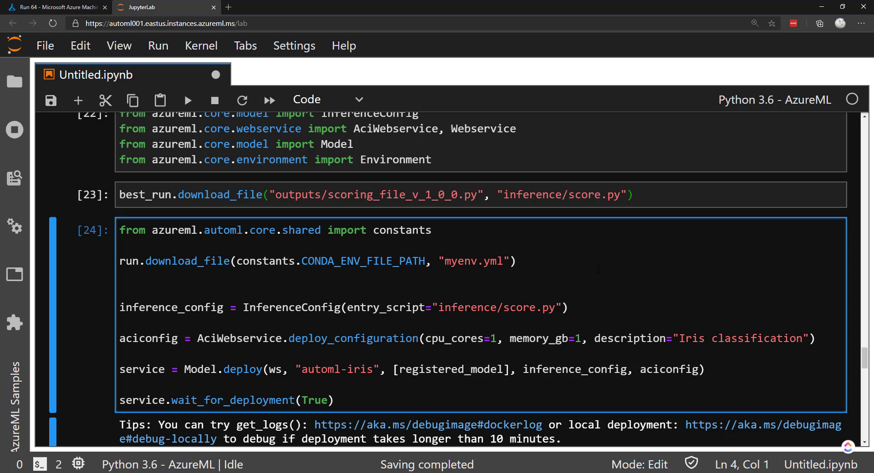
type("env")
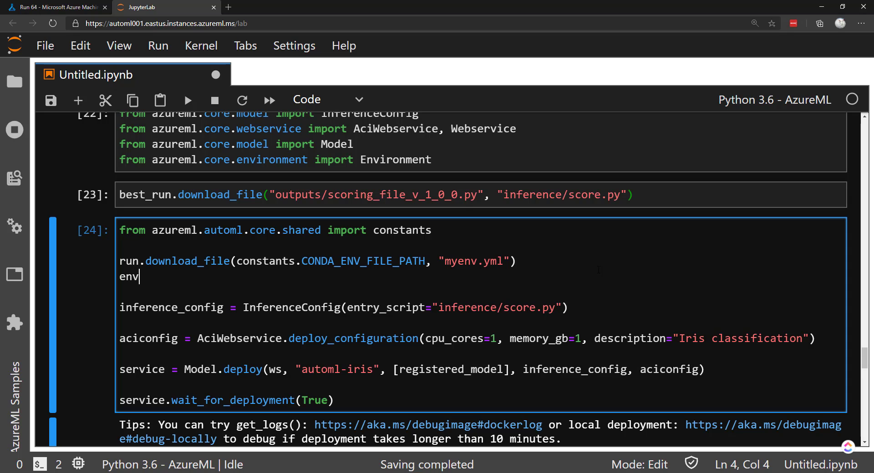
type("= Envi")
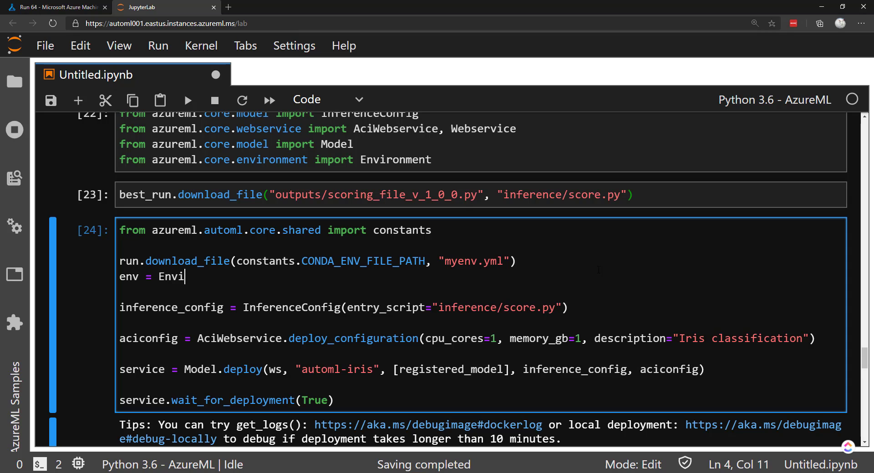
type("ronment.from")
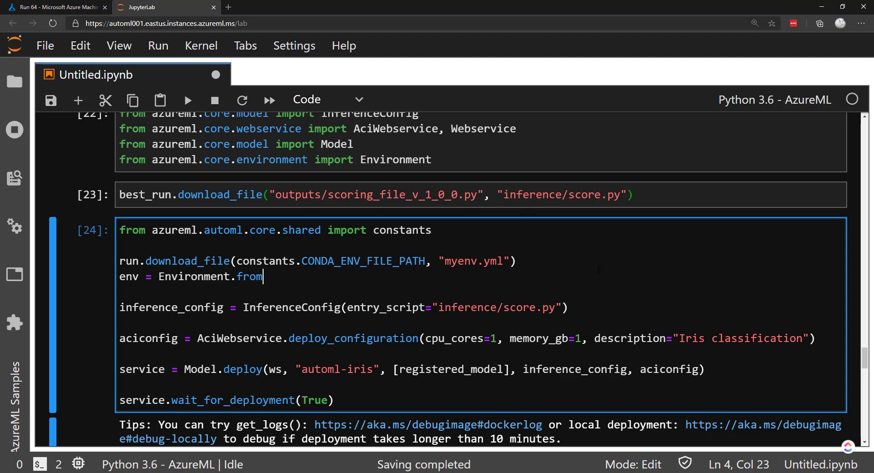
type("_conda_specification(na")
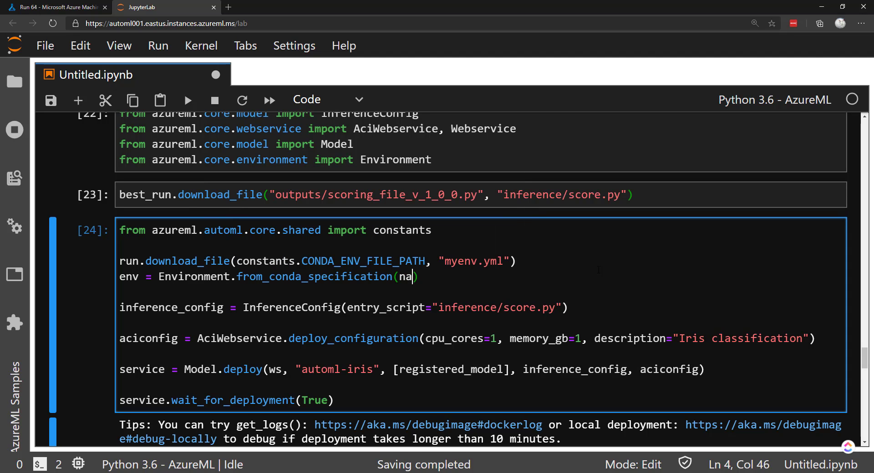
type("me=\"\"")
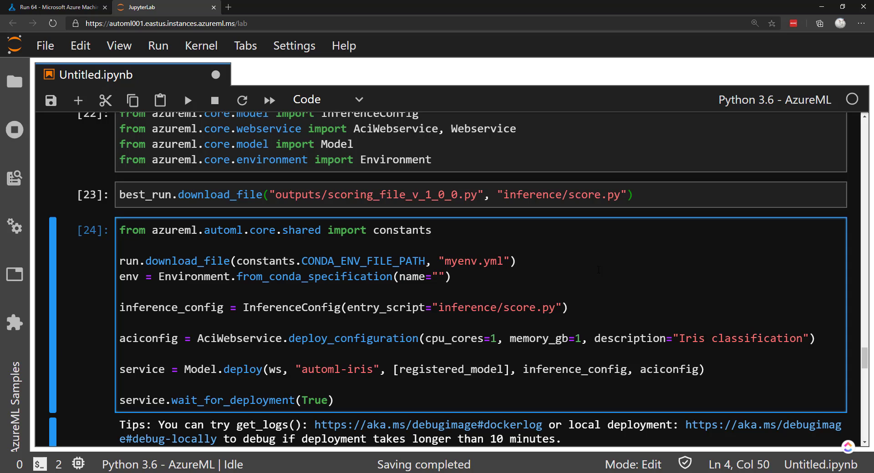
type("myenv\", fi")
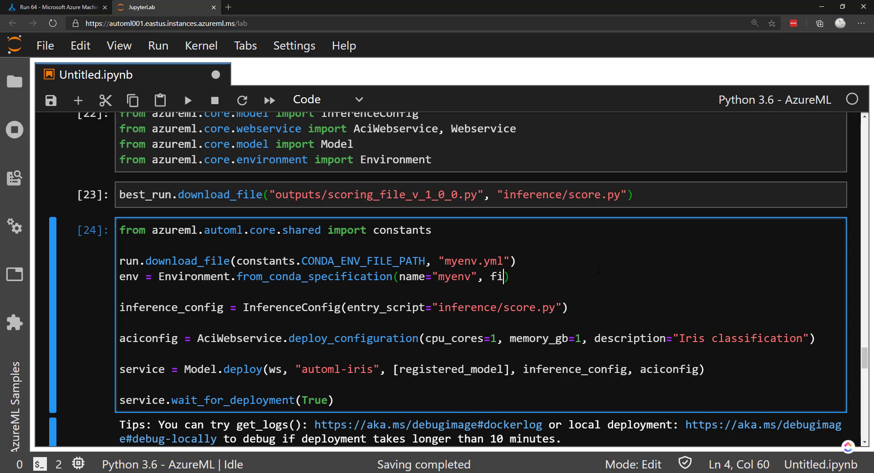
type("le_path=\"m\"")
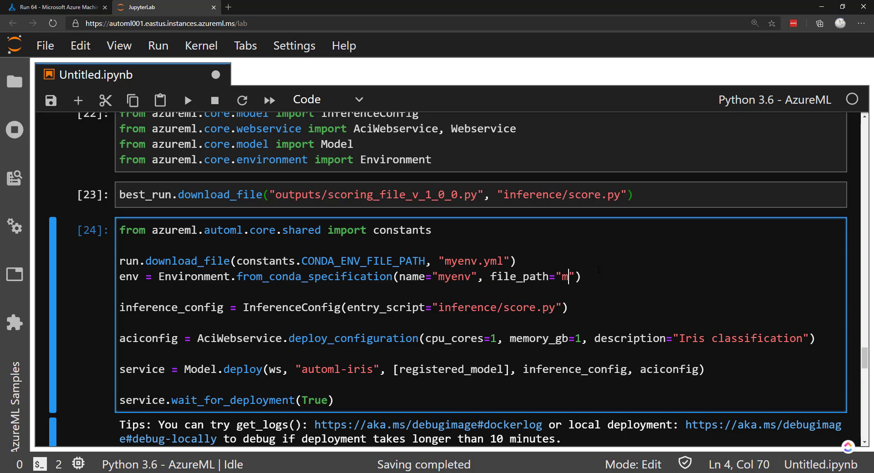
type("yenv.ym;")
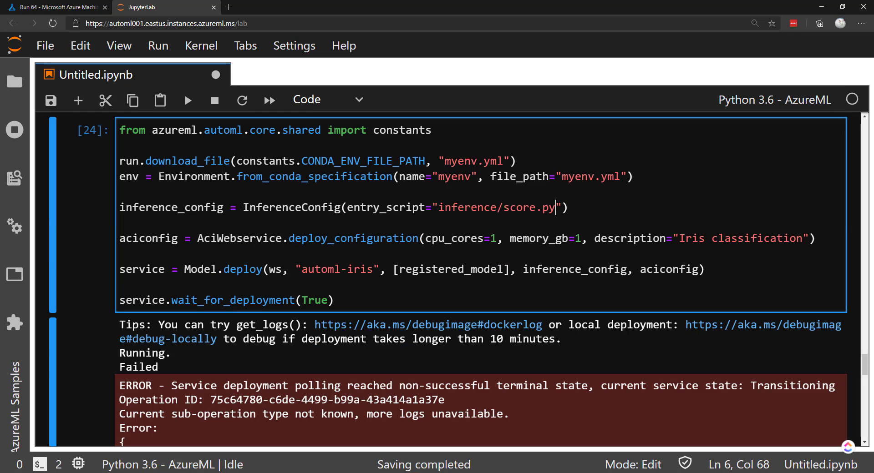
Step: Pass environment=env to InferenceConfig, run the cell, and read the 'automl-iris already exists' error
type(", environment=env")
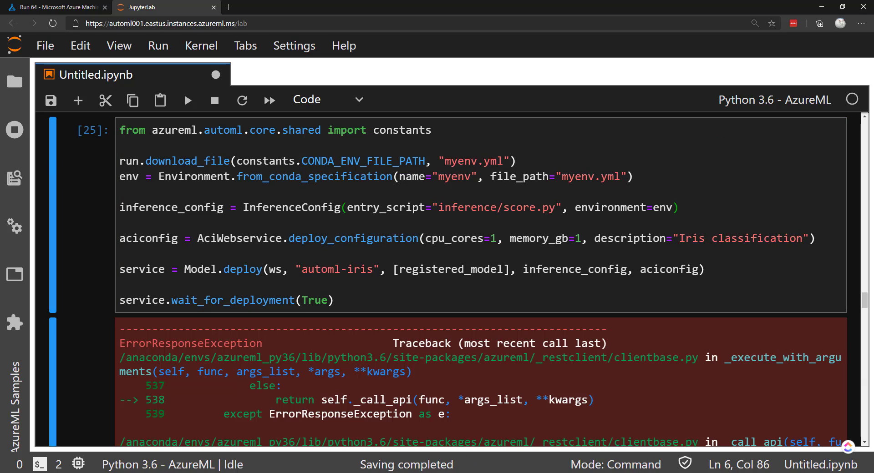
scroll("down", 3)
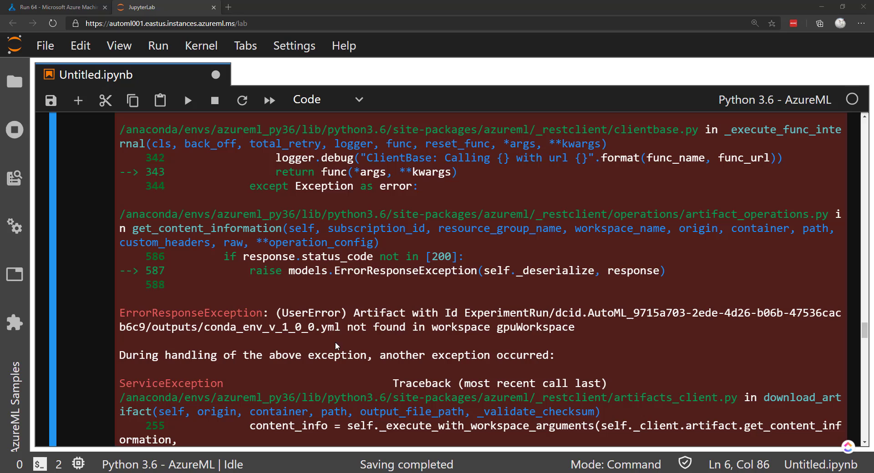
scroll("up", 3)
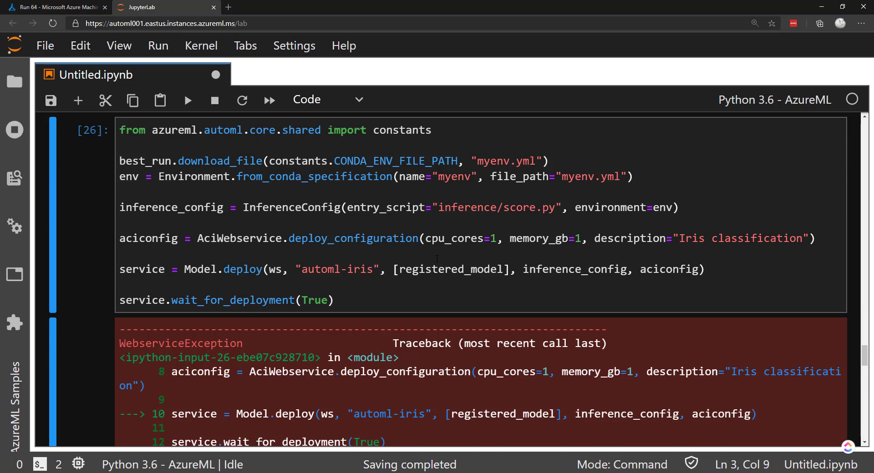
scroll("down", 3)
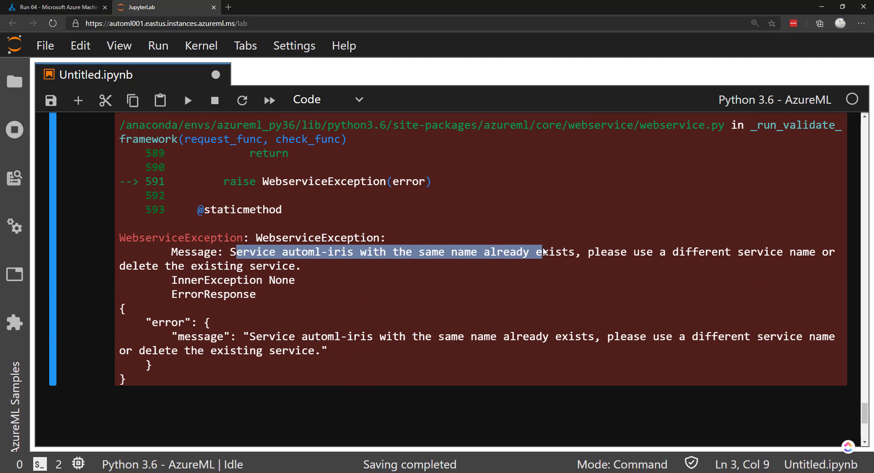
Step: Delete the automl-iris real-time endpoint from the studio's Endpoints list
left_click(53, 7)
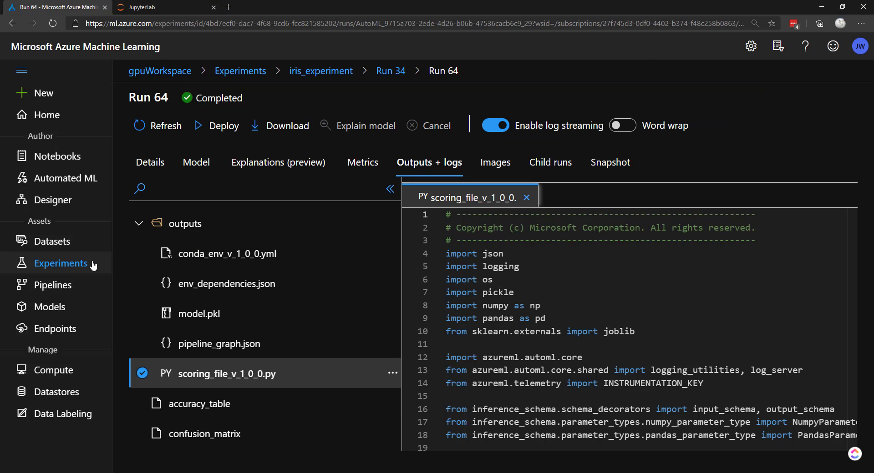
left_click(57, 328)
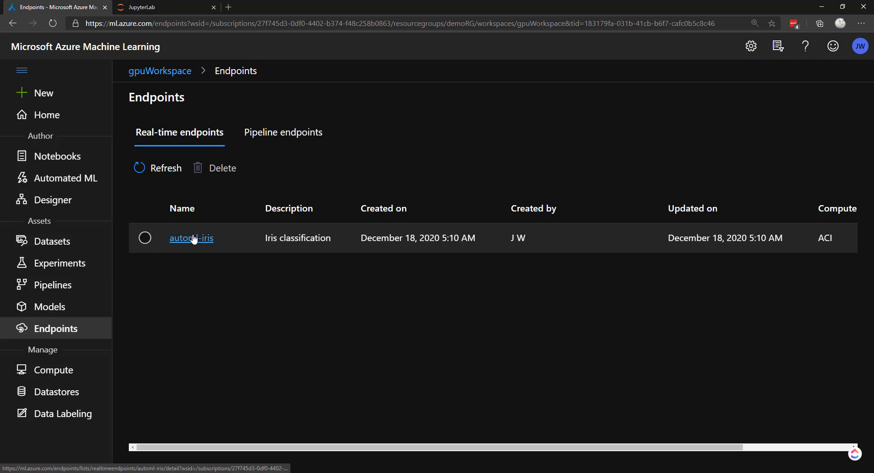
left_click(214, 168)
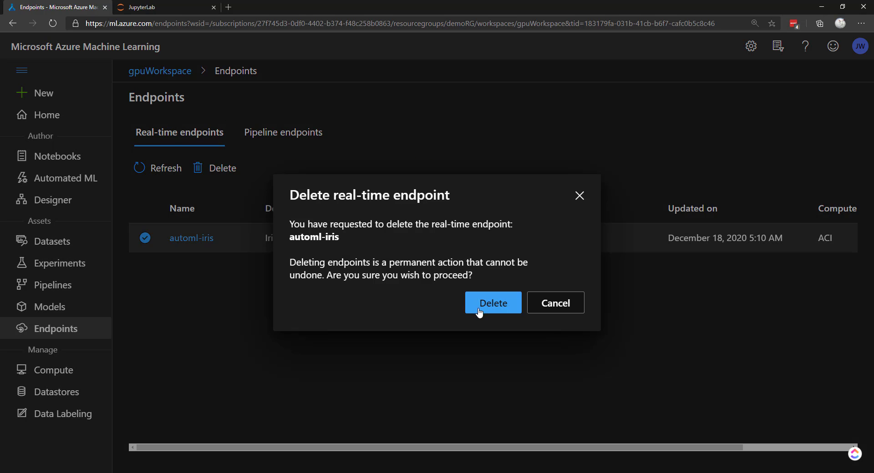
left_click(161, 7)
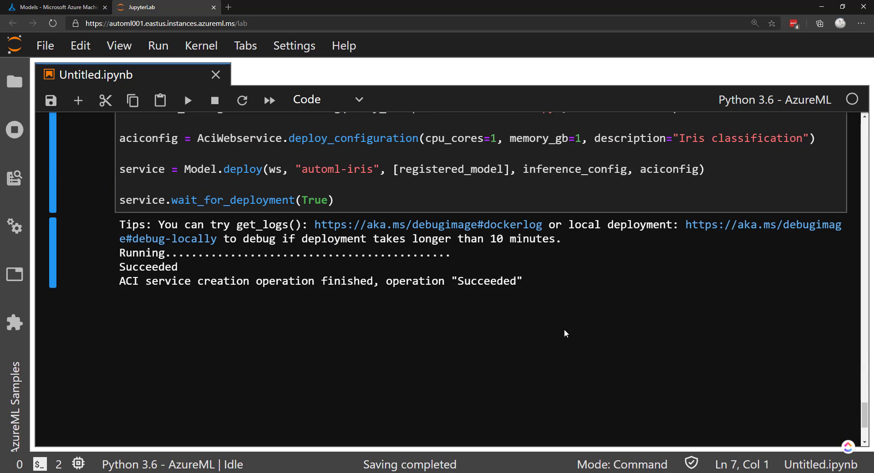
mouse_move(418, 285)
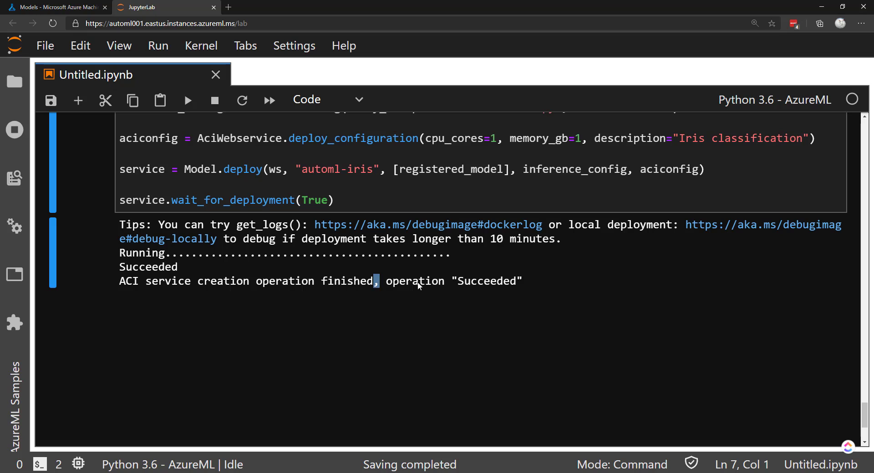
Step: Check the redeployed automl-iris endpoint is Healthy and copy its REST URL from Consume
left_click(52, 7)
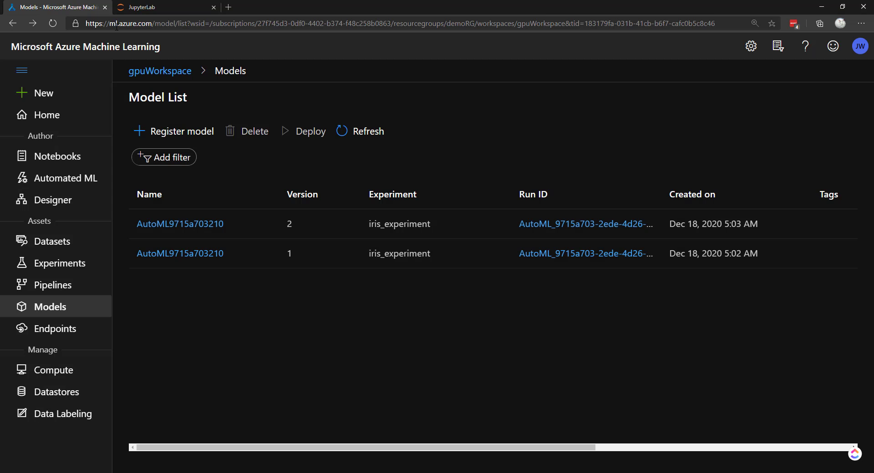
left_click(55, 329)
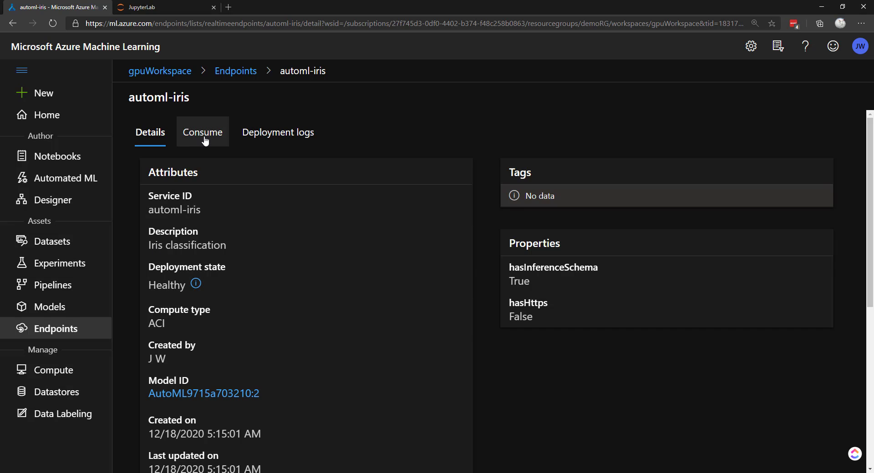
left_click(201, 132)
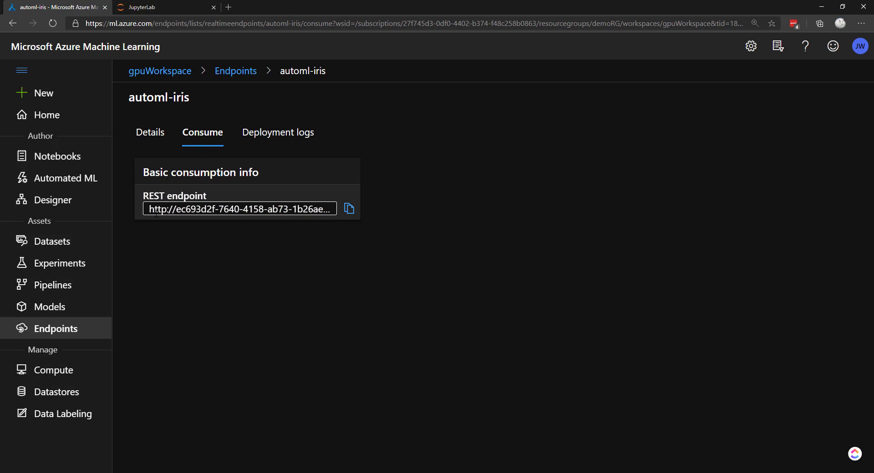
left_click(348, 208)
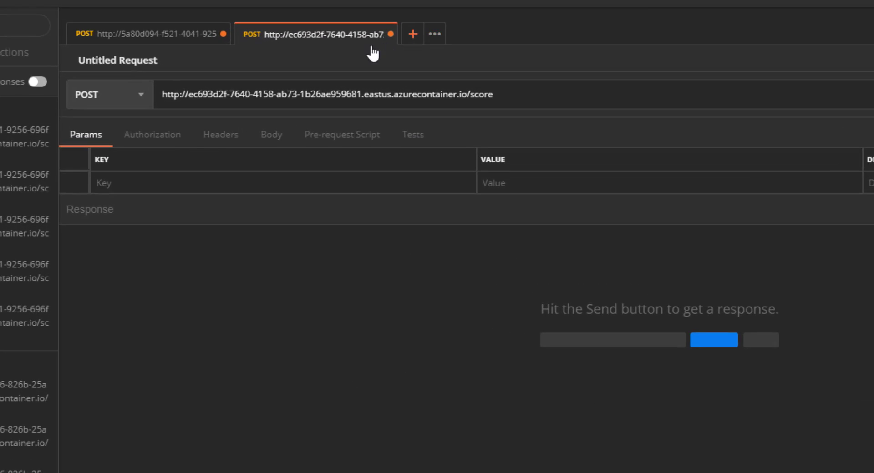
Step: Add a Content-Type: application/json header and set the request body to raw JSON
left_click(221, 134)
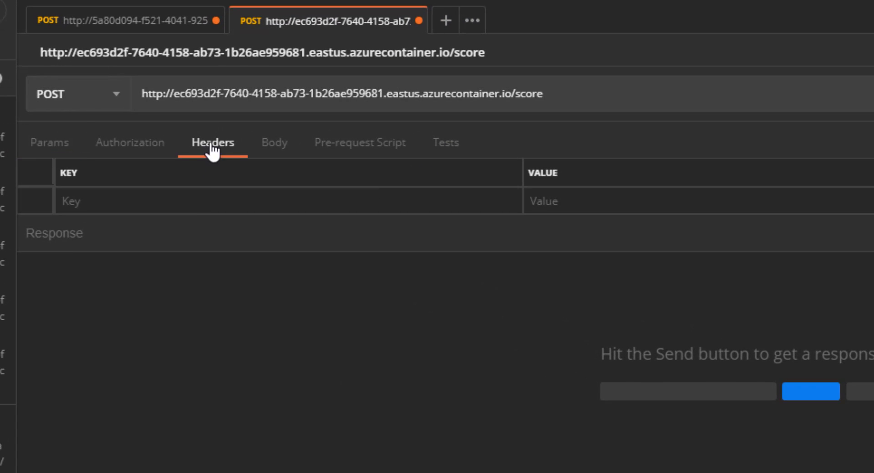
type("Content-Type")
type("a")
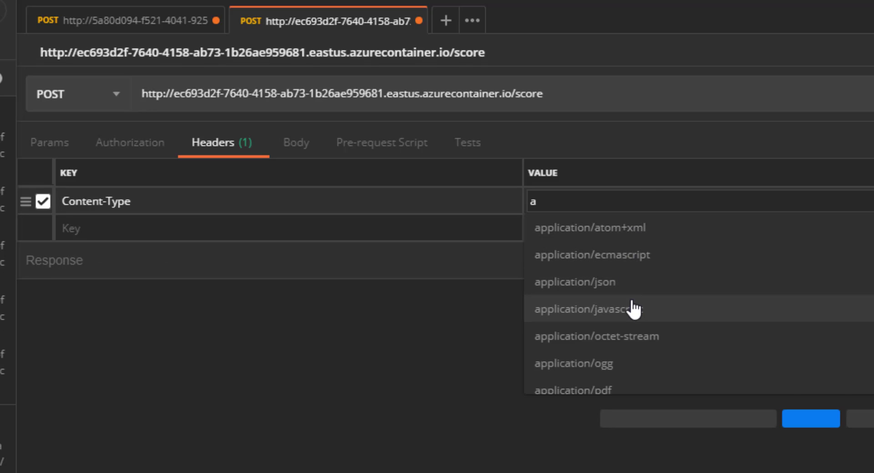
left_click(574, 282)
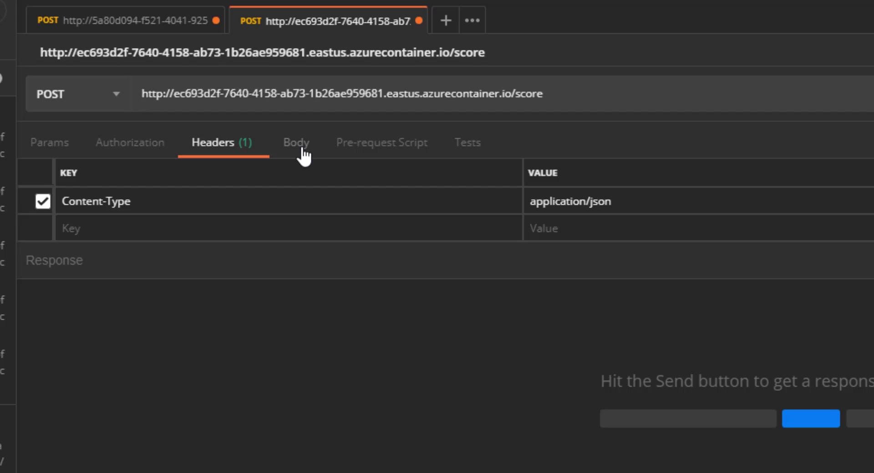
left_click(296, 142)
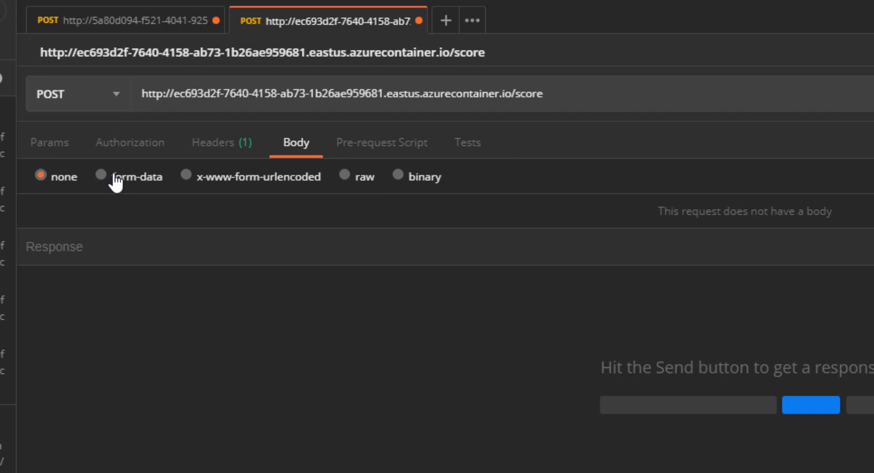
left_click(345, 176)
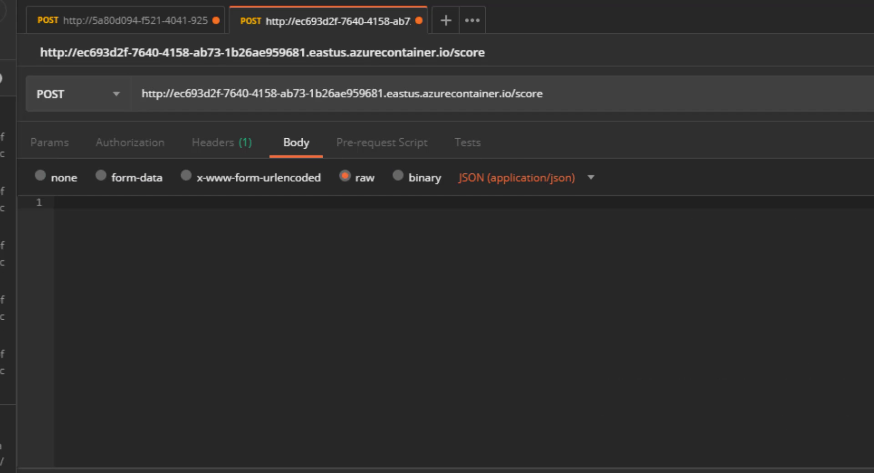
Step: Send the iris measurements JSON payload for an Iris-virginica prediction, then edit a value to 5.10
type("{\"data\": [{\"PetalLength\": 1.50, \"PetalWidth\": 0.40, \"SepalLength\": 5.40, \"SepalWidth\": 3.40}]}")
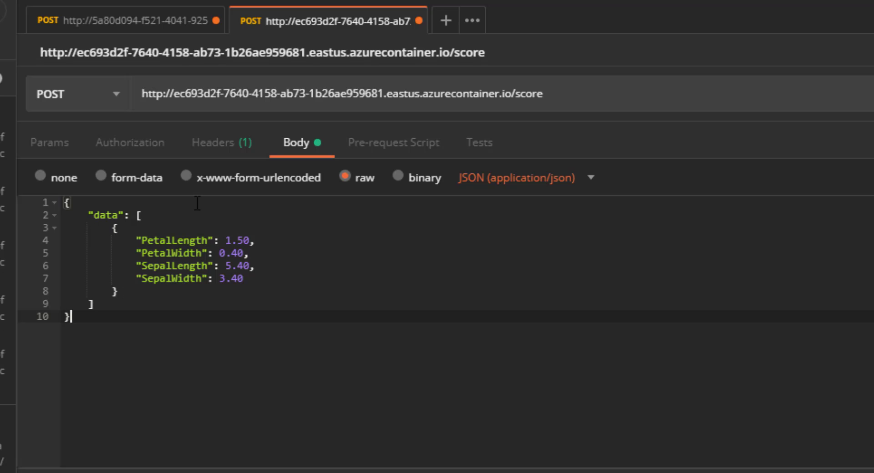
double_click(107, 216)
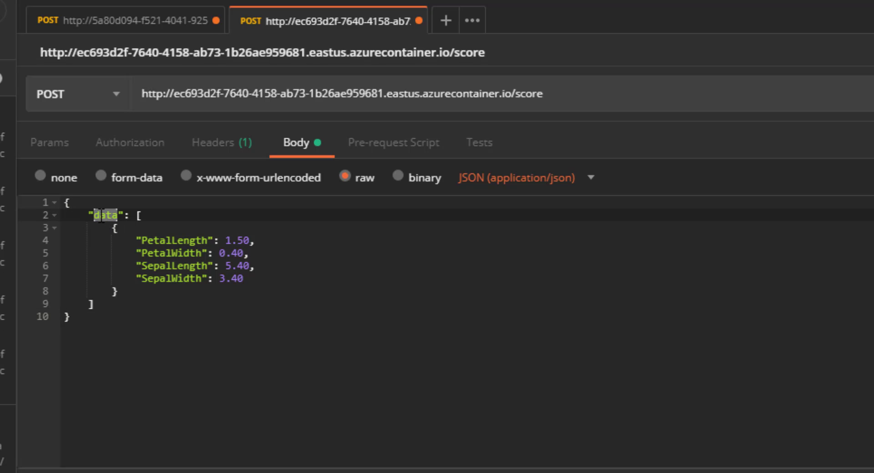
left_click(117, 228)
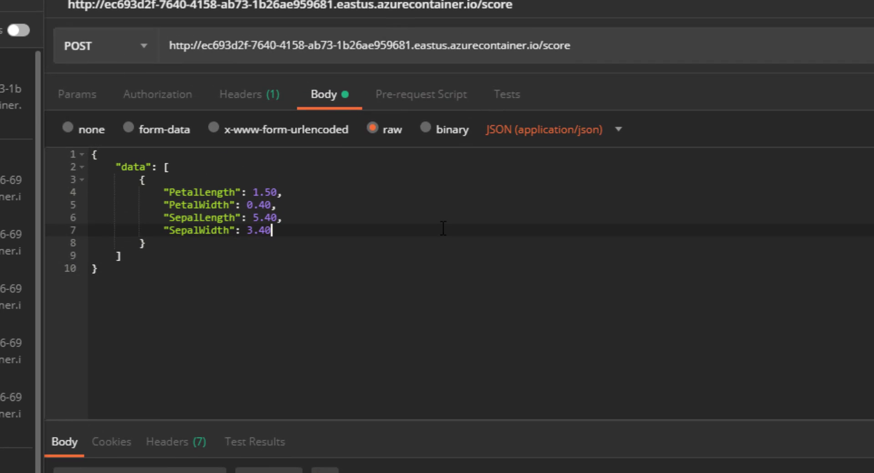
type("5.10")
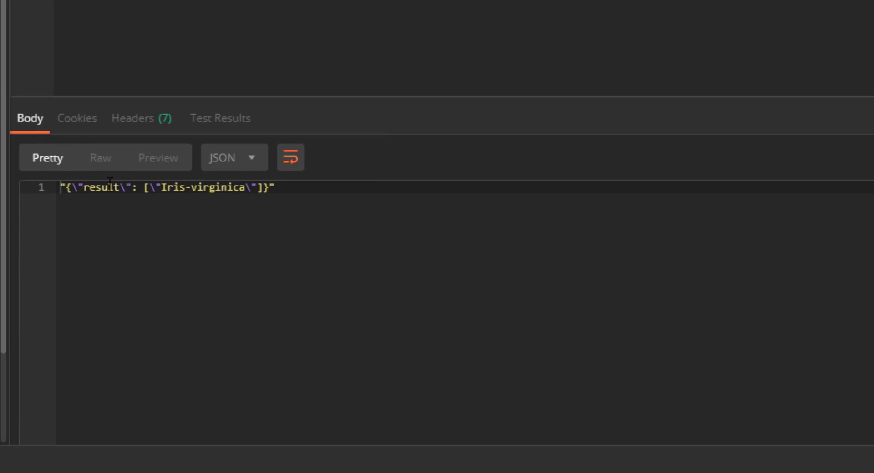
double_click(218, 188)
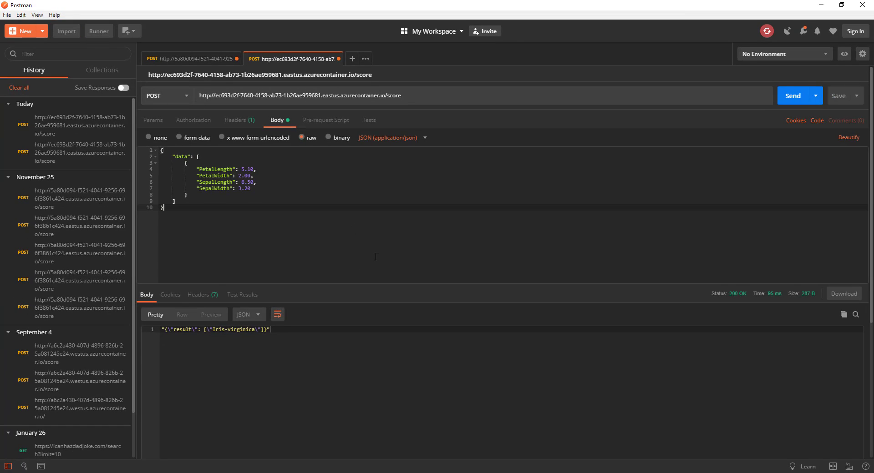
mouse_move(415, 80)
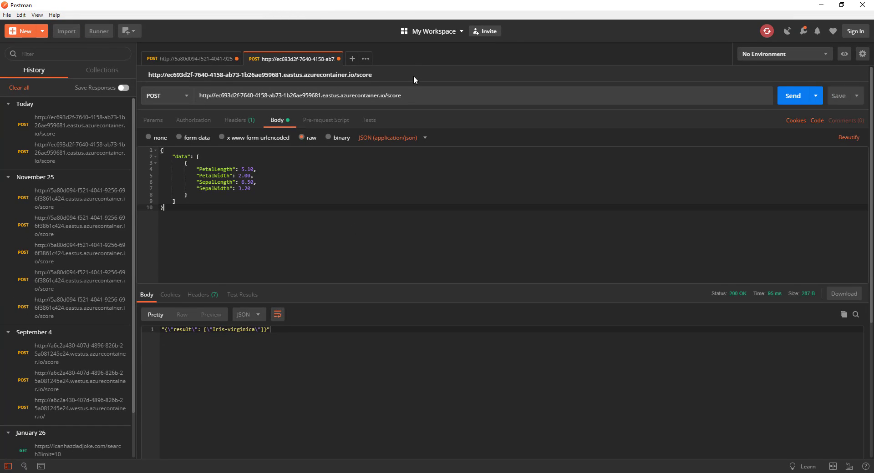
triple_click(299, 95)
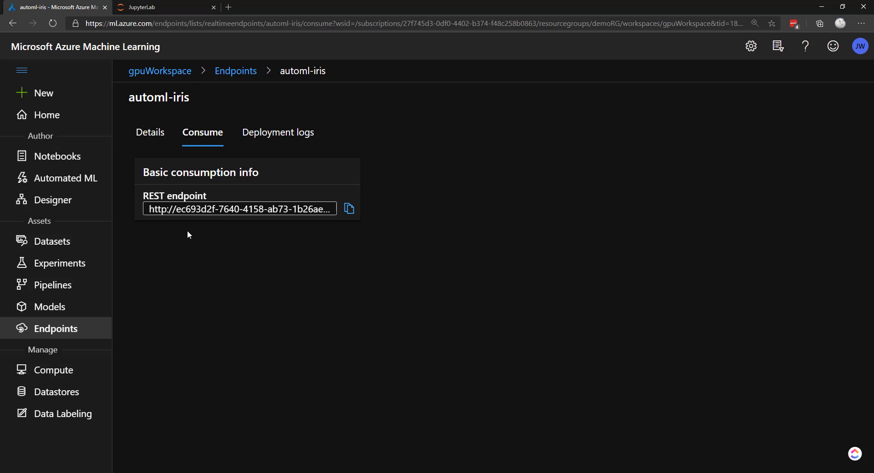
mouse_move(285, 294)
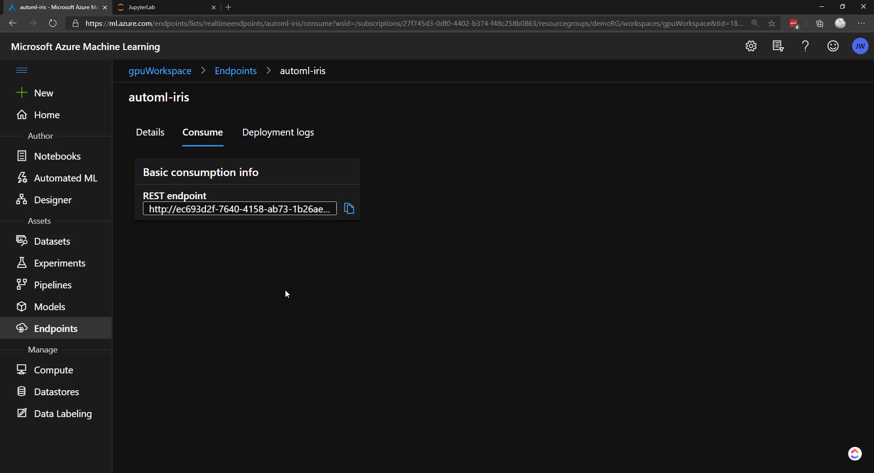
mouse_move(459, 366)
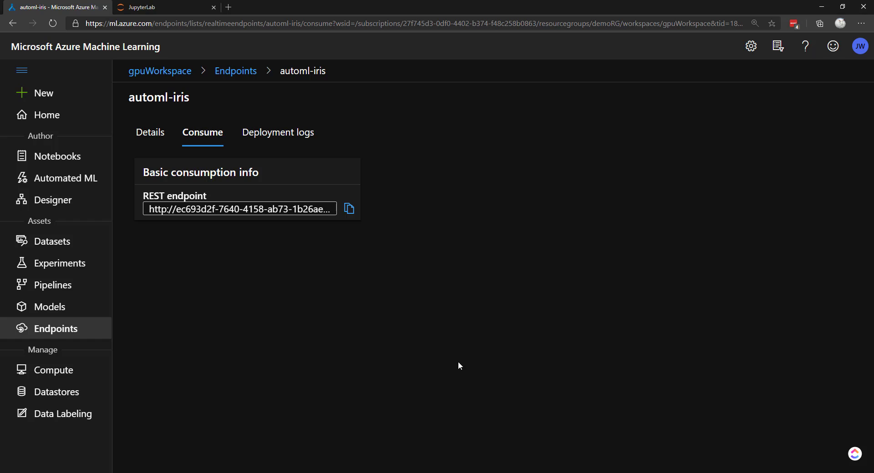